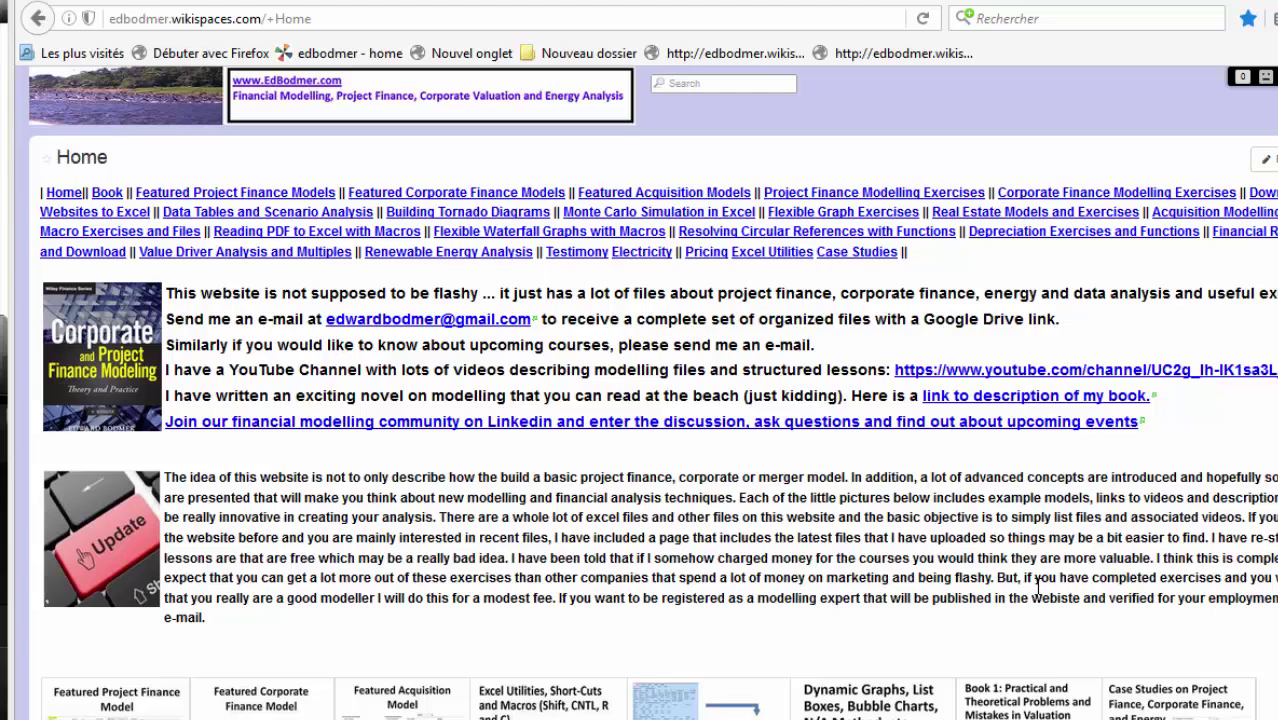
mouse_move(1049, 500)
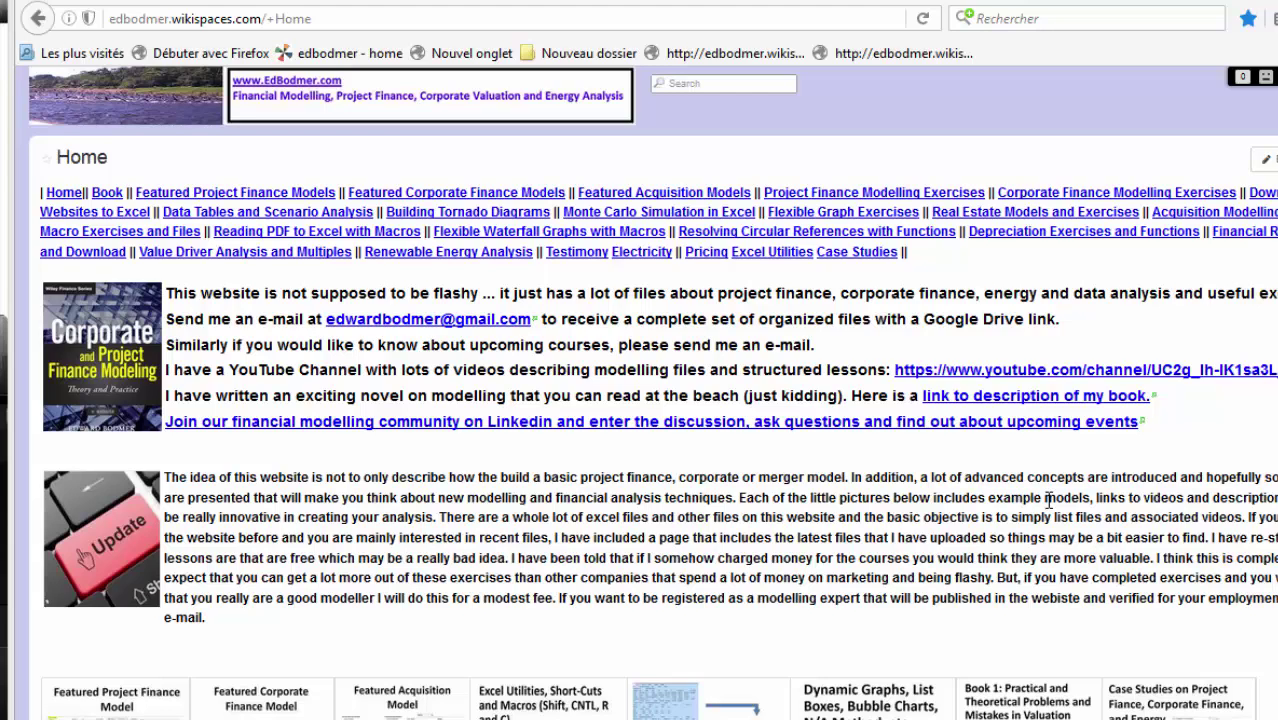
mouse_move(1048, 500)
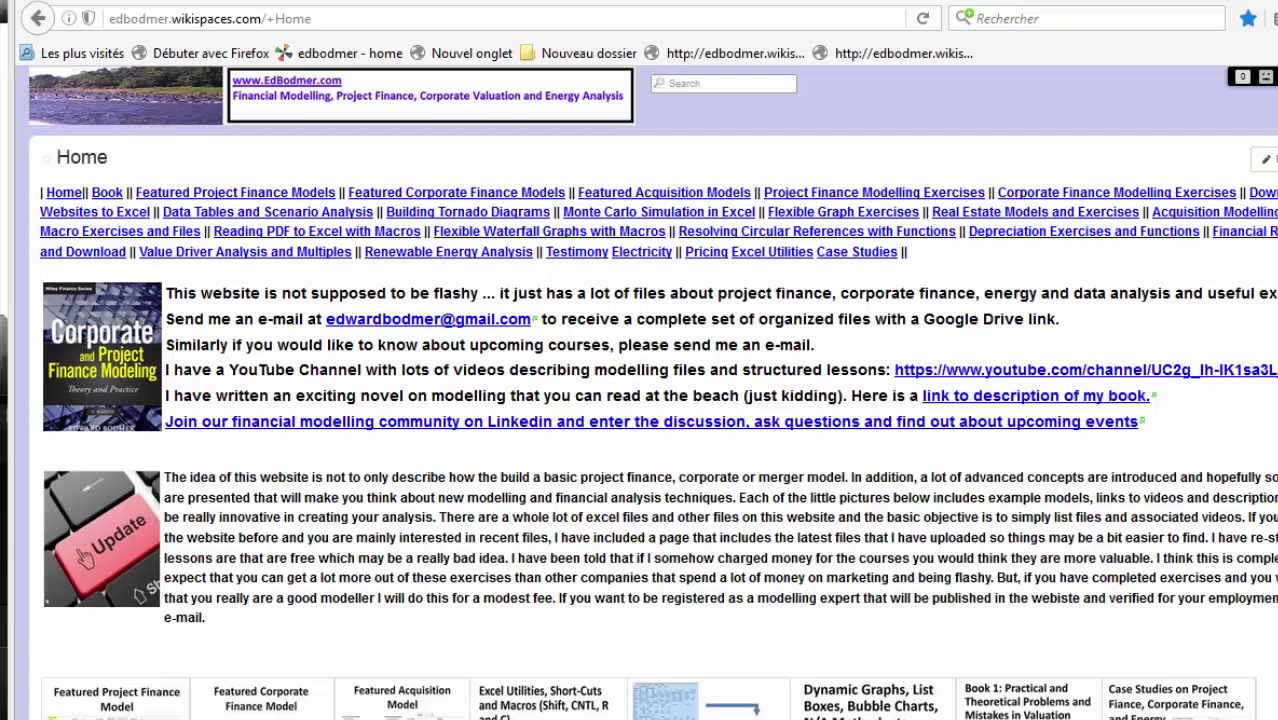
Scroll the Project Finance Model Exercises page down to Lesson Set 1's video table.
scroll("down", 3)
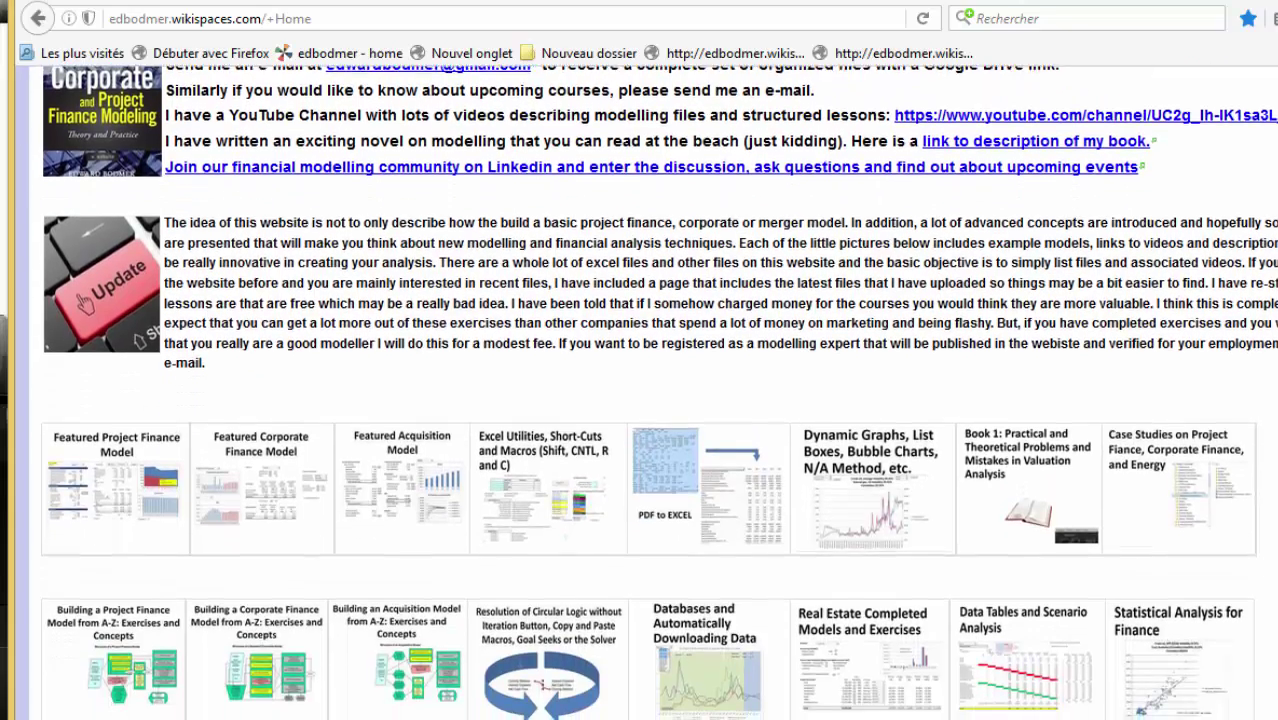
scroll("down", 3)
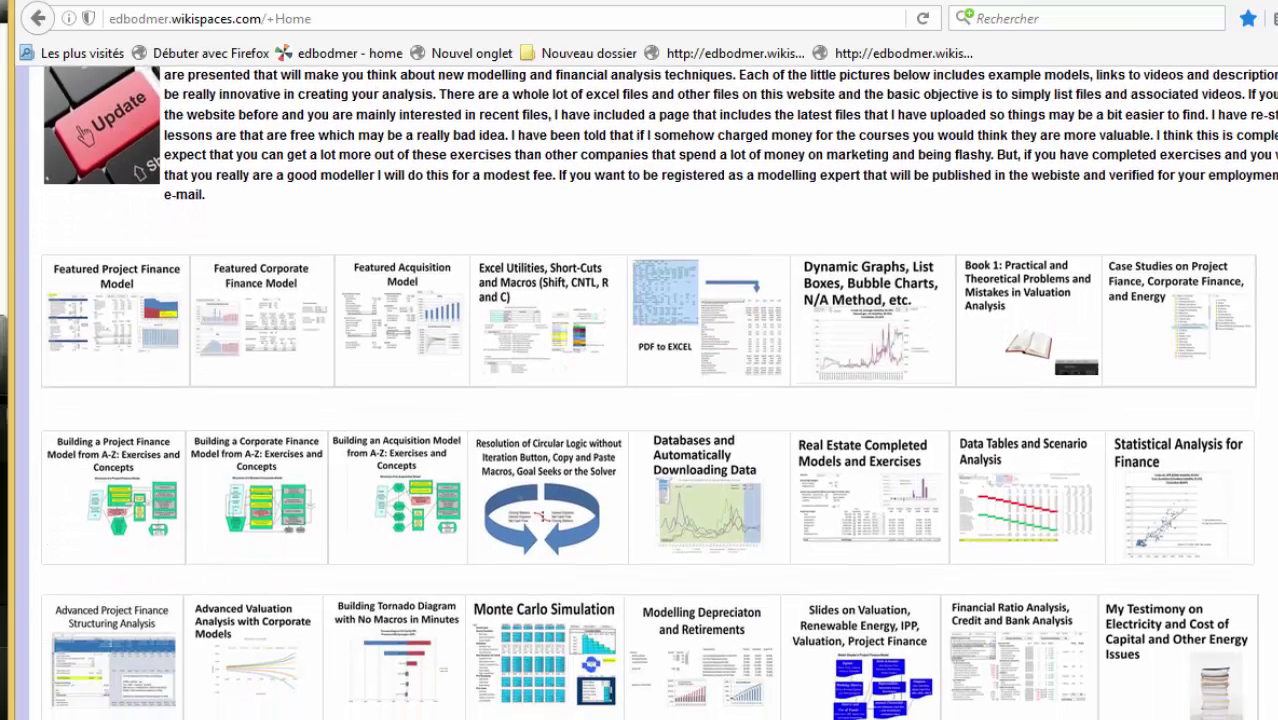
scroll("down", 3)
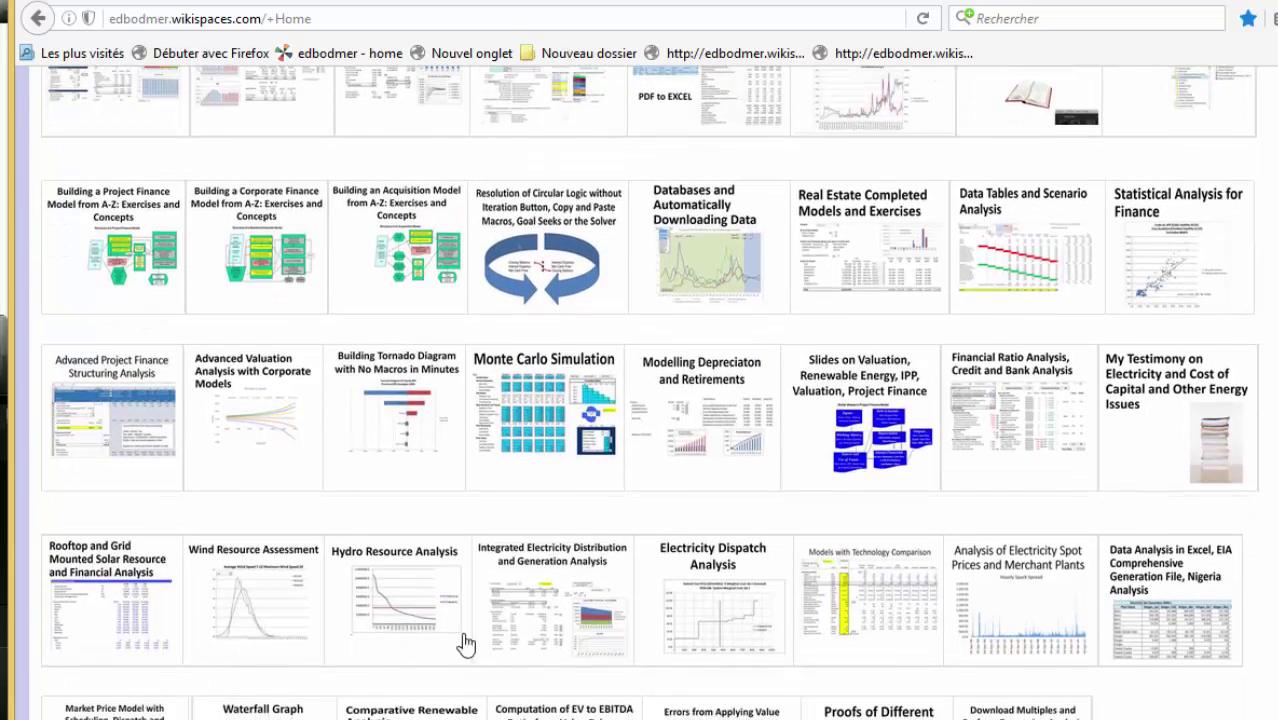
mouse_move(107, 560)
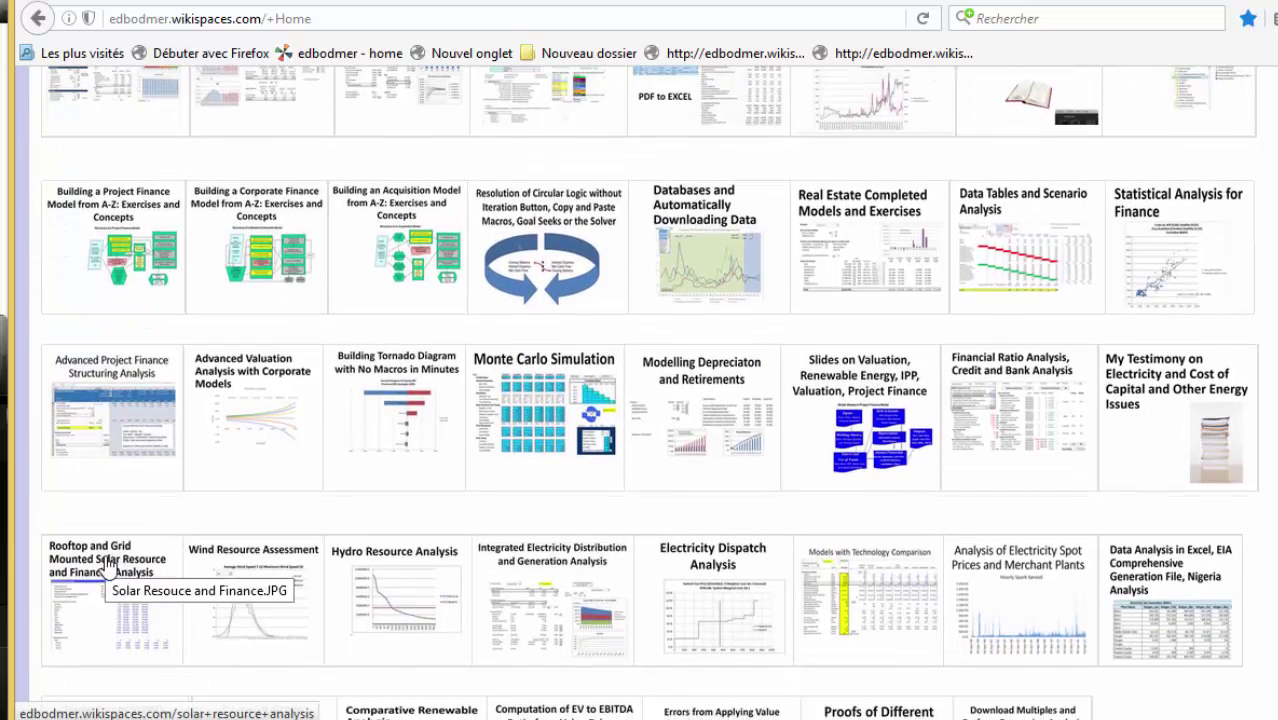
mouse_move(148, 640)
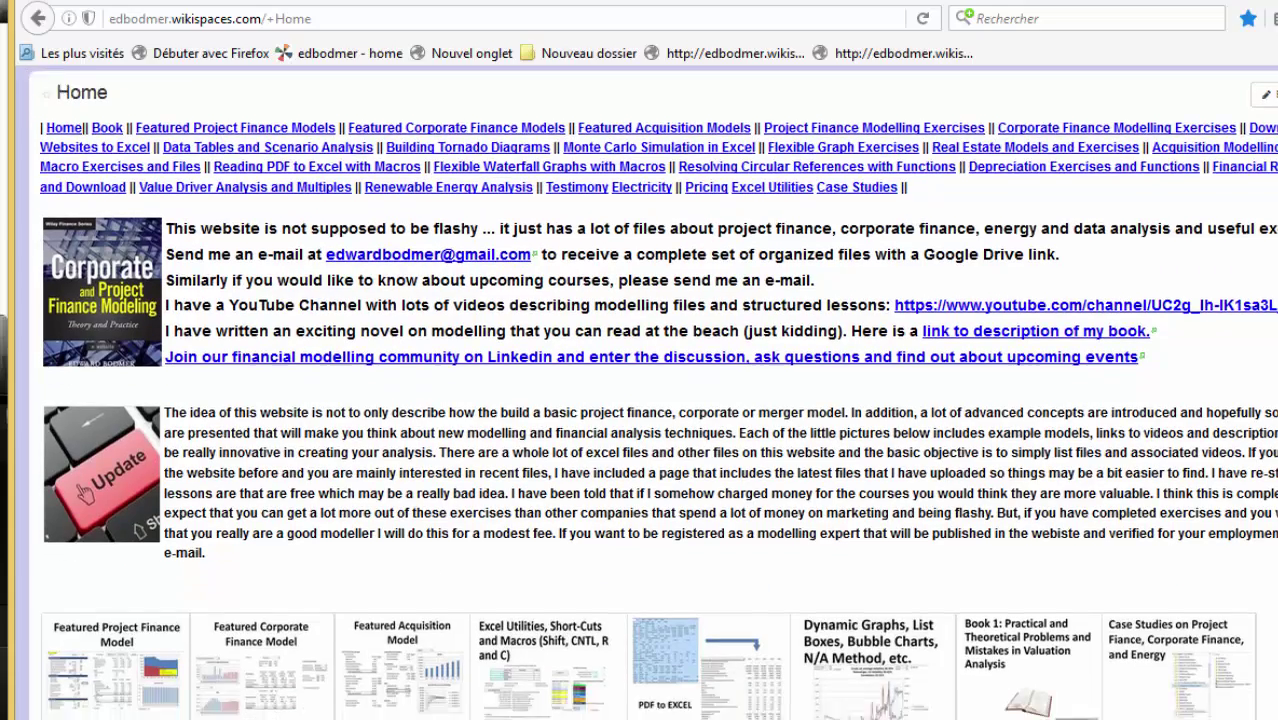
scroll("down", 3)
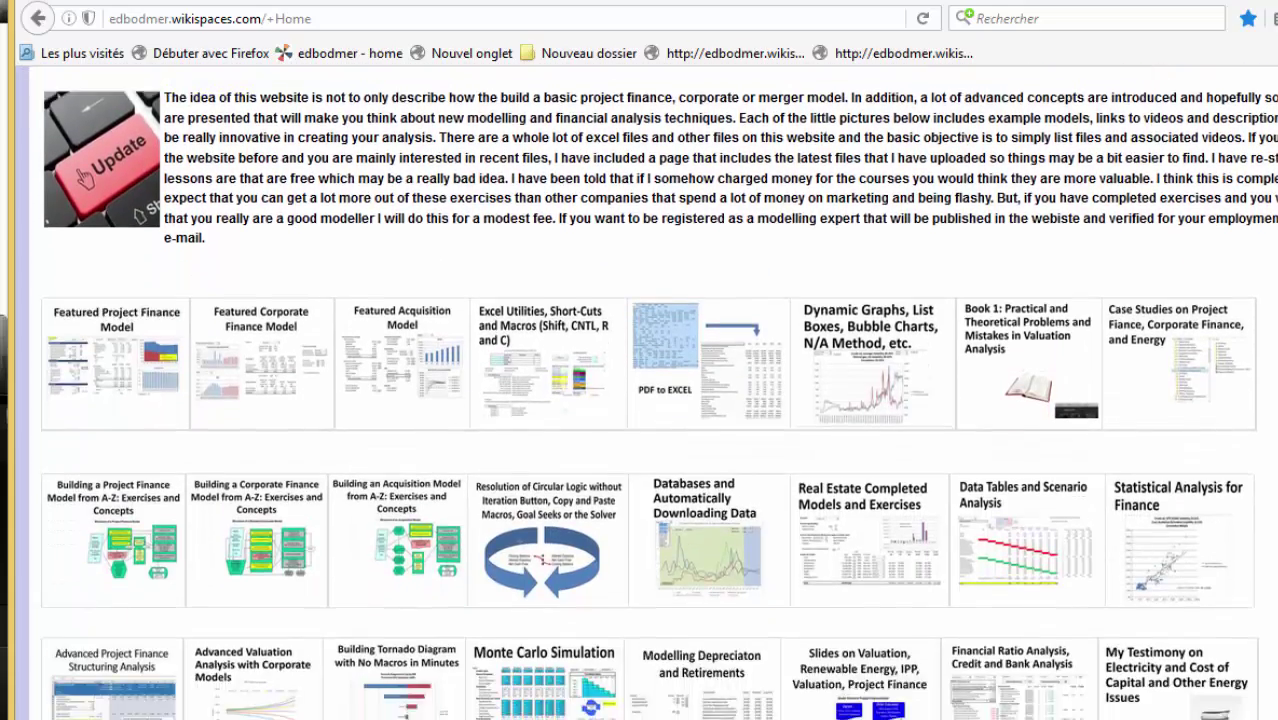
scroll("down", 3)
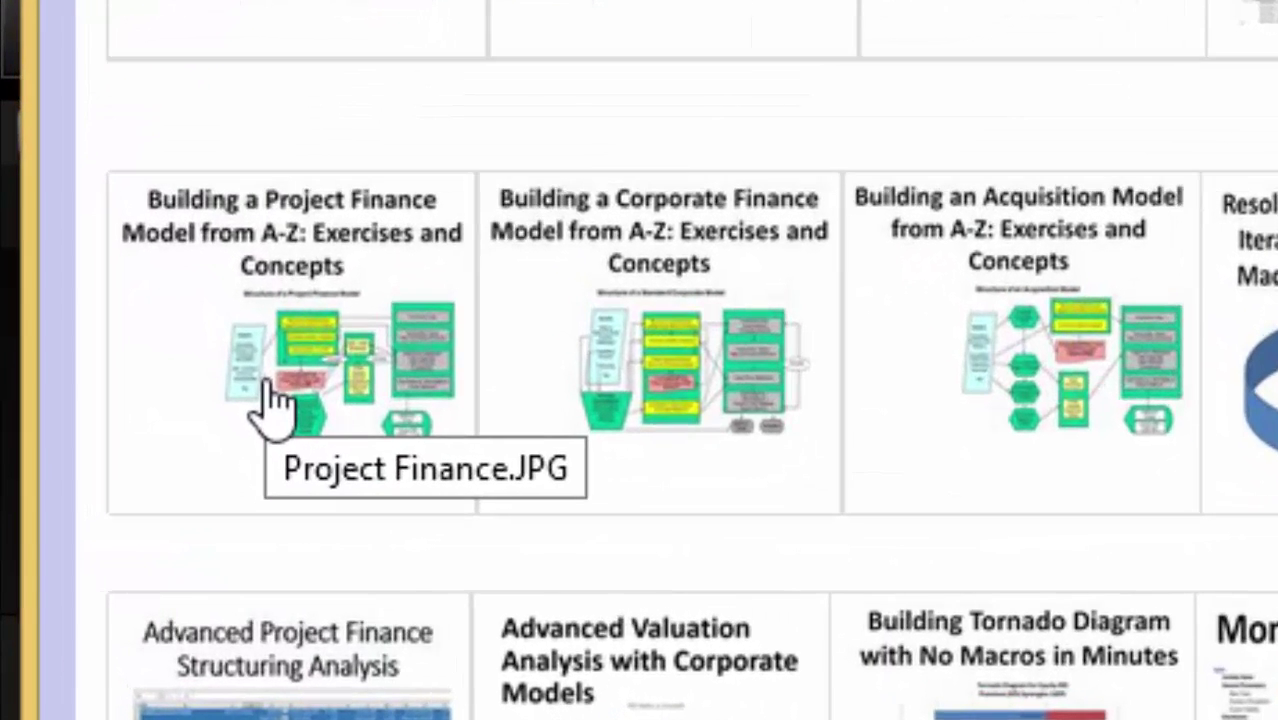
mouse_move(215, 355)
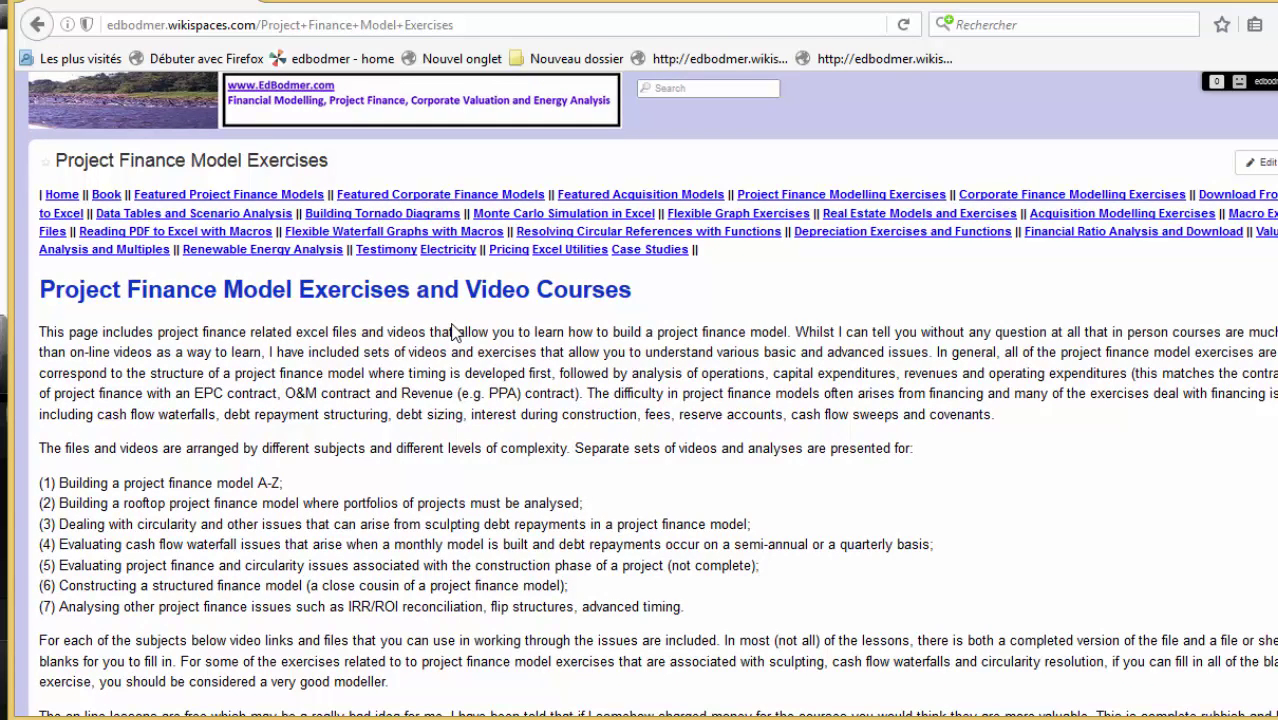
scroll("down", 3)
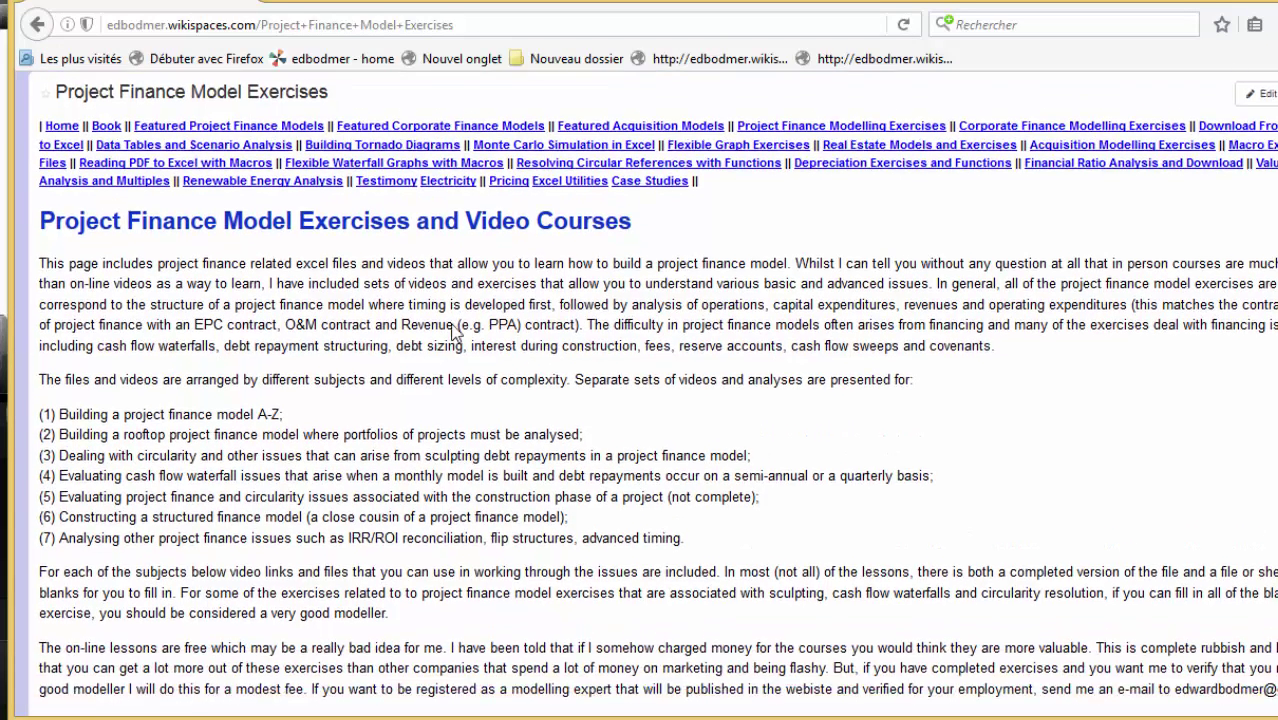
scroll("down", 3)
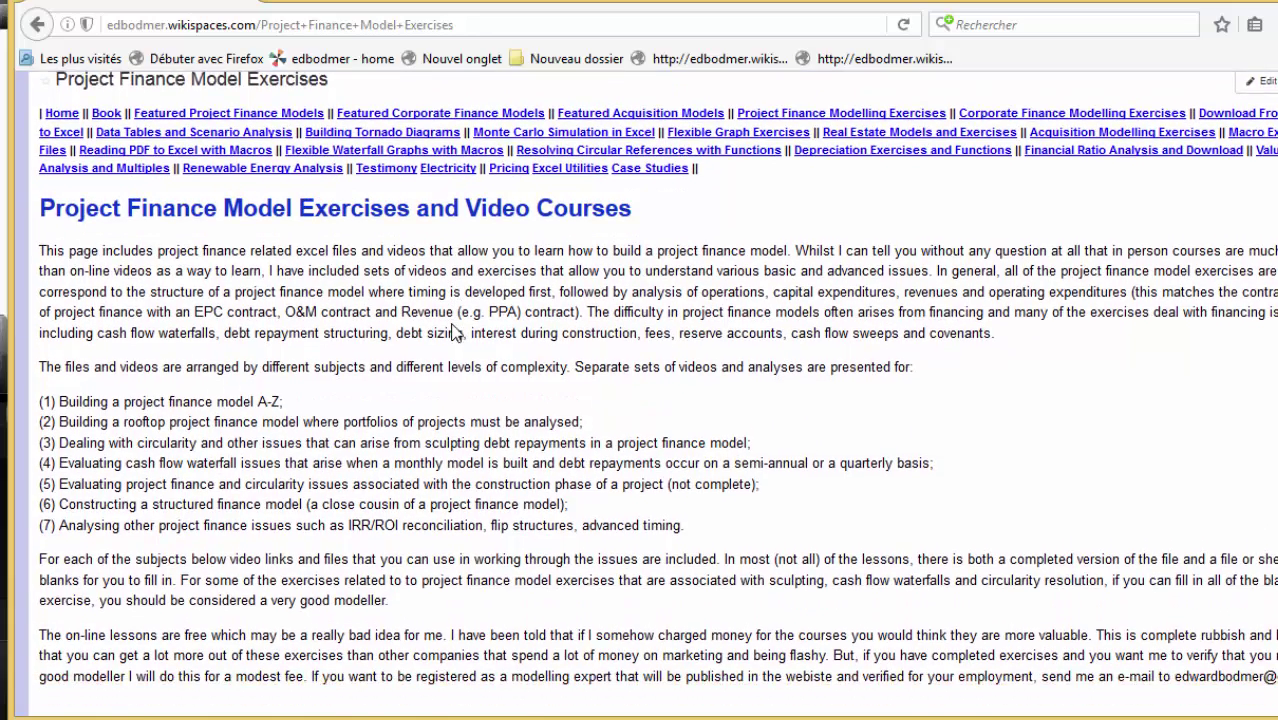
scroll("down", 3)
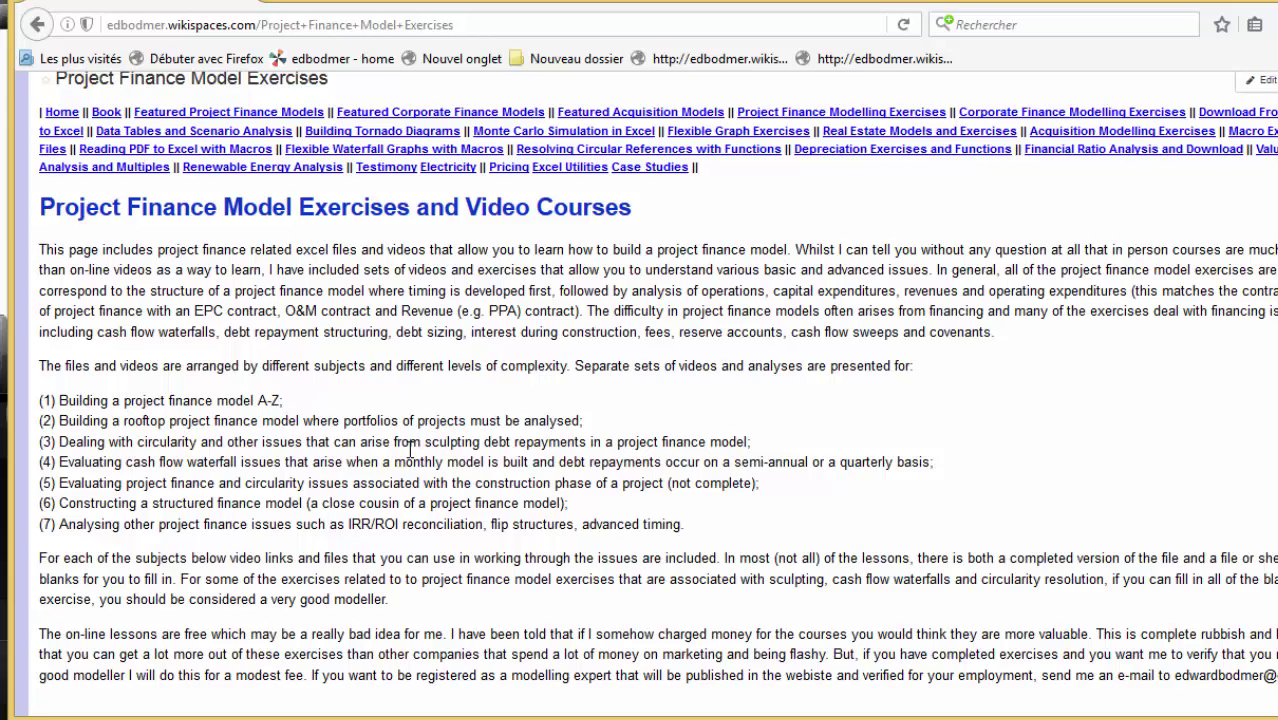
scroll("down", 3)
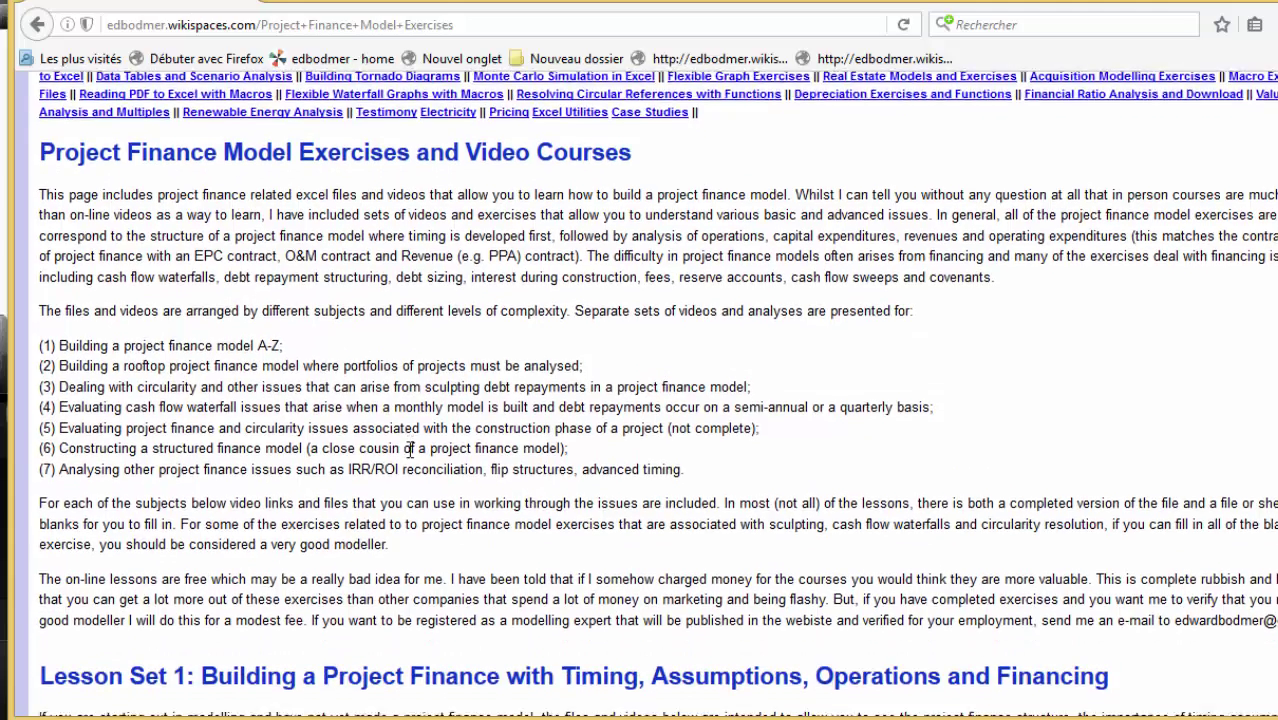
scroll("down", 3)
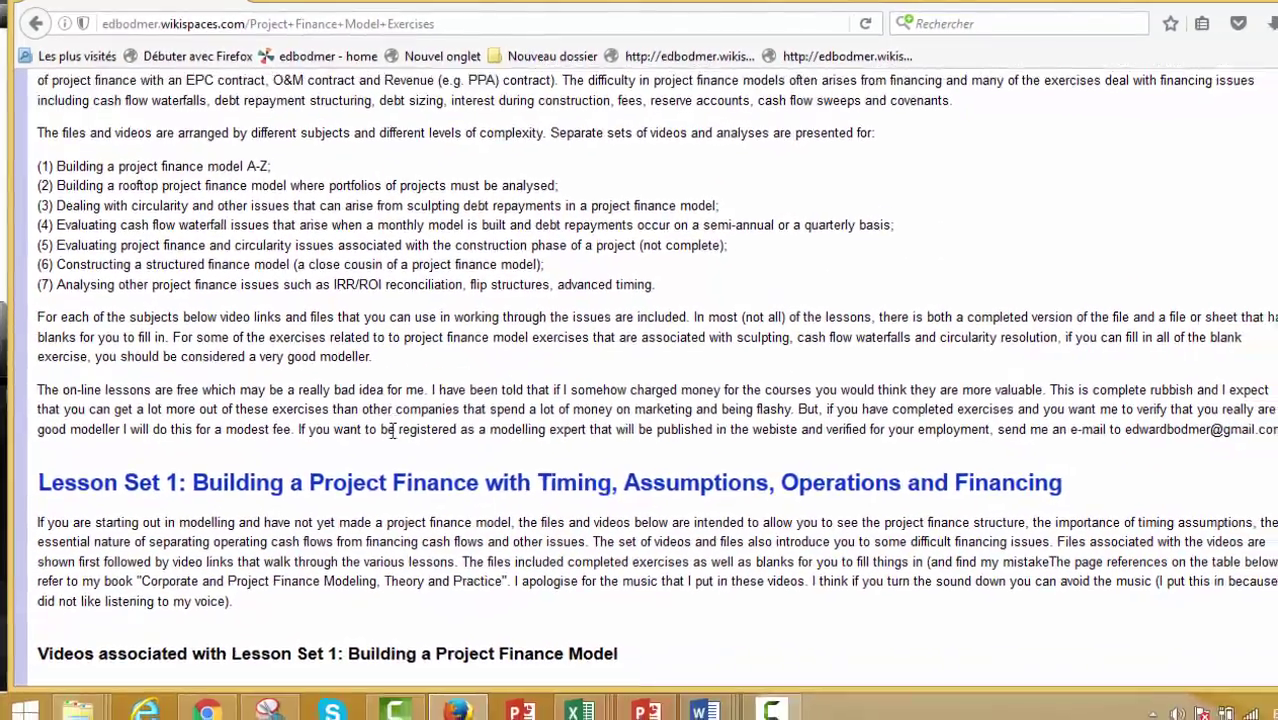
scroll("down", 3)
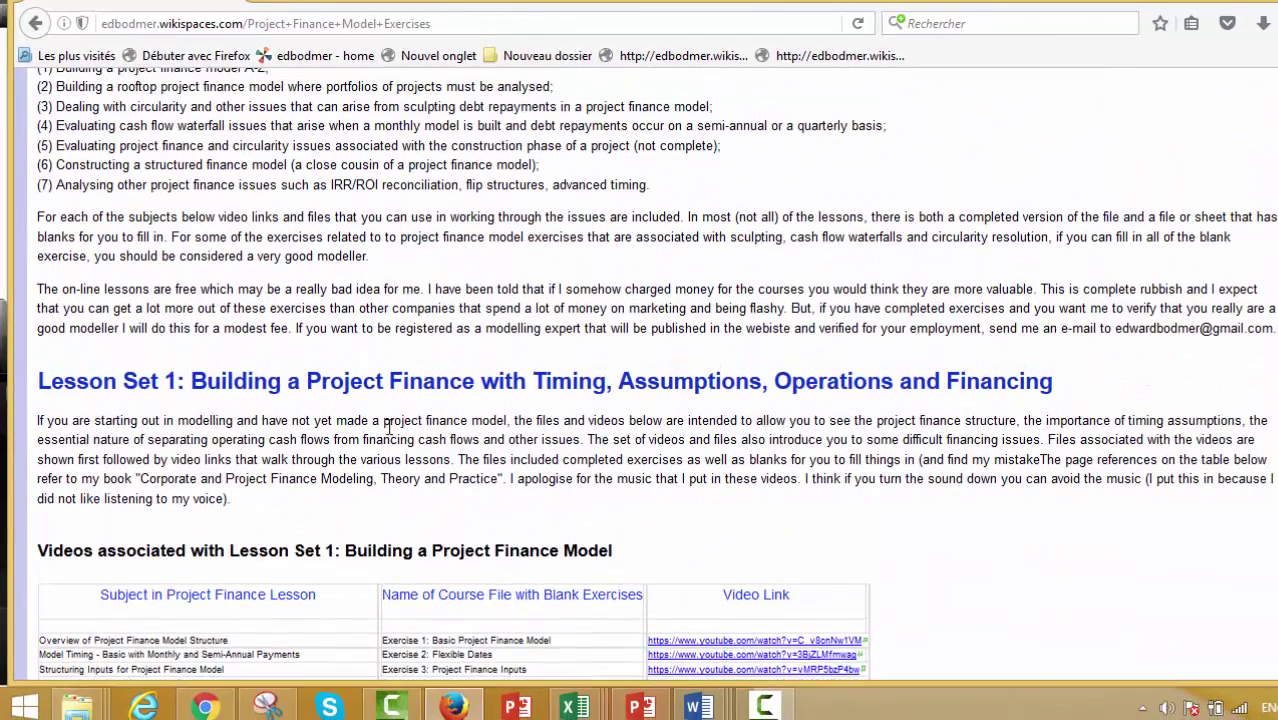
scroll("down", 3)
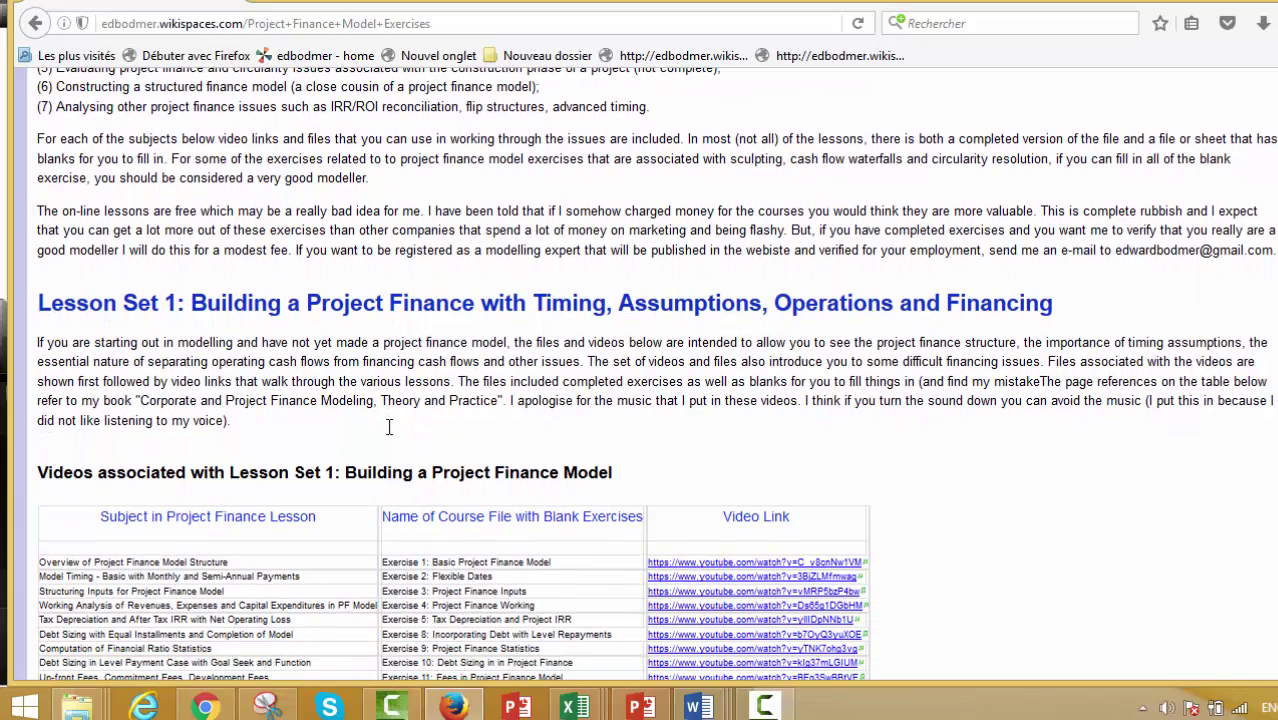
scroll("down", 3)
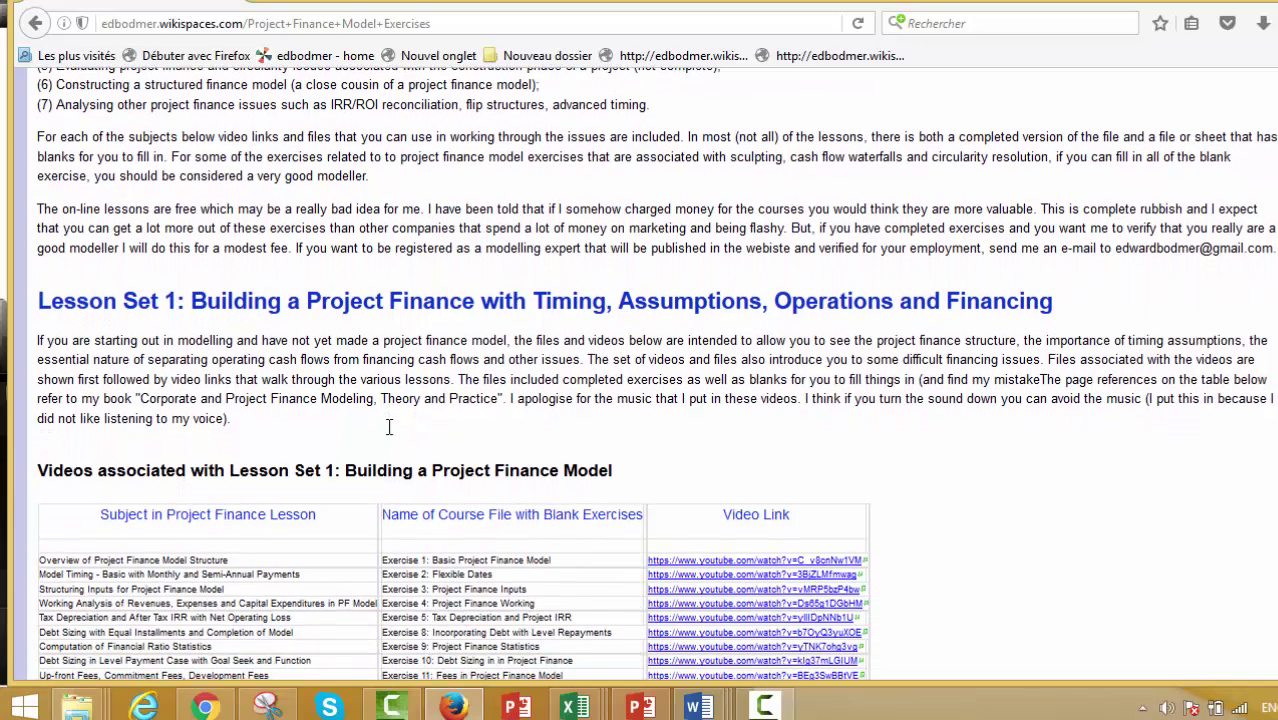
Scroll past Lesson Set 1's exercise files to the Lesson Set 2 Rooftop Solar heading.
scroll("down", 3)
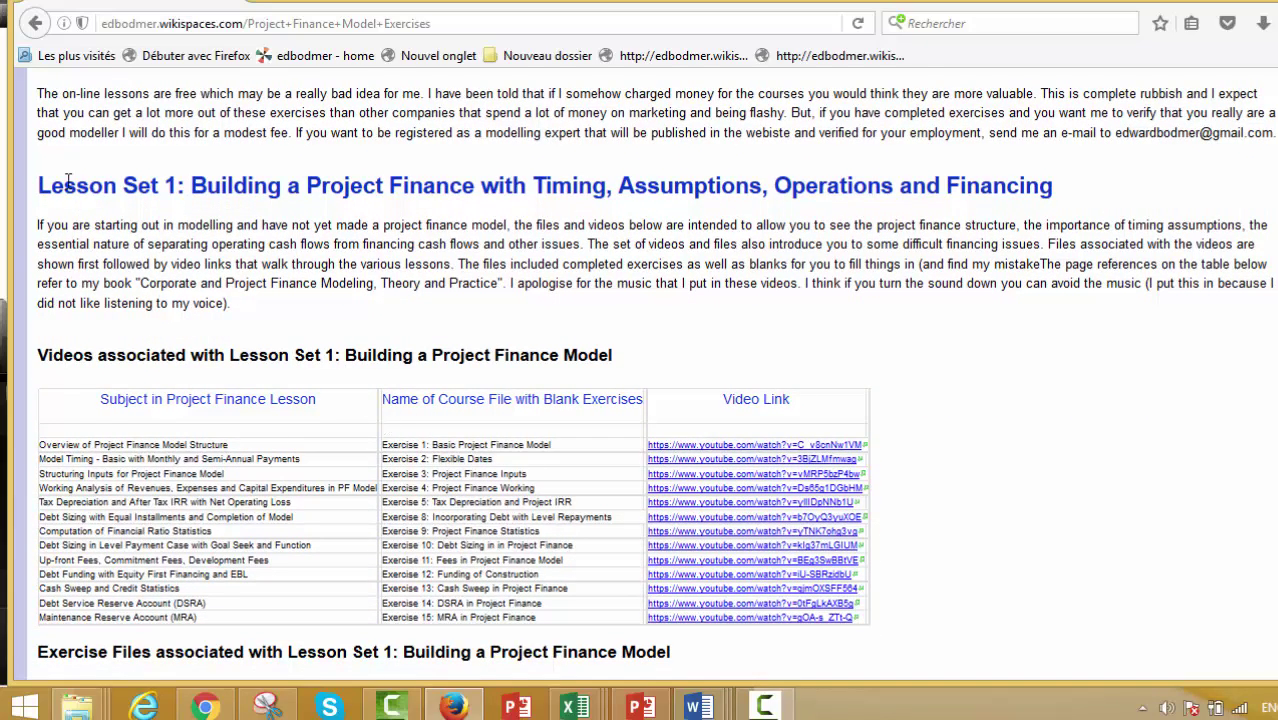
mouse_move(127, 360)
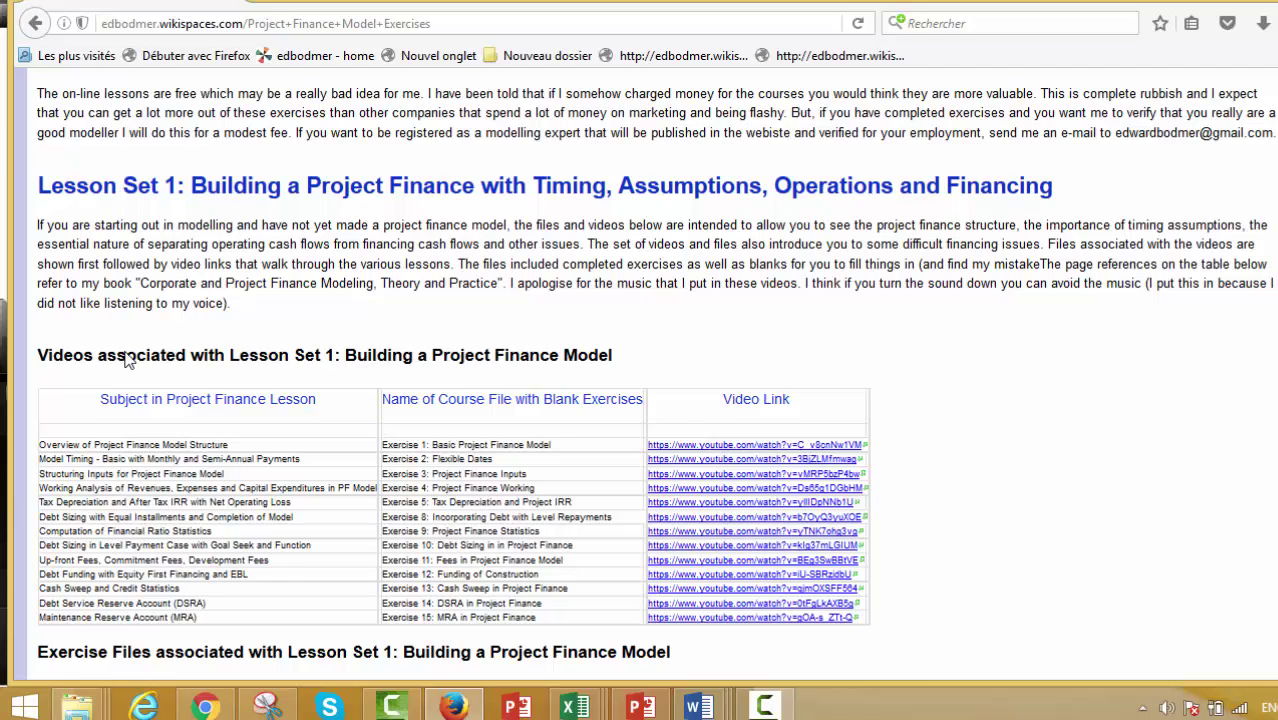
scroll("down", 3)
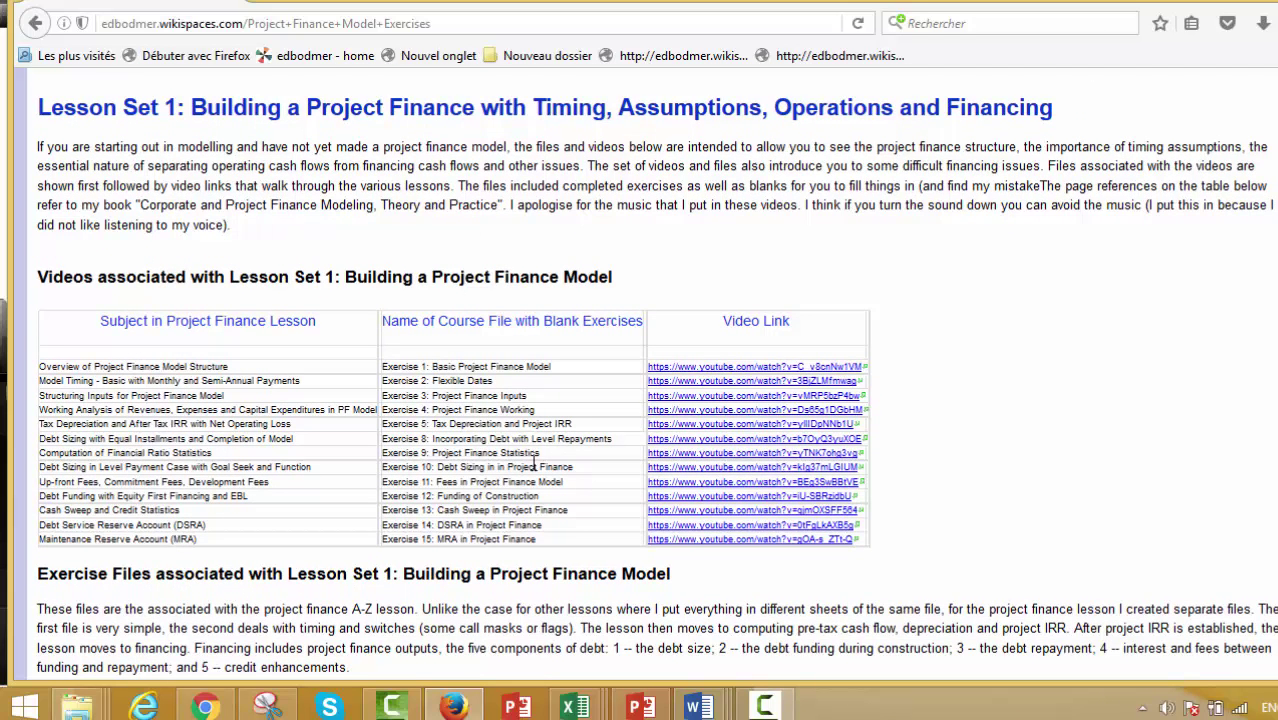
scroll("down", 3)
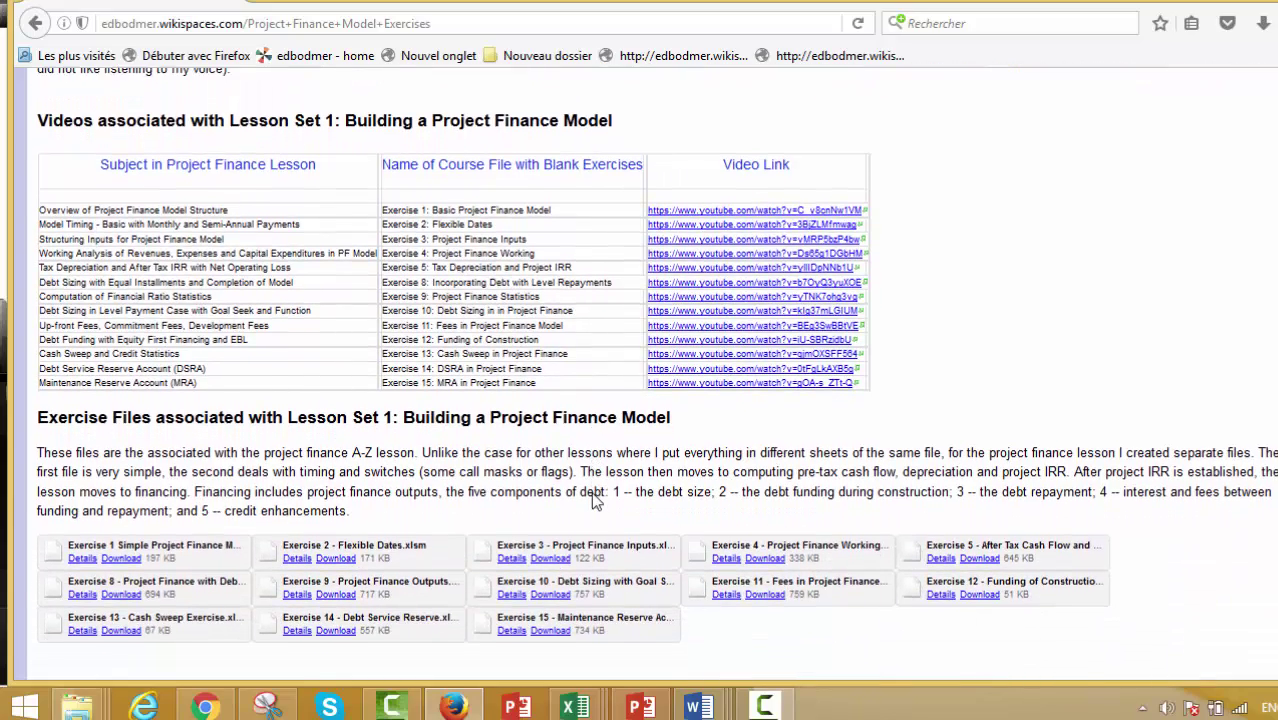
scroll("down", 3)
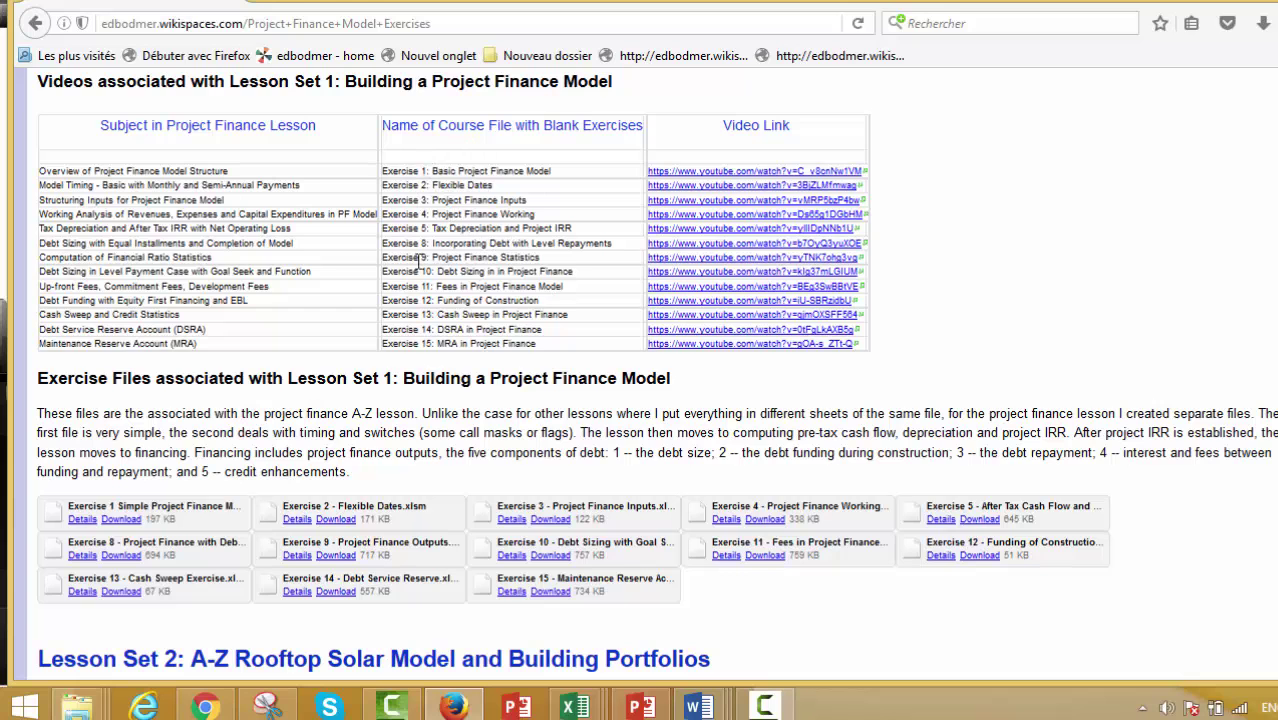
mouse_move(890, 684)
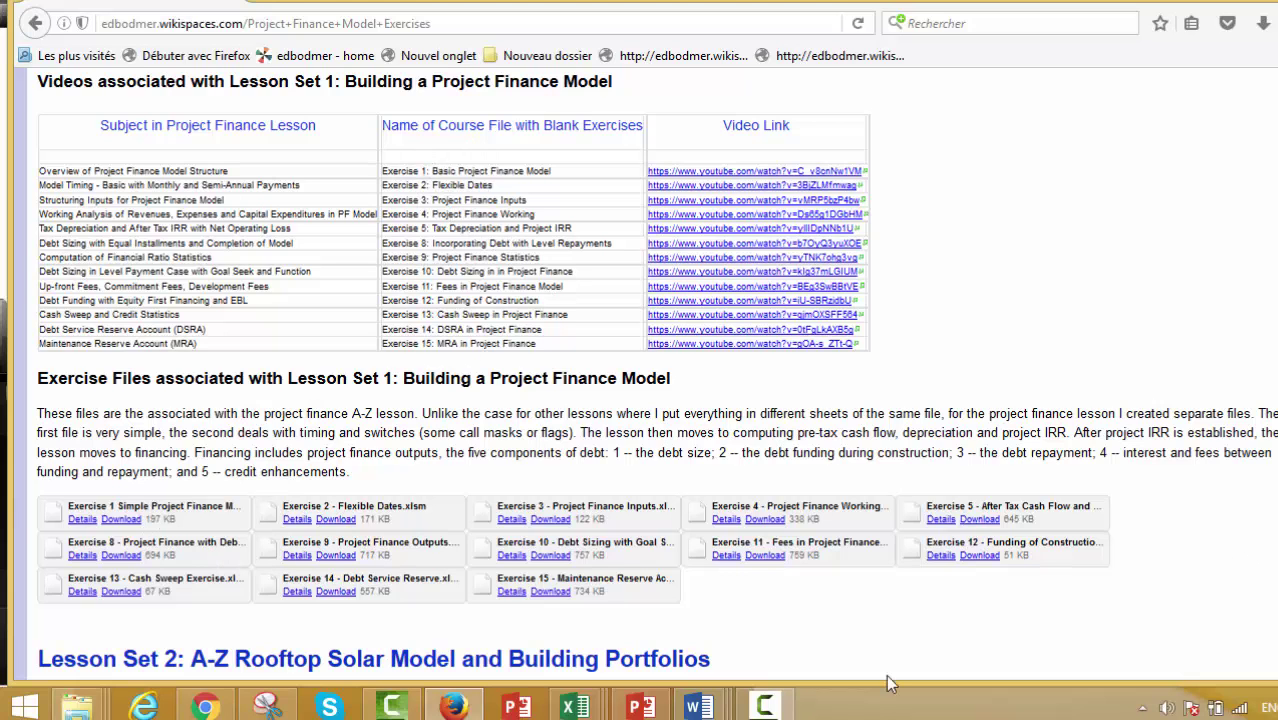
scroll("down", 3)
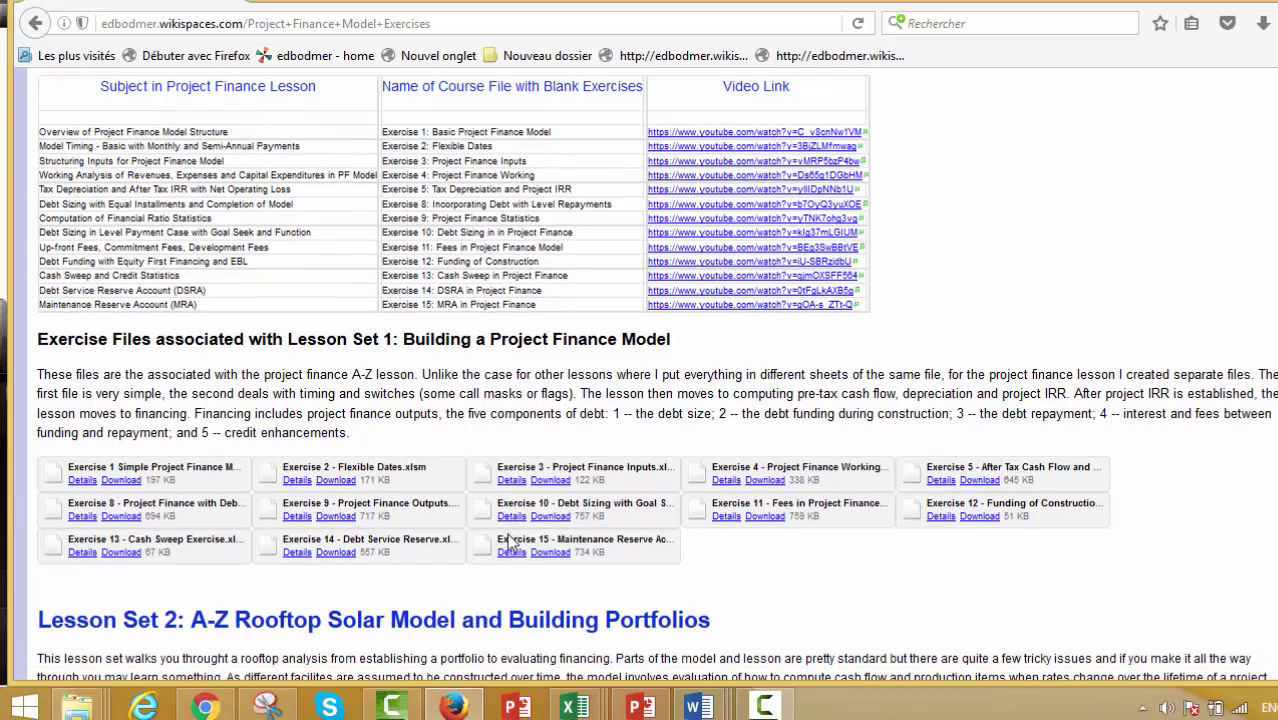
scroll("down", 3)
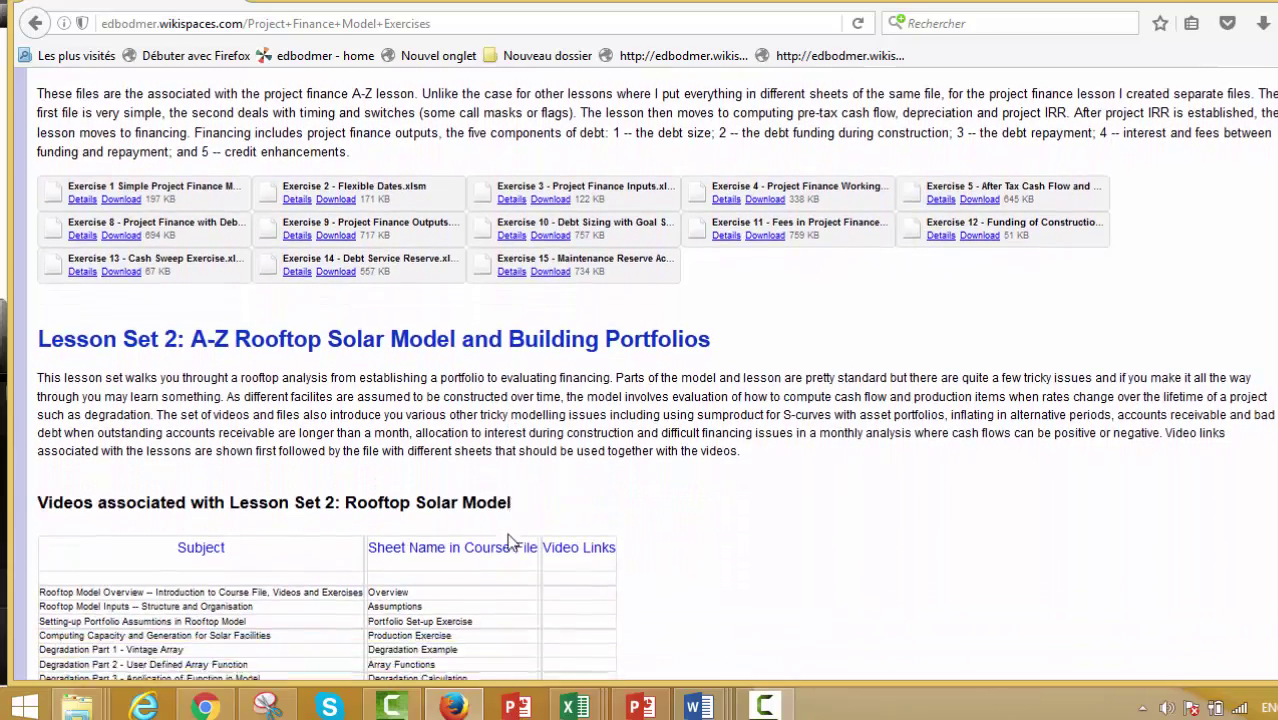
Scroll until the full 'Videos associated with Lesson Set 2' table is visible.
scroll("down", 3)
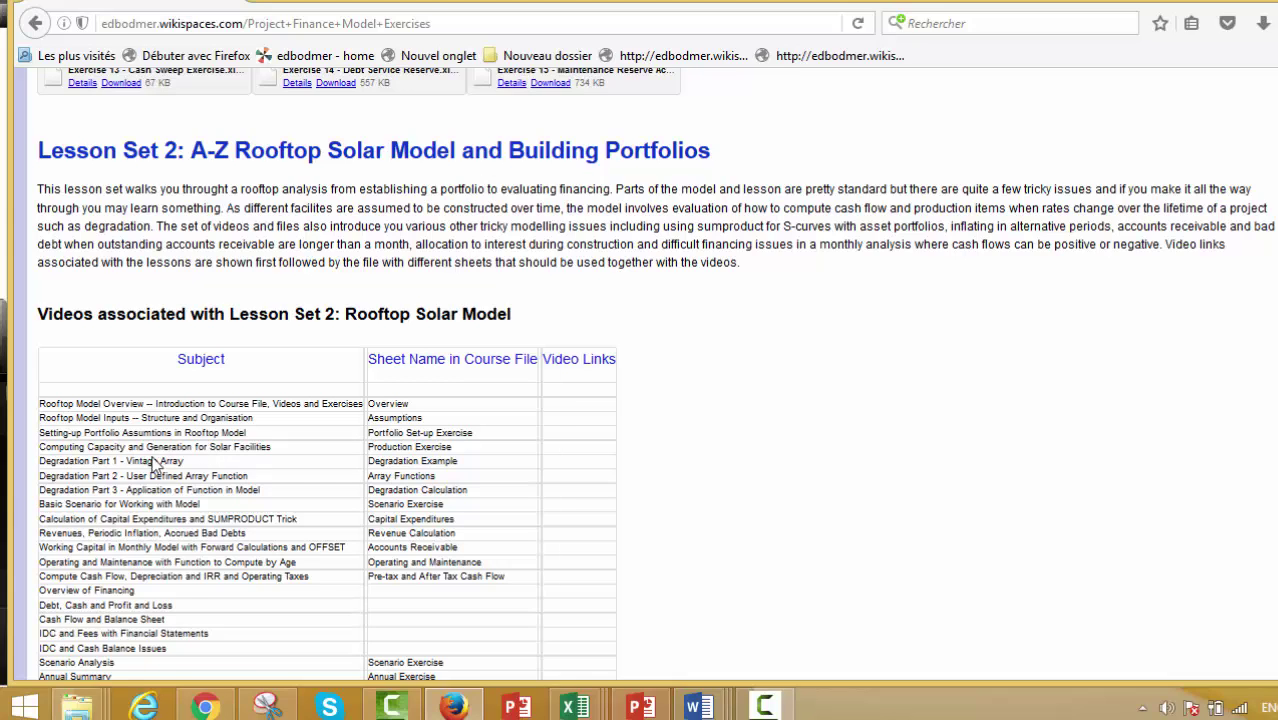
mouse_move(210, 476)
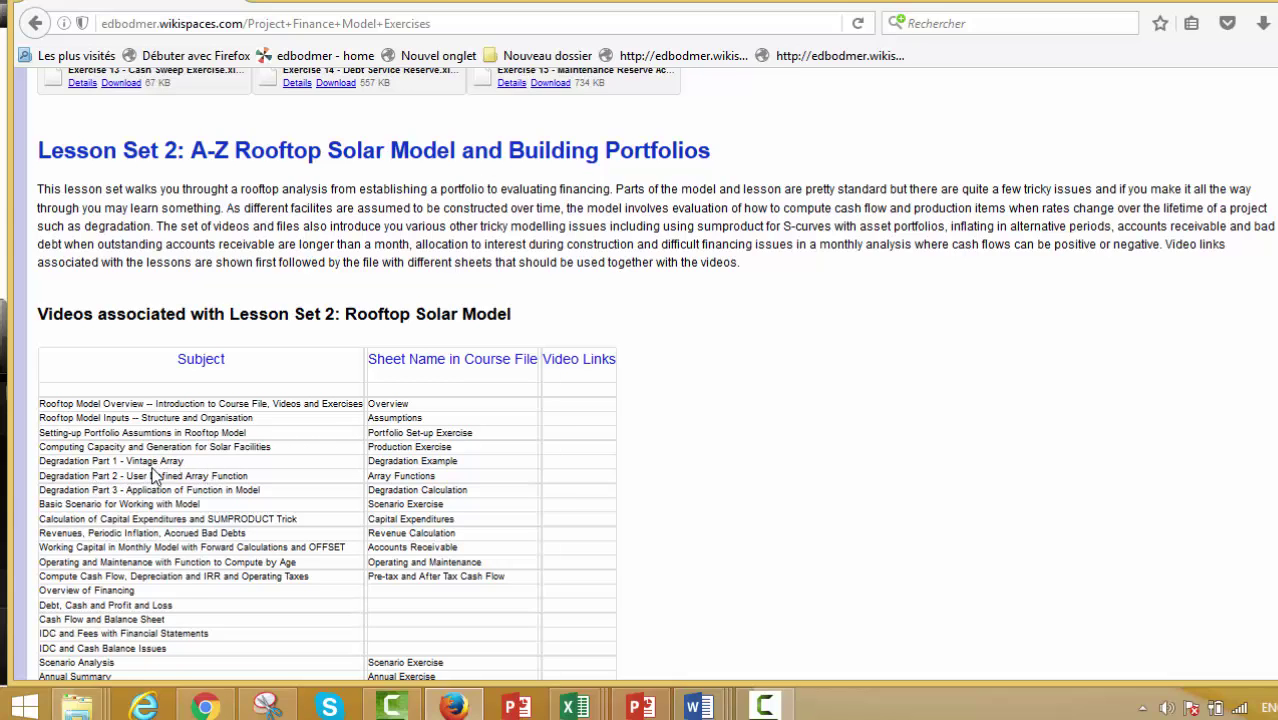
mouse_move(231, 495)
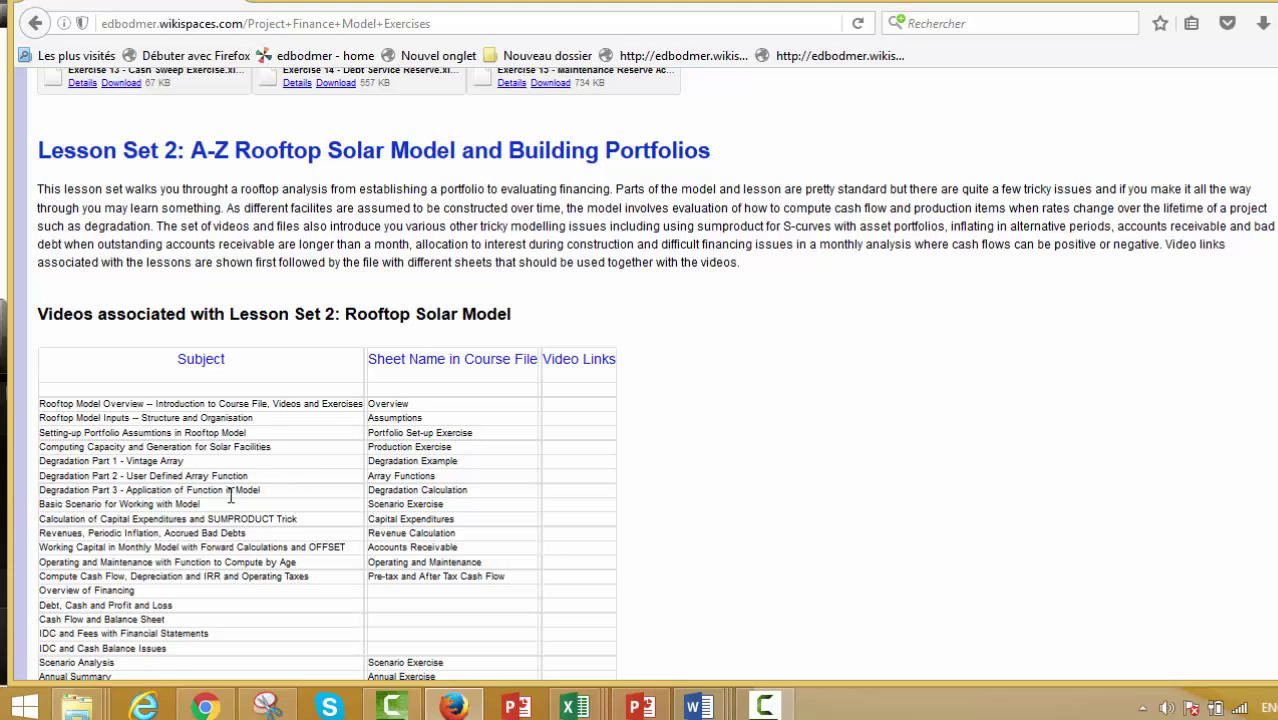
mouse_move(88, 508)
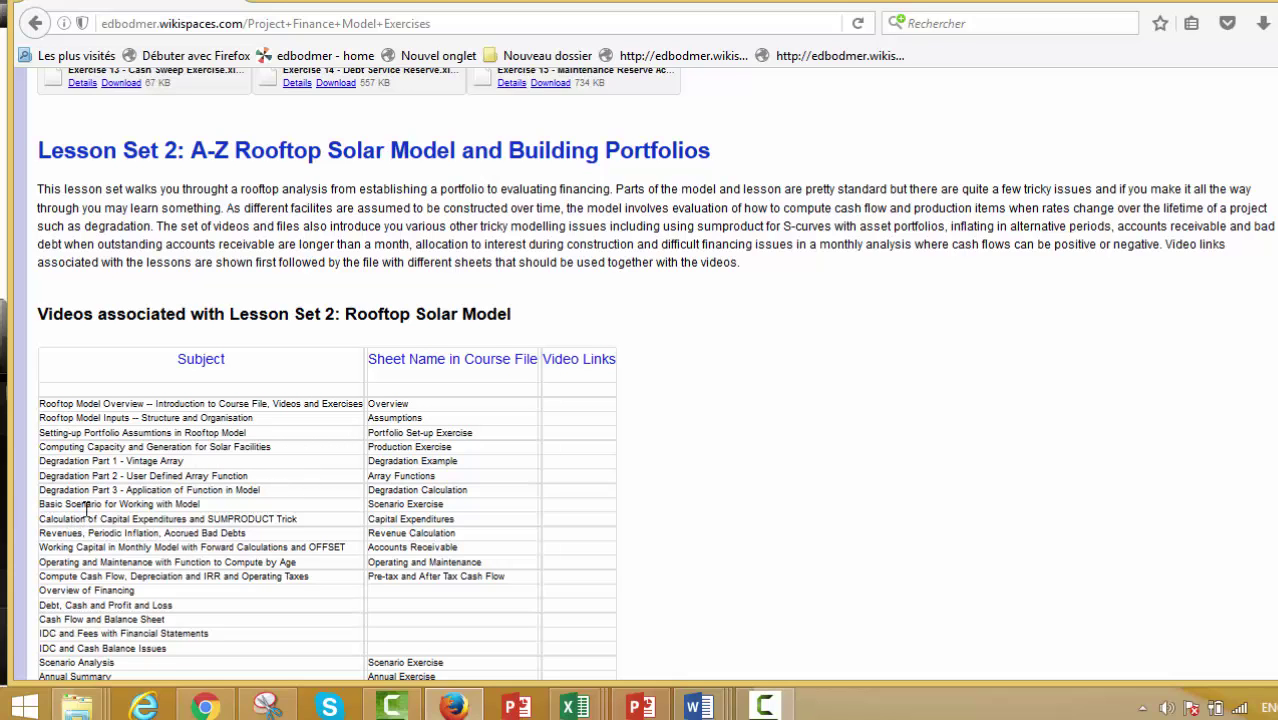
scroll("down", 3)
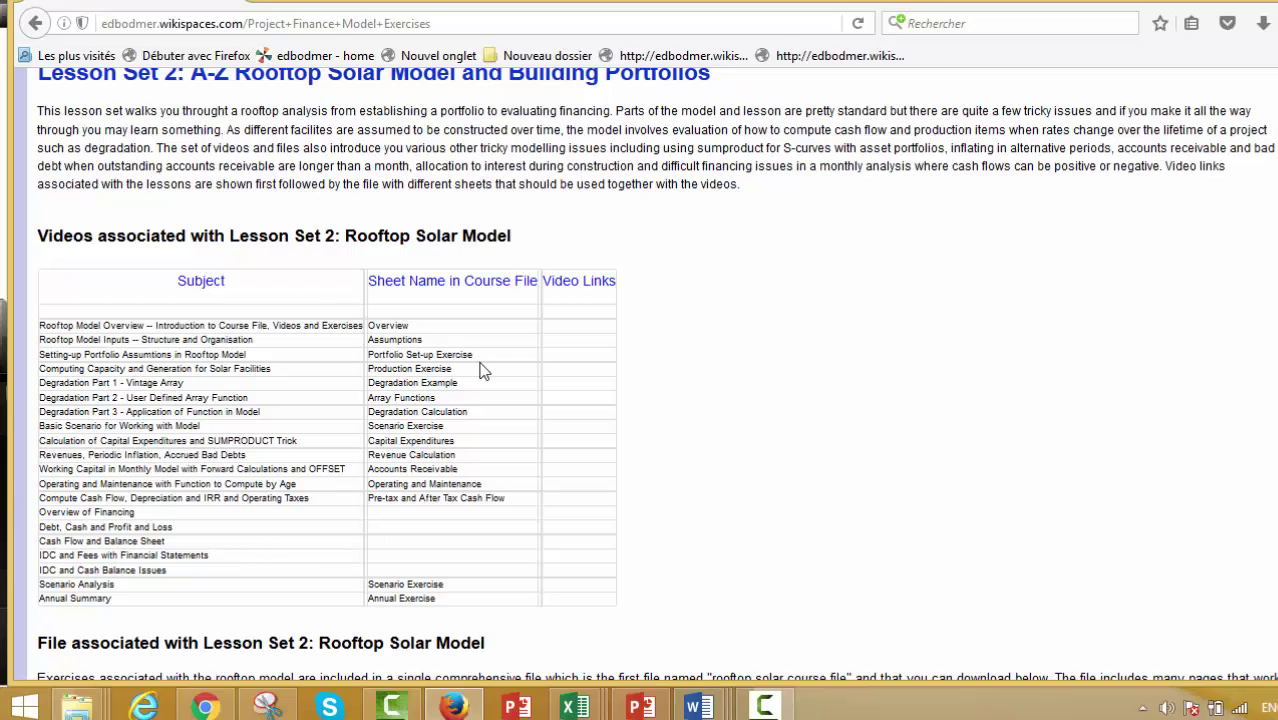
mouse_move(443, 456)
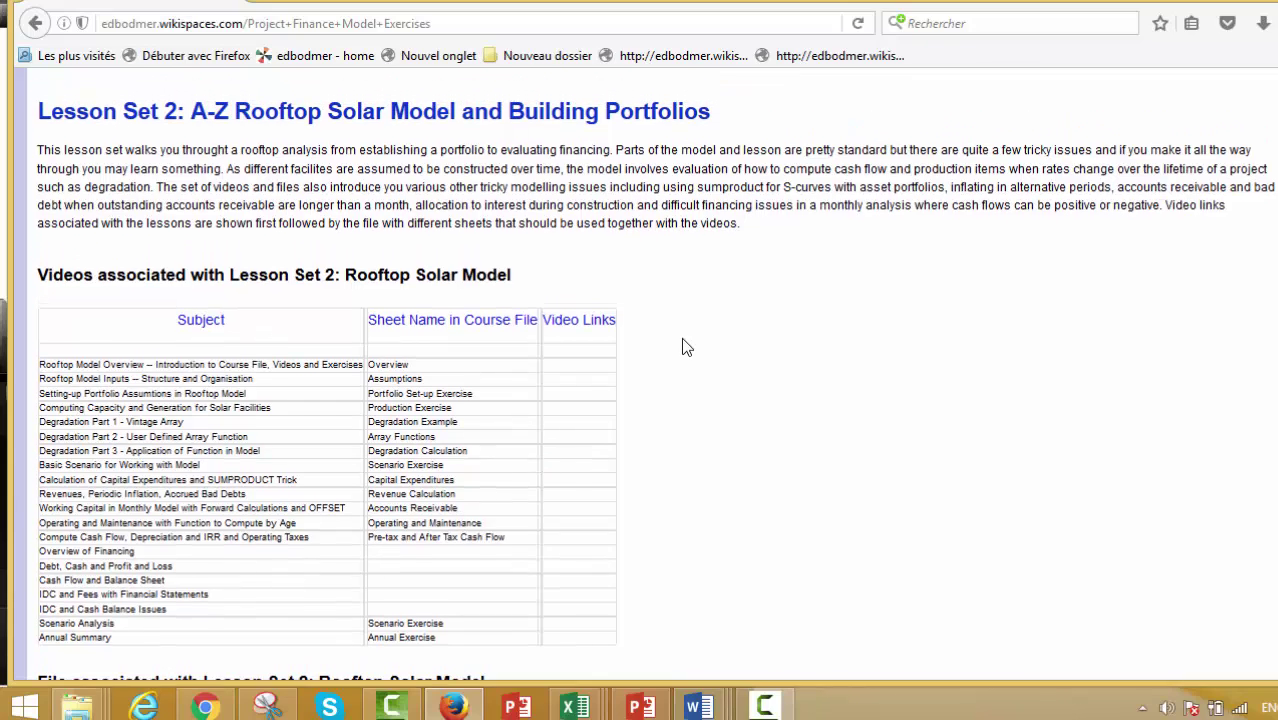
scroll("down", 3)
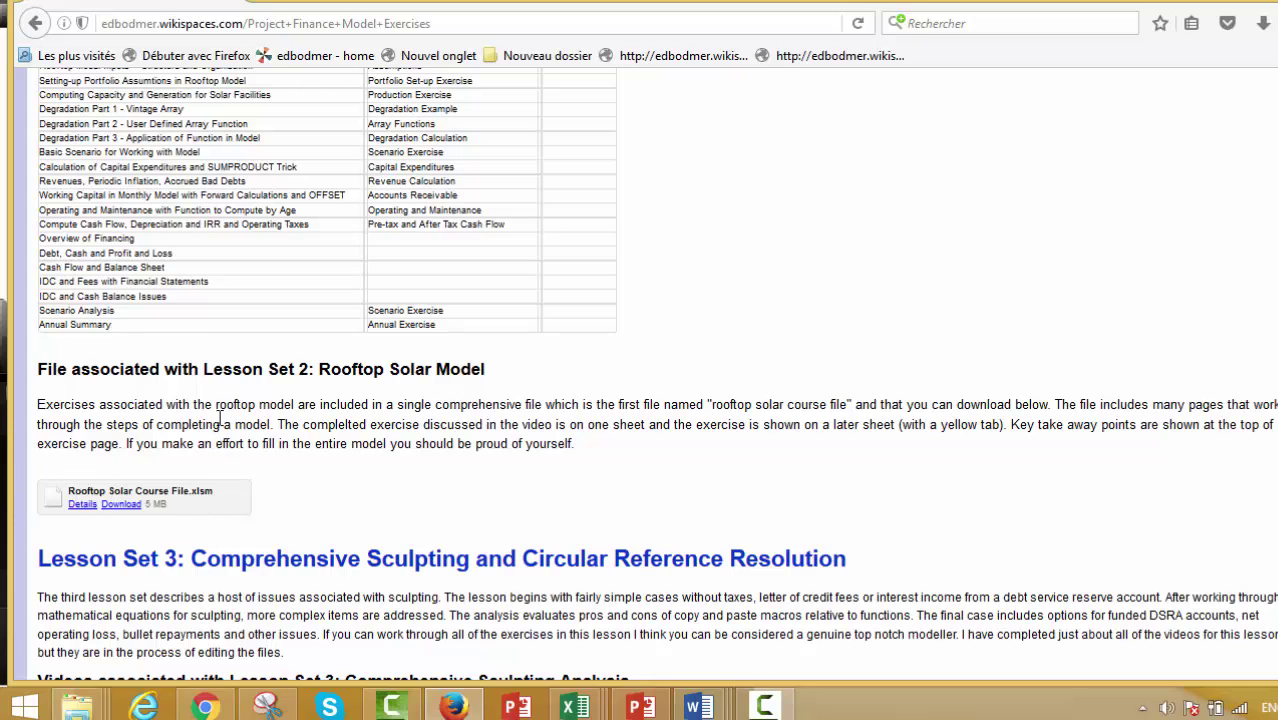
mouse_move(456, 426)
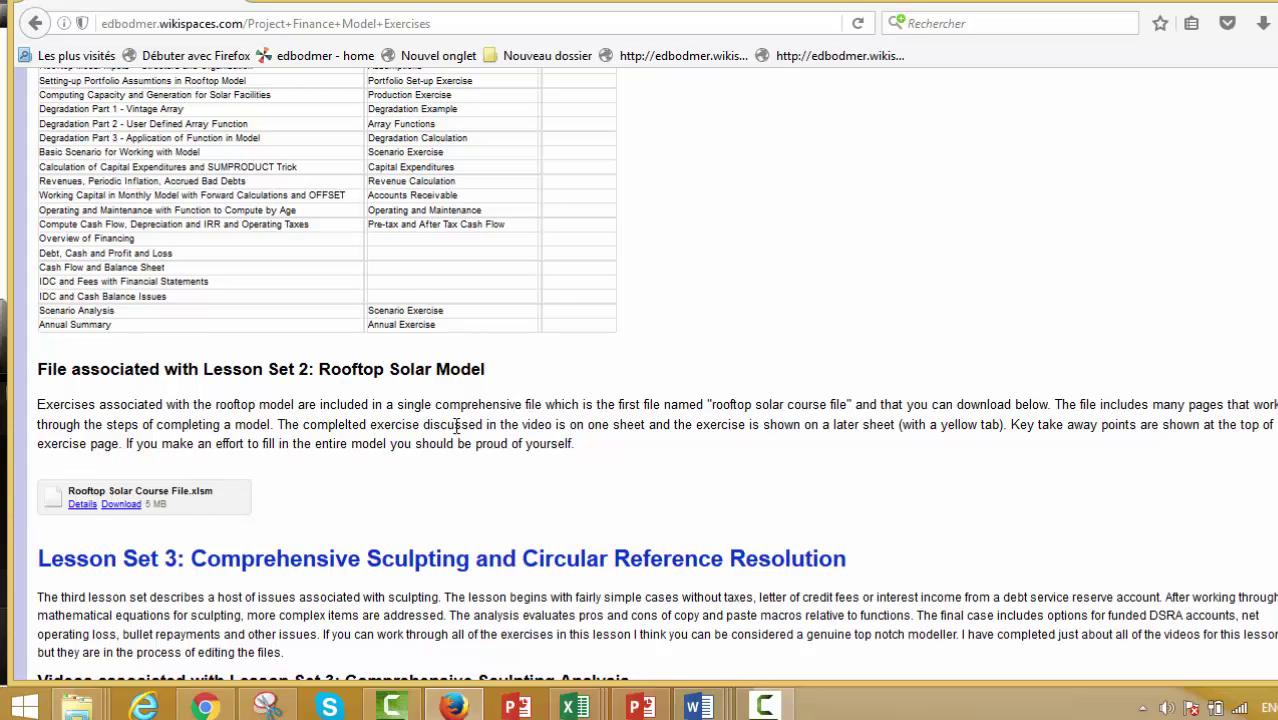
Scroll back up to the Rooftop Solar Course File.xlsm download section.
scroll("up", 3)
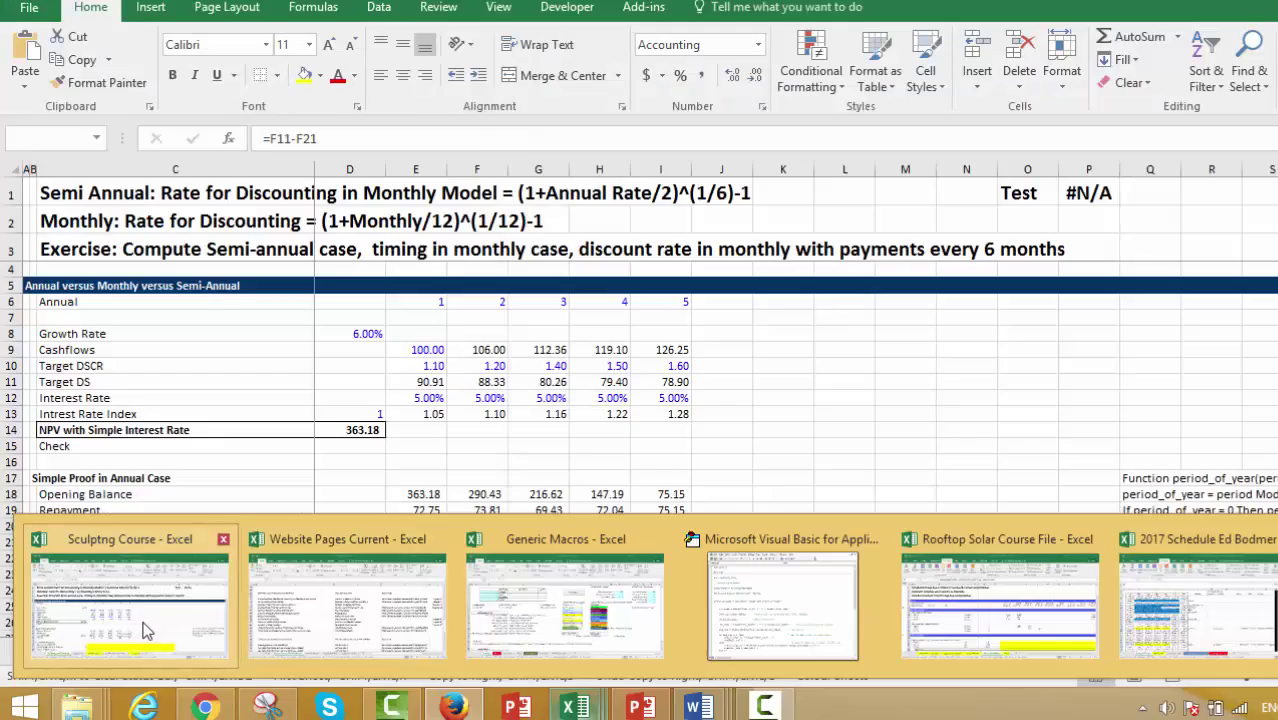
Switch to the Rooftop Solar Course File, view the Overview topics, then the Assumptions sheet.
left_click(1196, 605)
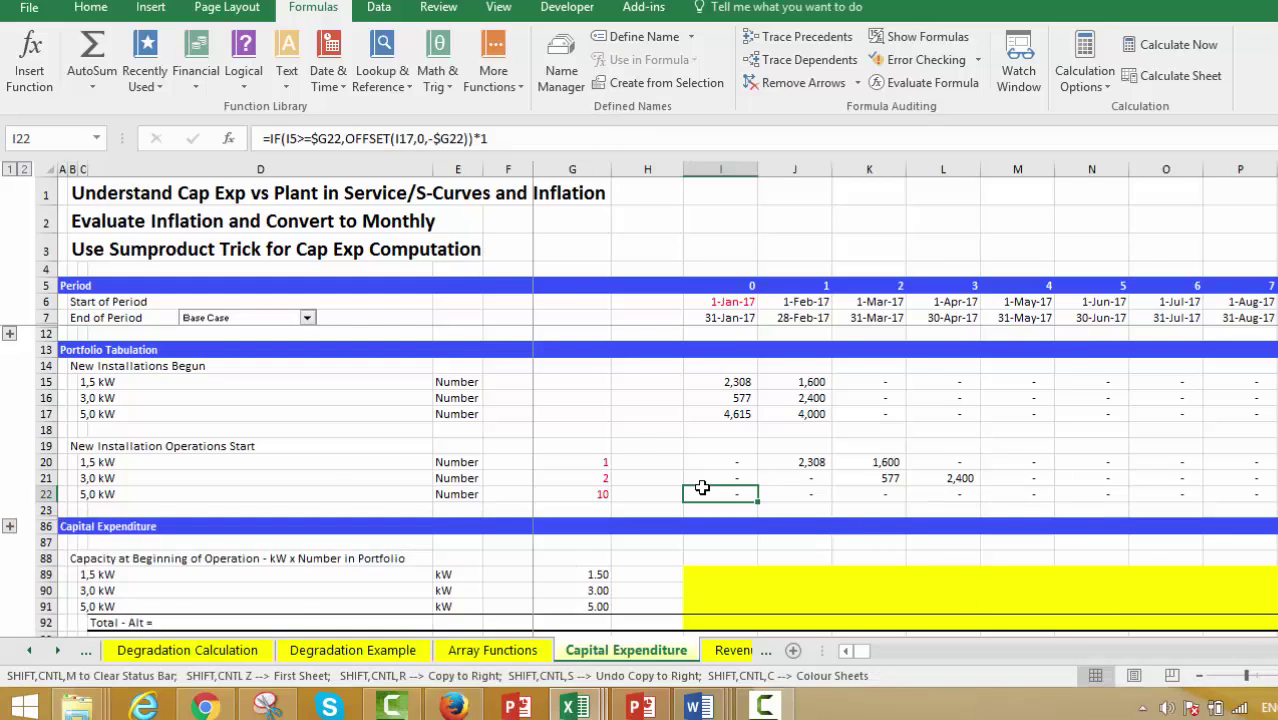
left_click(150, 650)
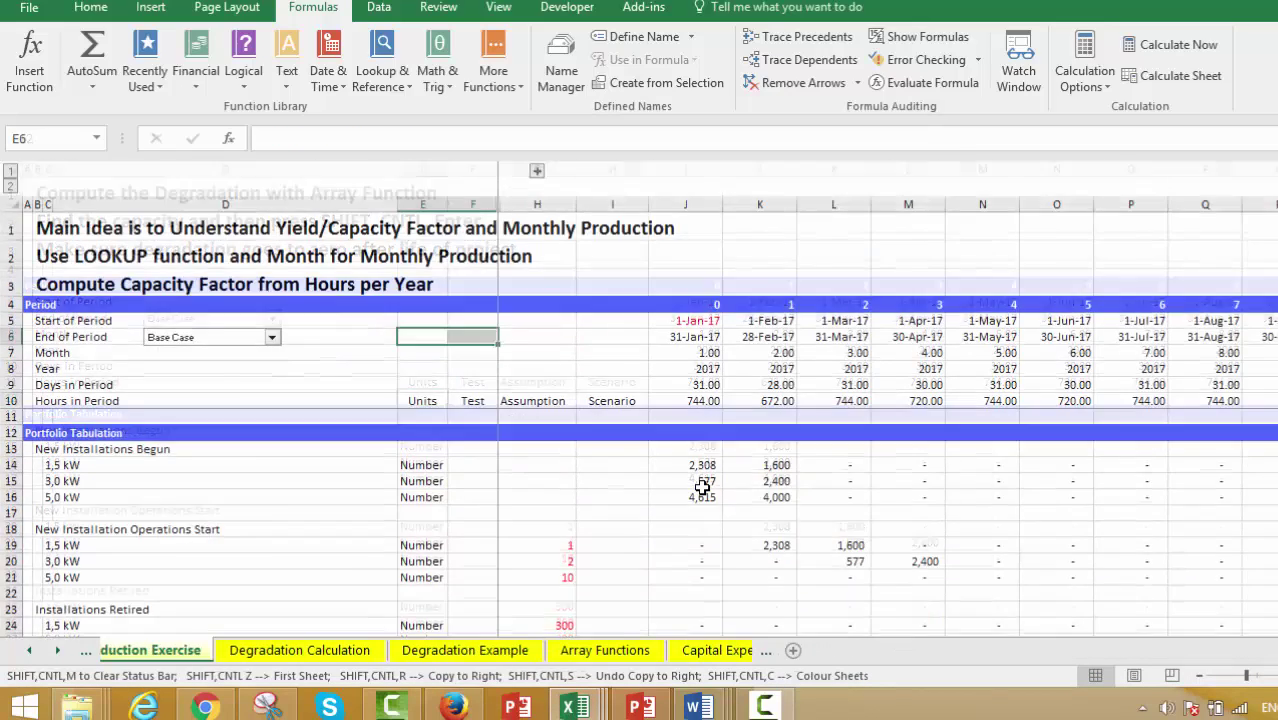
left_click(141, 650)
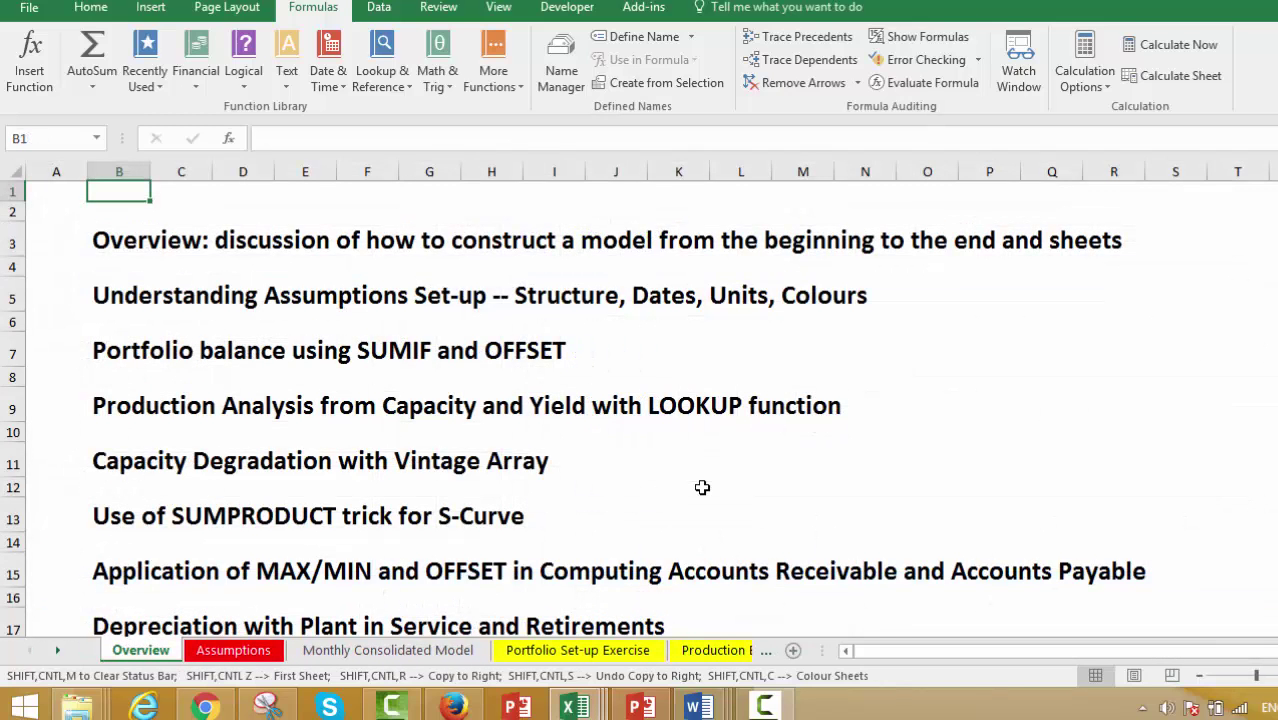
left_click(118, 239)
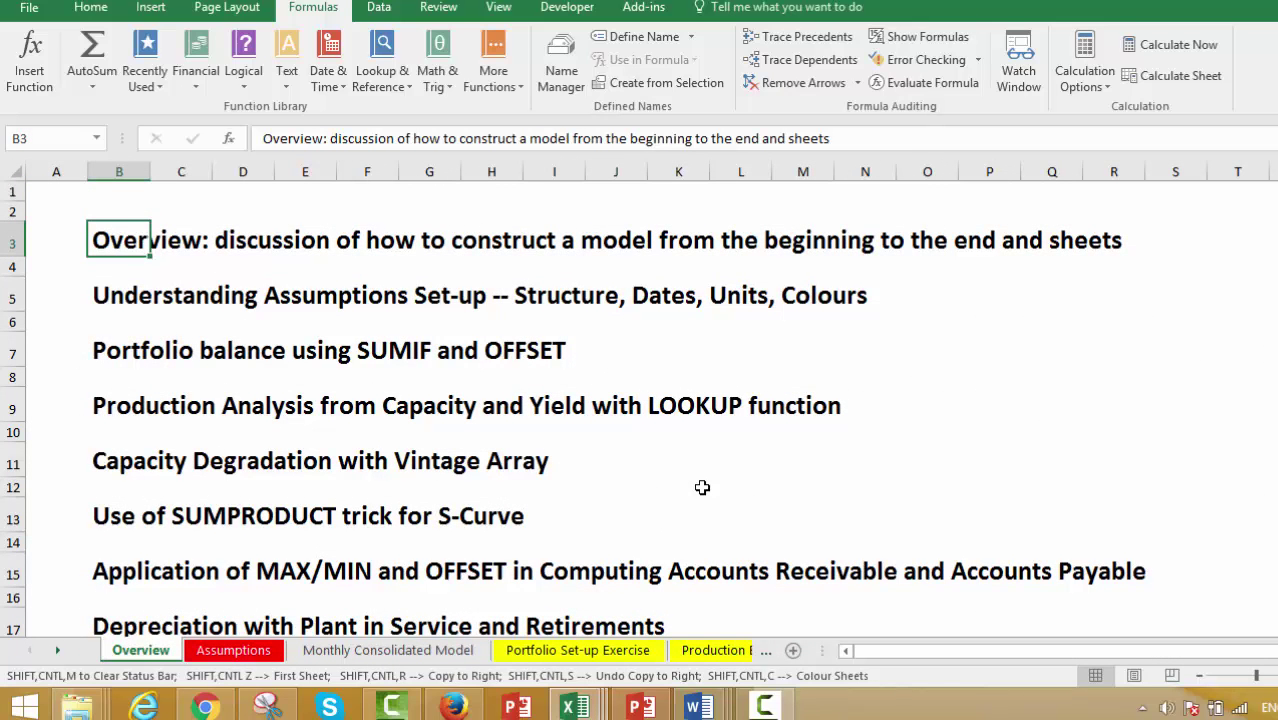
left_click(233, 650)
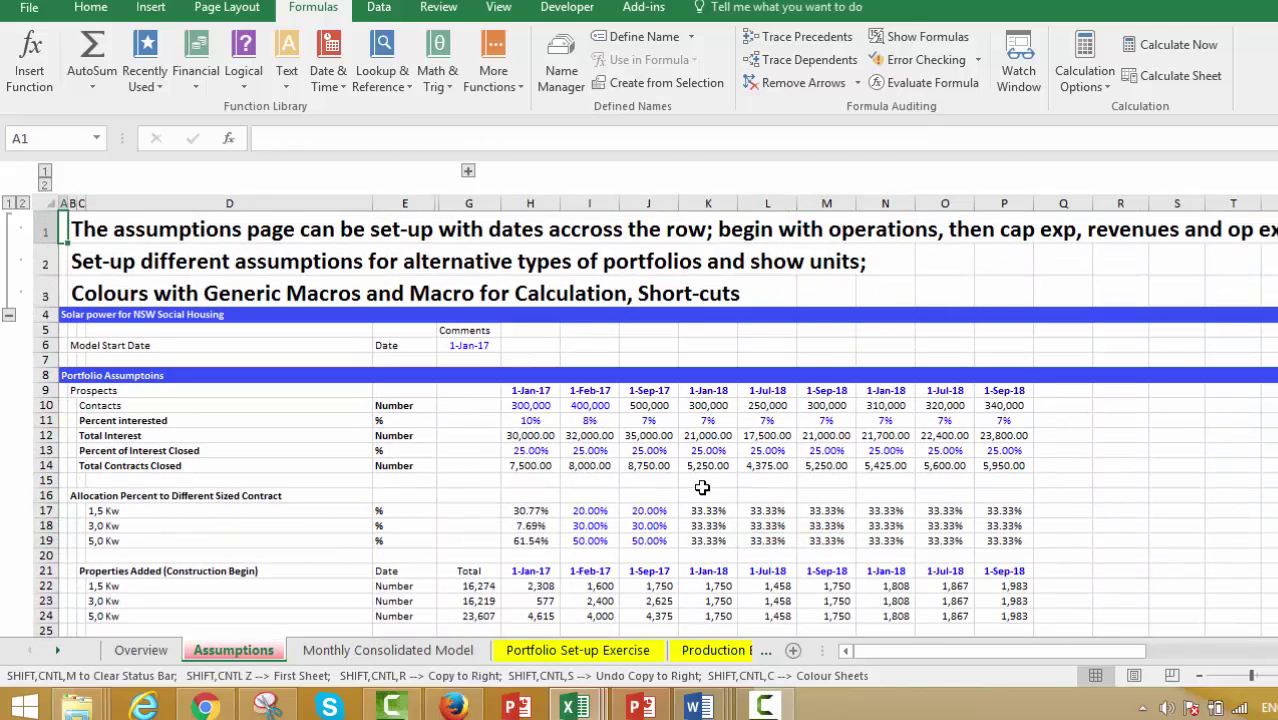
Select the Assumptions page heading, then return to the Overview sheet.
left_click(80, 229)
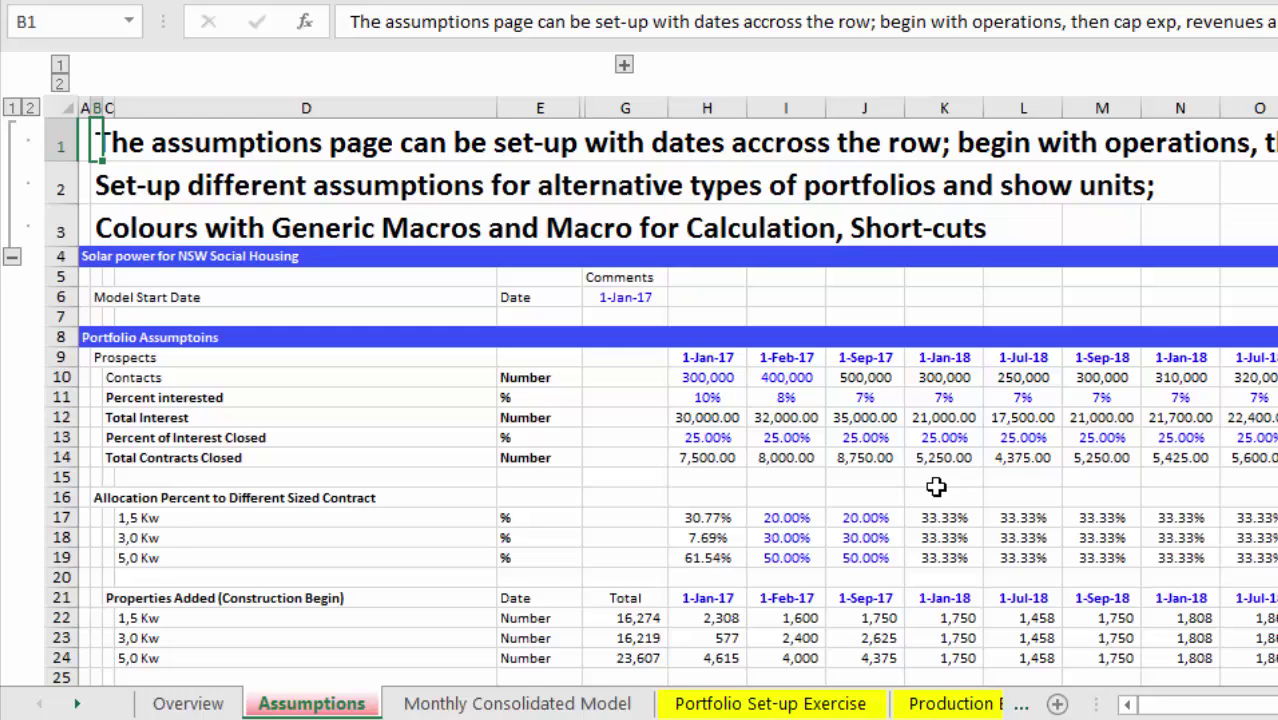
left_click(187, 703)
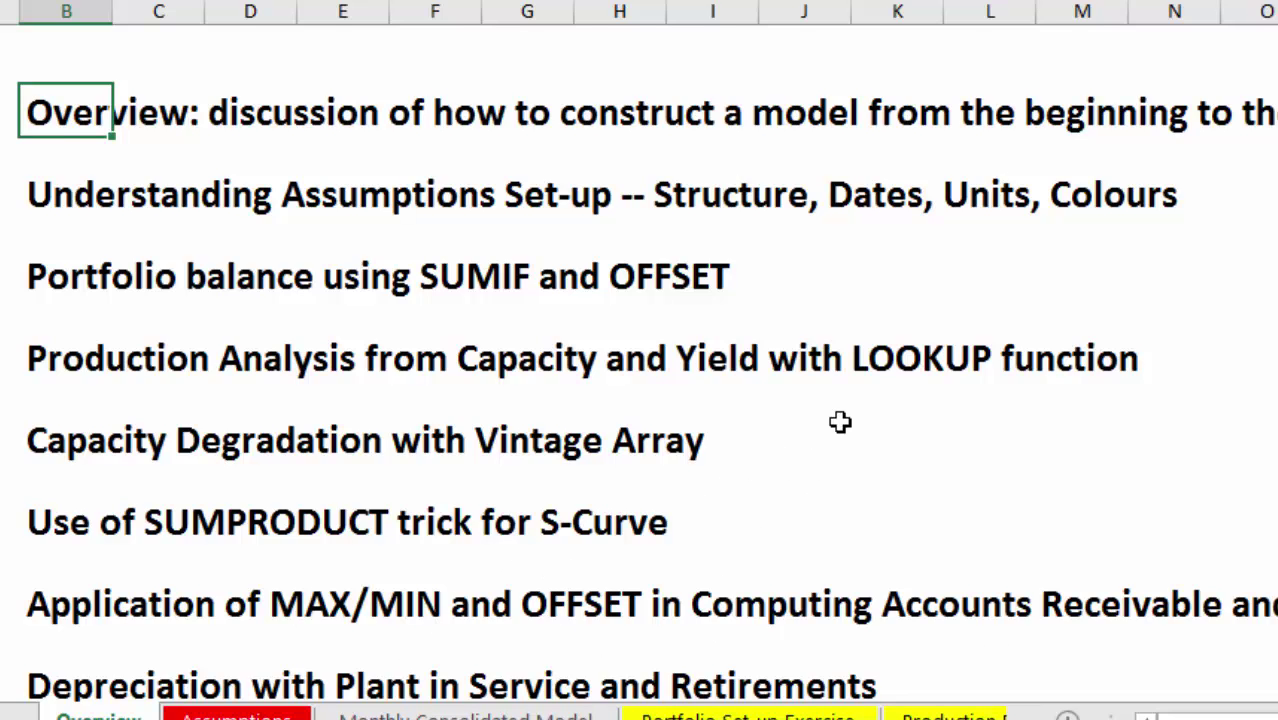
mouse_move(798, 433)
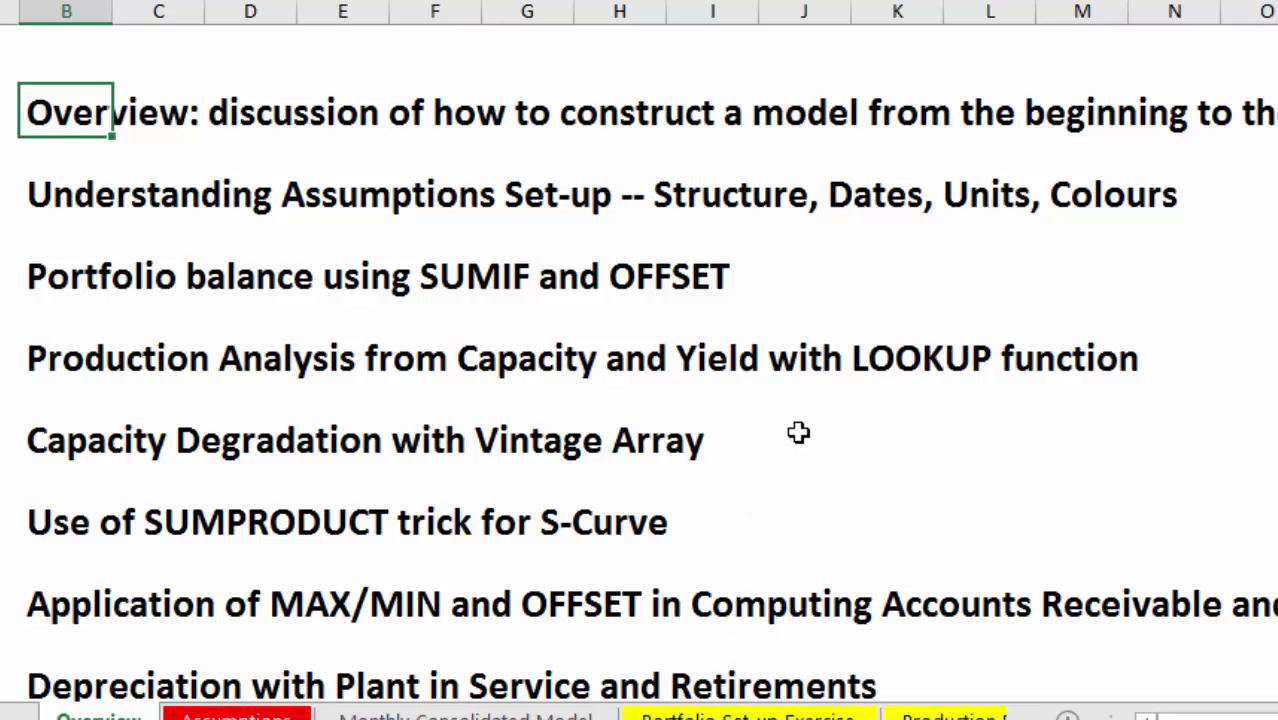
mouse_move(619, 567)
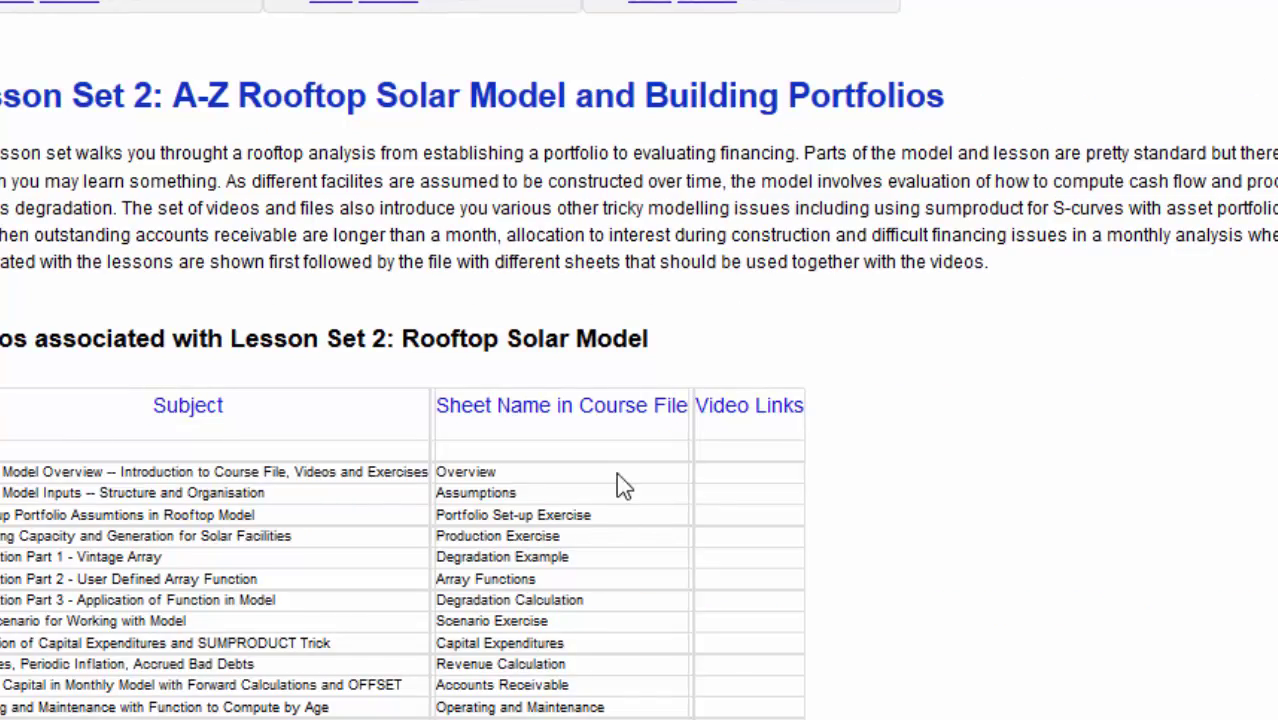
Glimpse Lesson Set 3, then settle back on the Lesson Set 2 Rooftop Solar video table.
scroll("down", 3)
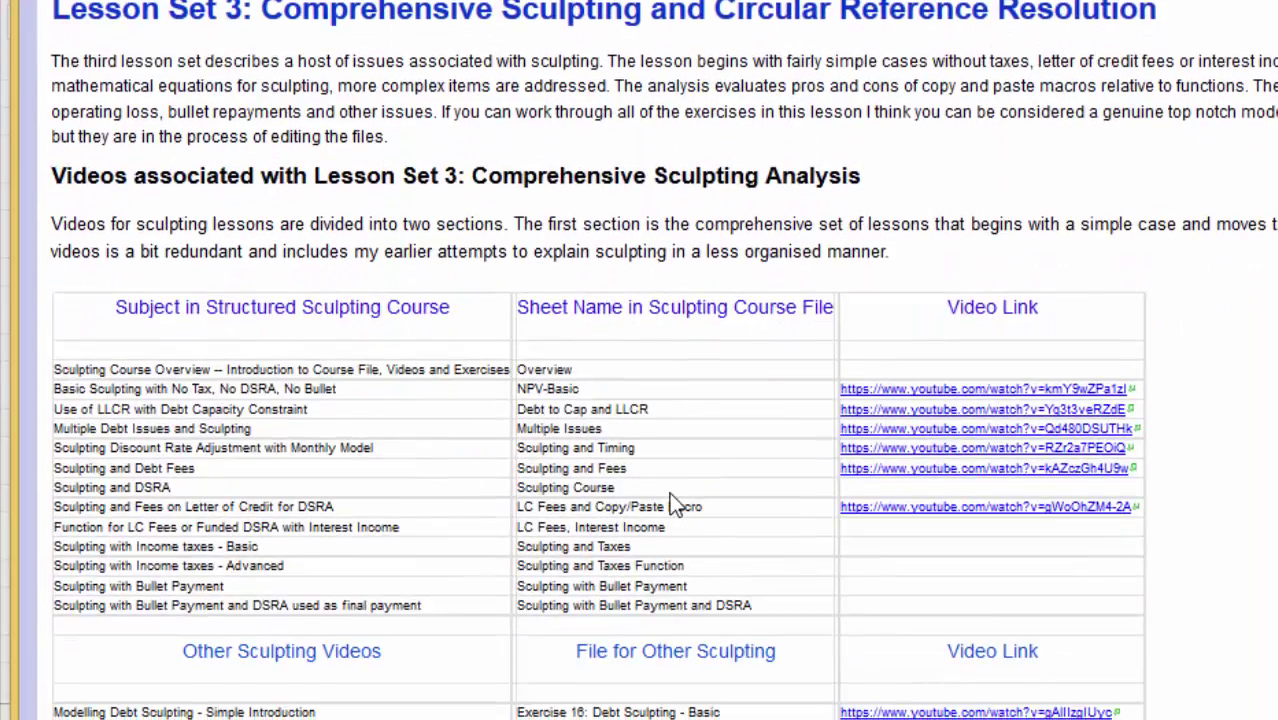
scroll("down", 3)
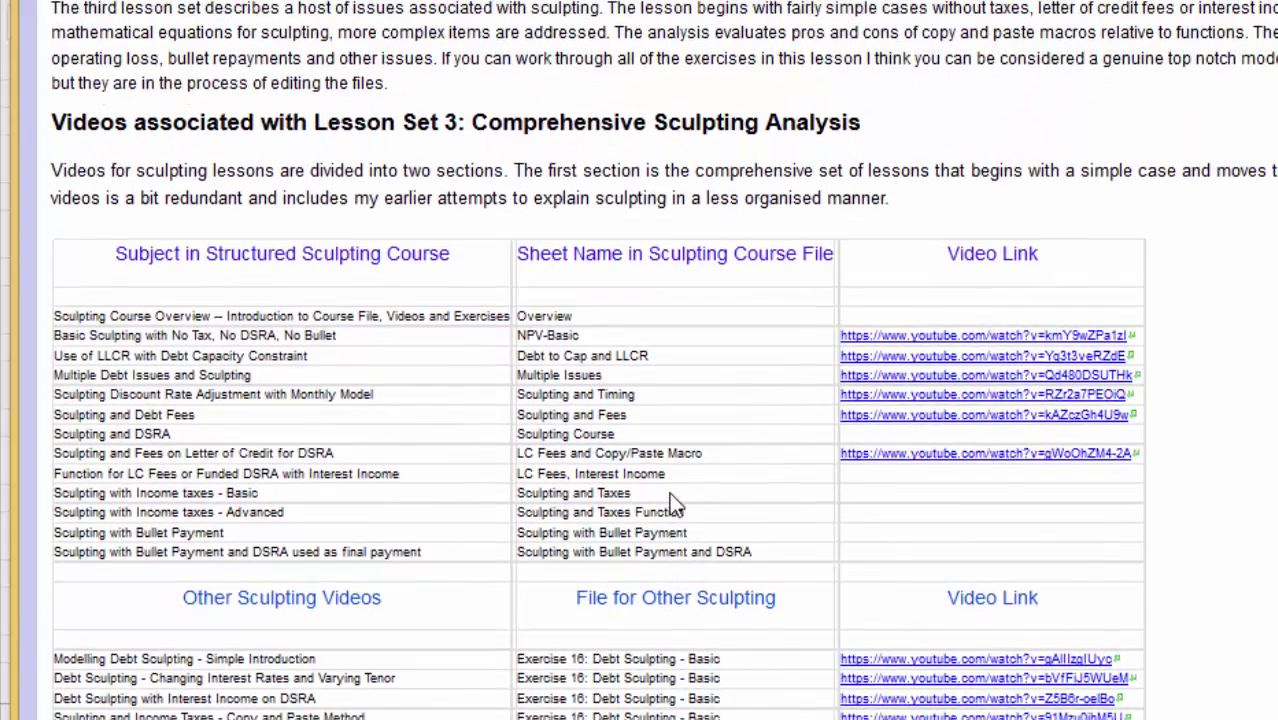
scroll("up", 3)
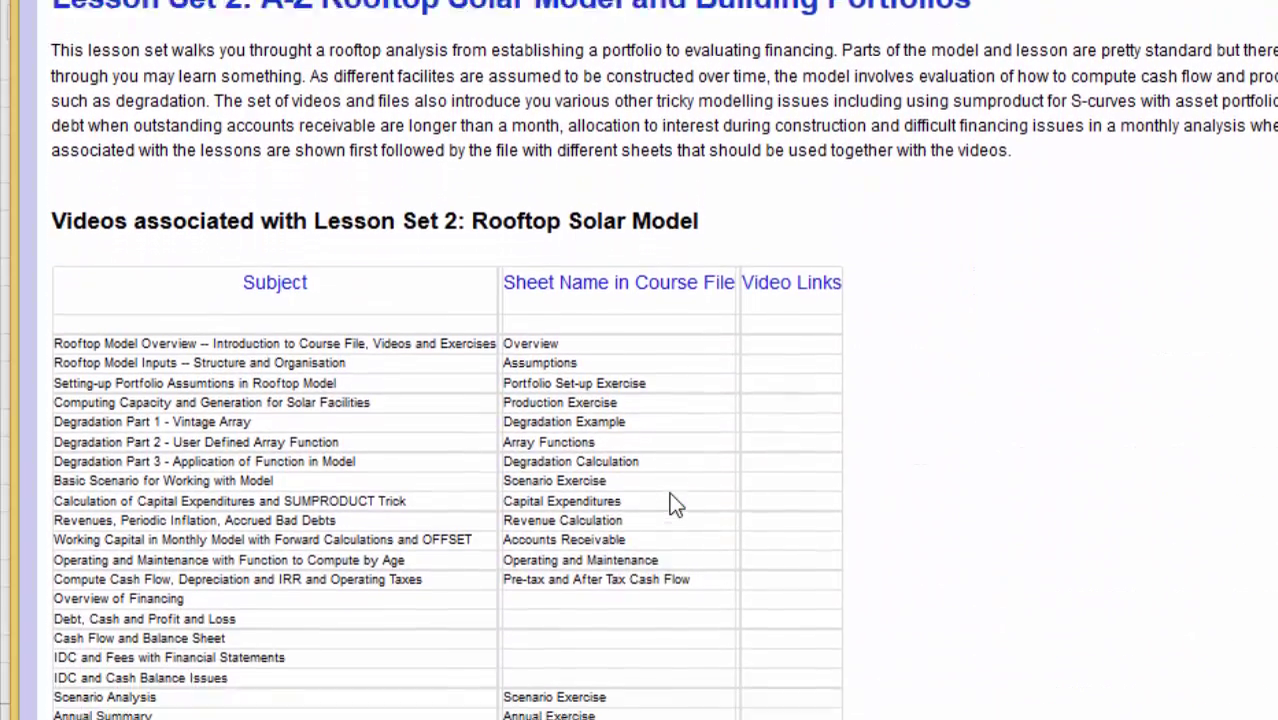
scroll("down", 3)
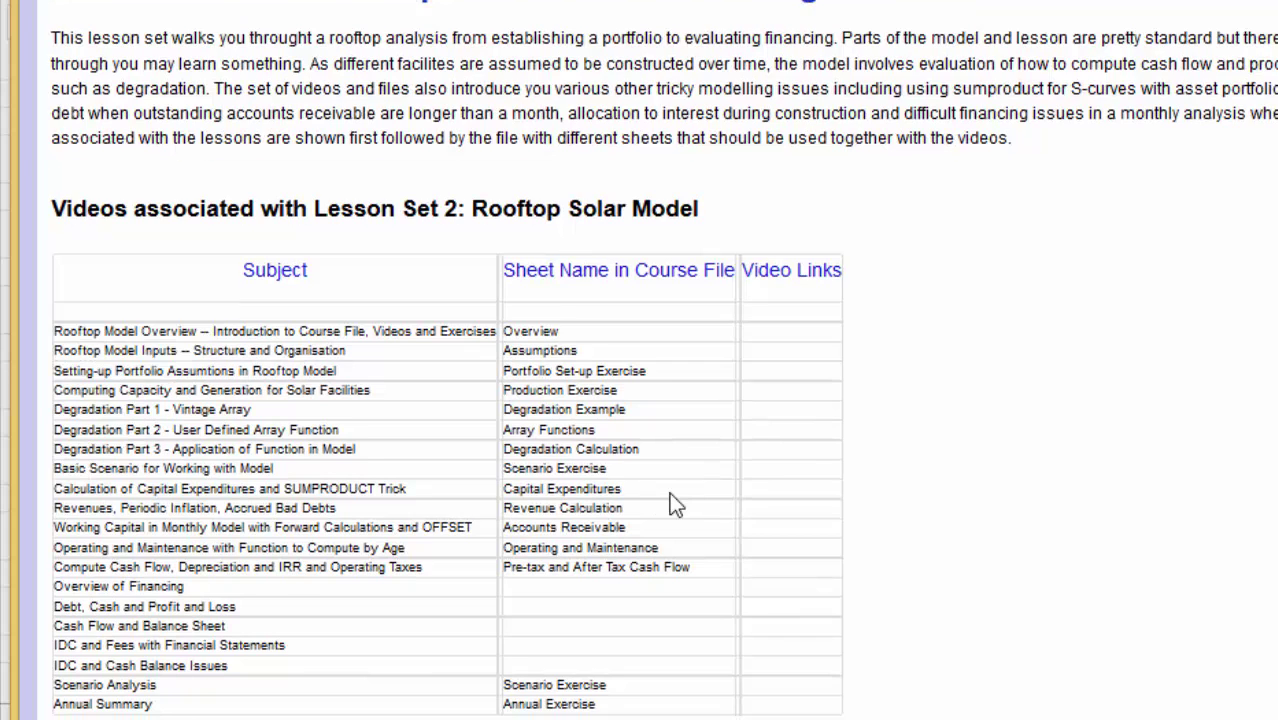
mouse_move(487, 481)
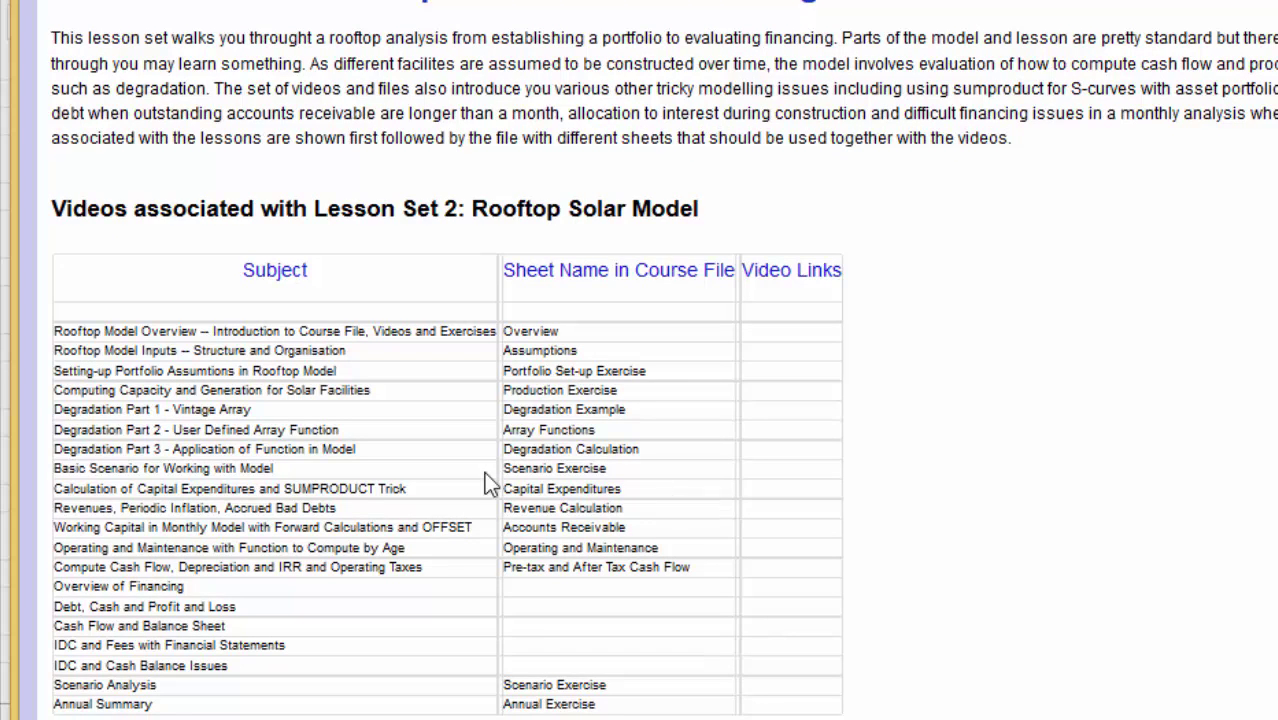
mouse_move(868, 453)
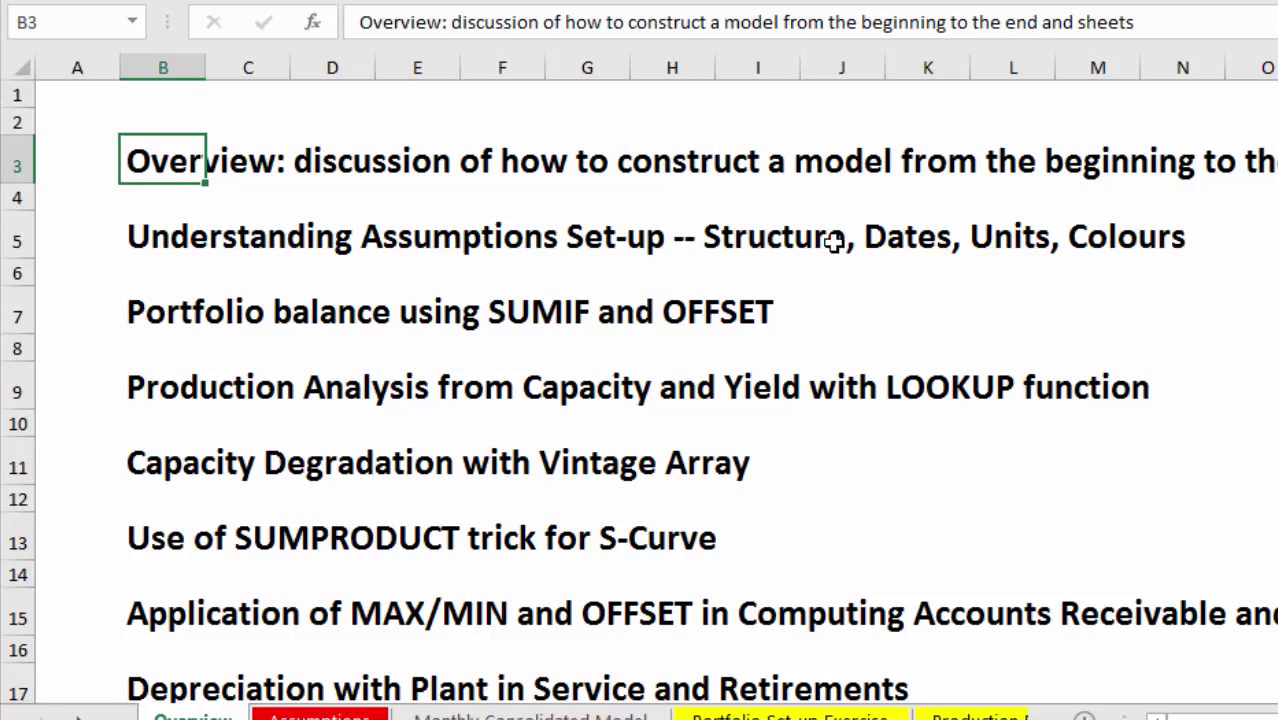
Return to the Overview sheet and select the assumptions set-up and other topic lines.
left_click(332, 236)
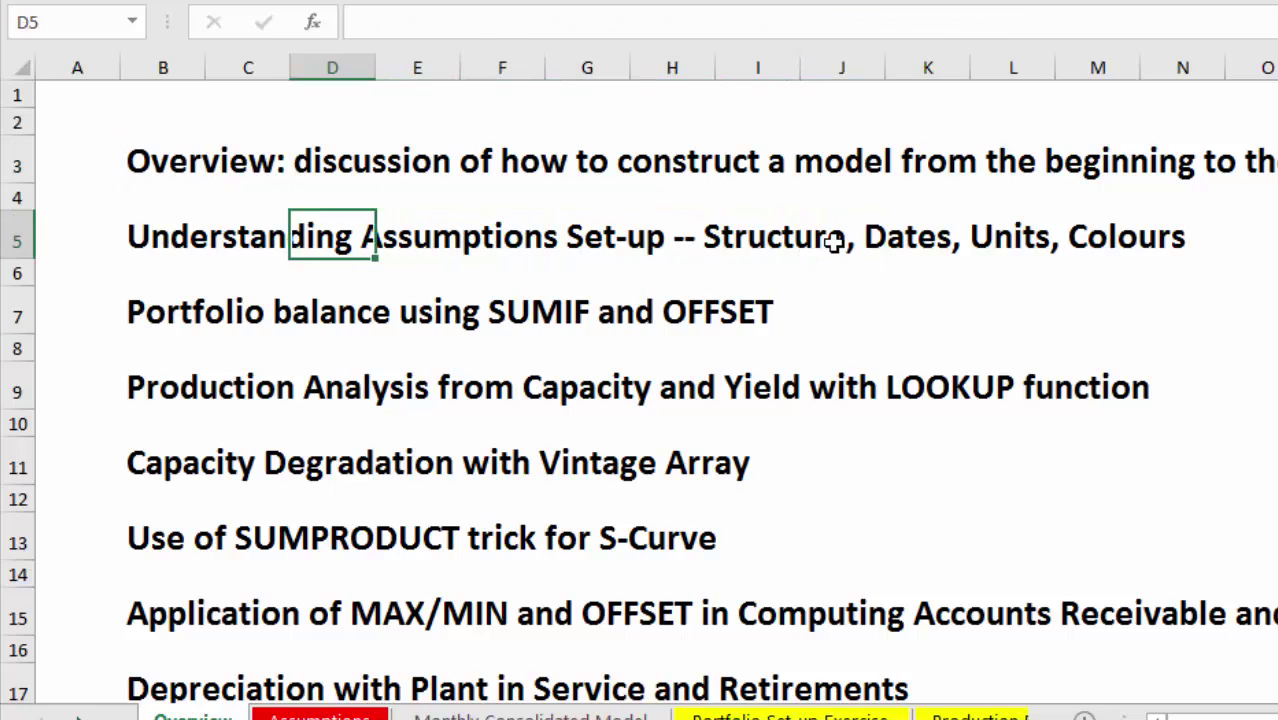
left_click(163, 160)
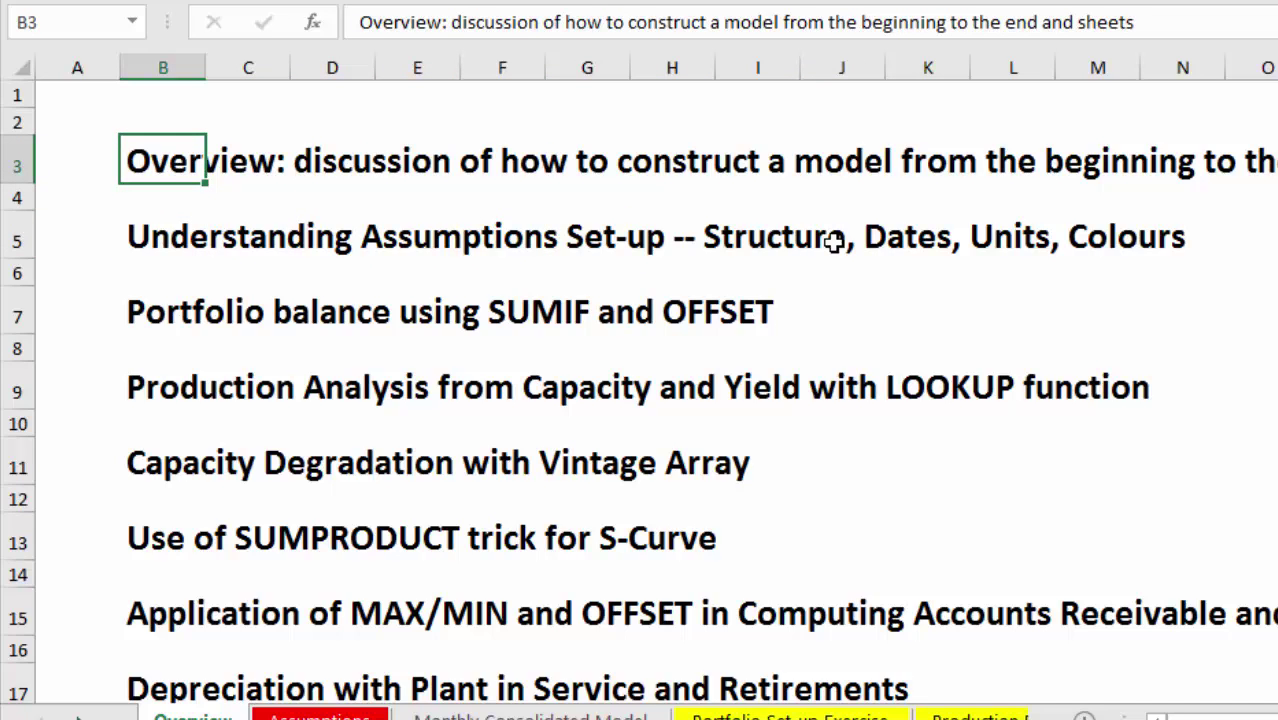
left_click(162, 236)
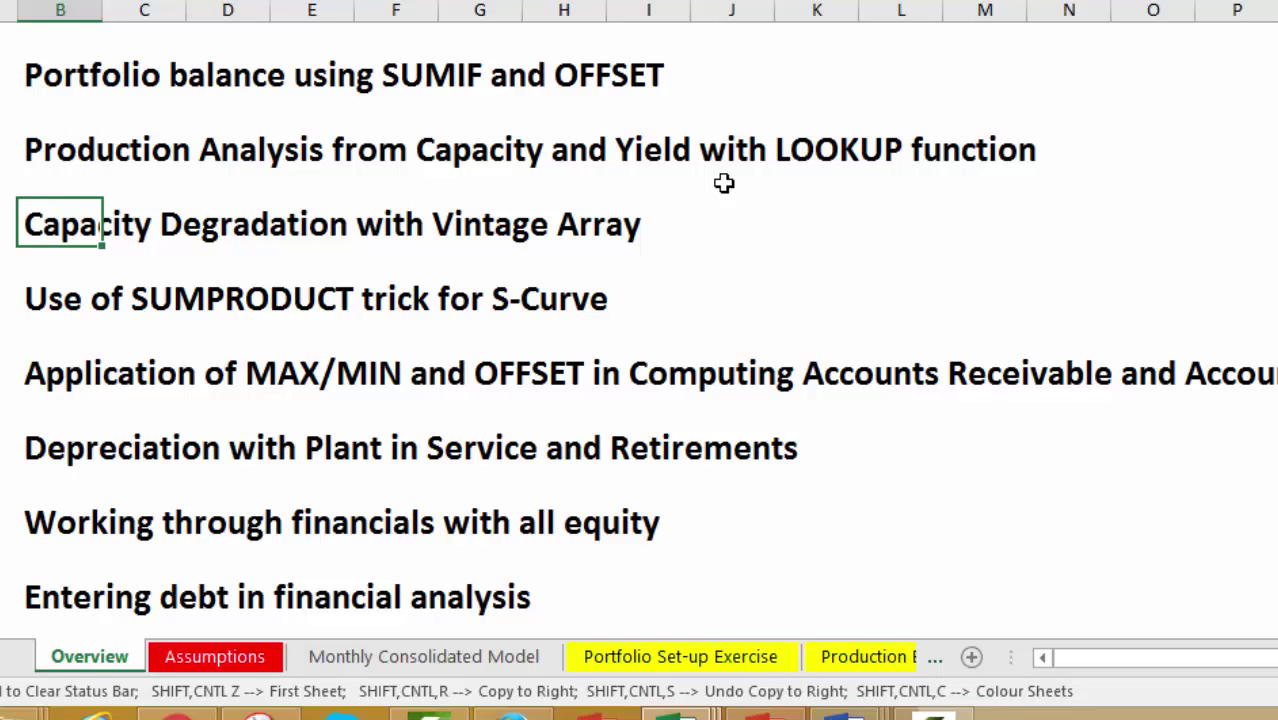
left_click(57, 373)
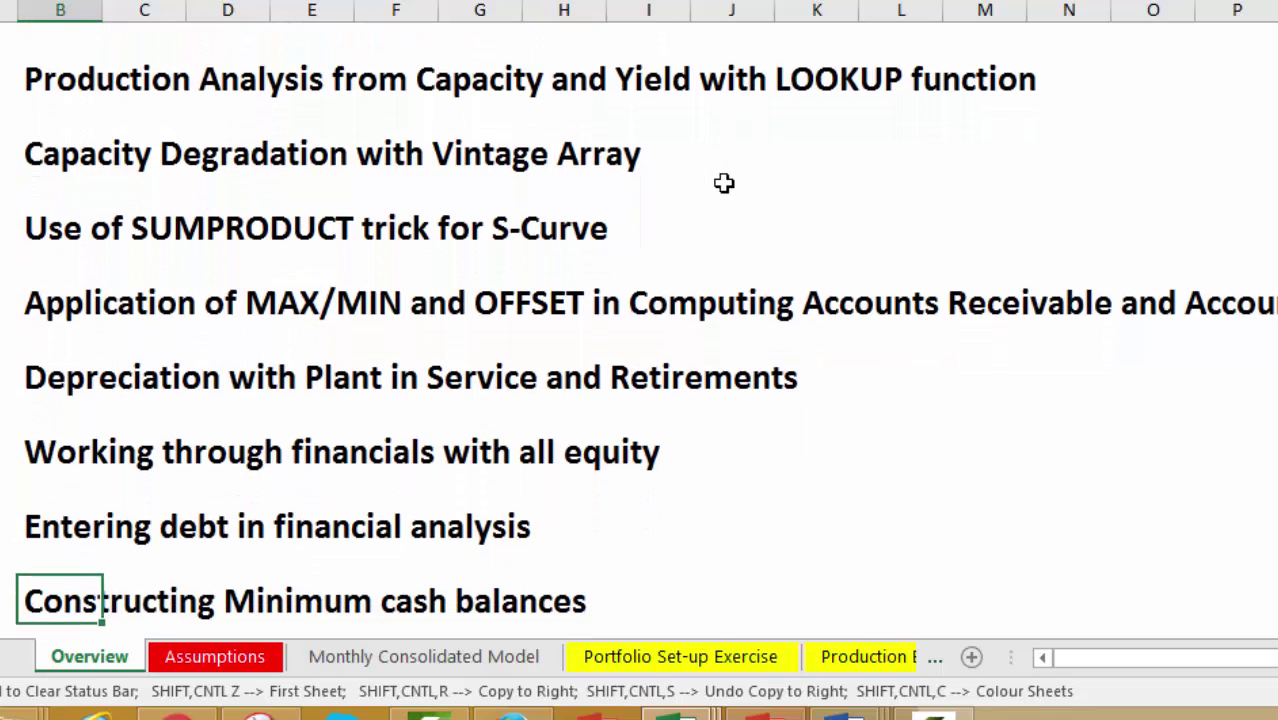
scroll("down", 3)
type("Allocating IDC and computing depreciation on IDC")
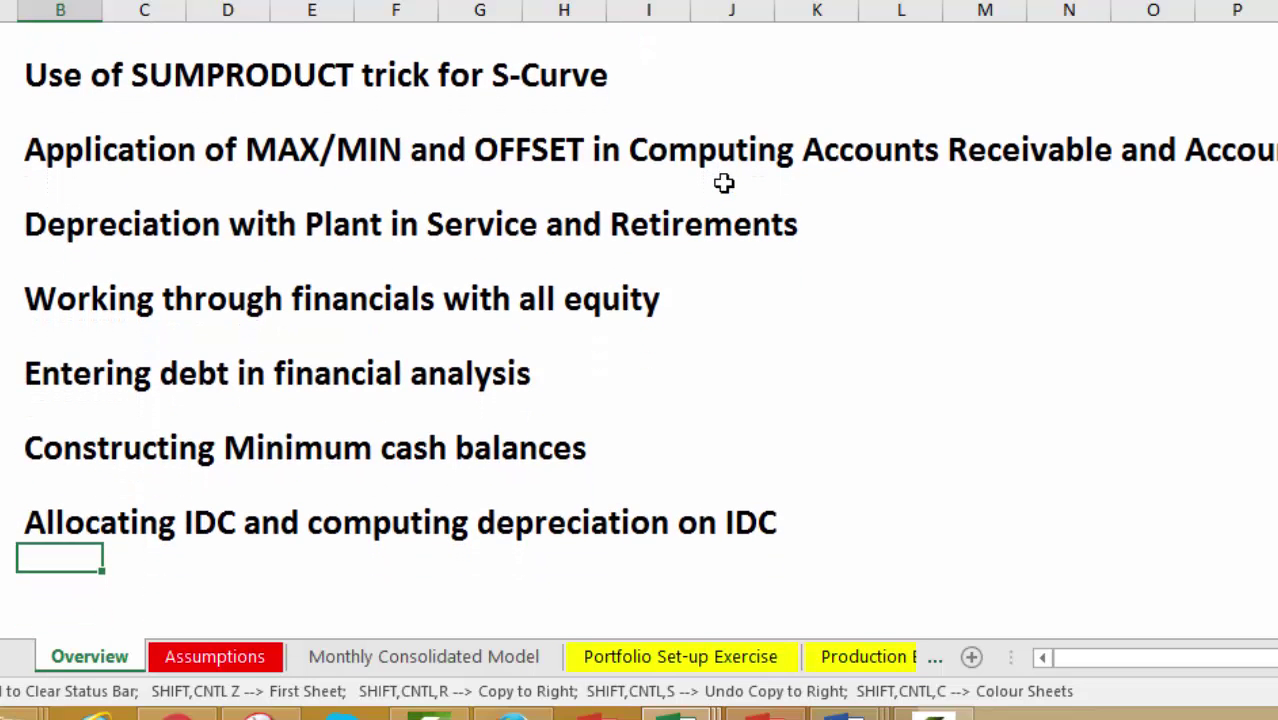
Select the minimum cash balances topic and a later topic, then view the Assumptions sheet.
left_click(59, 298)
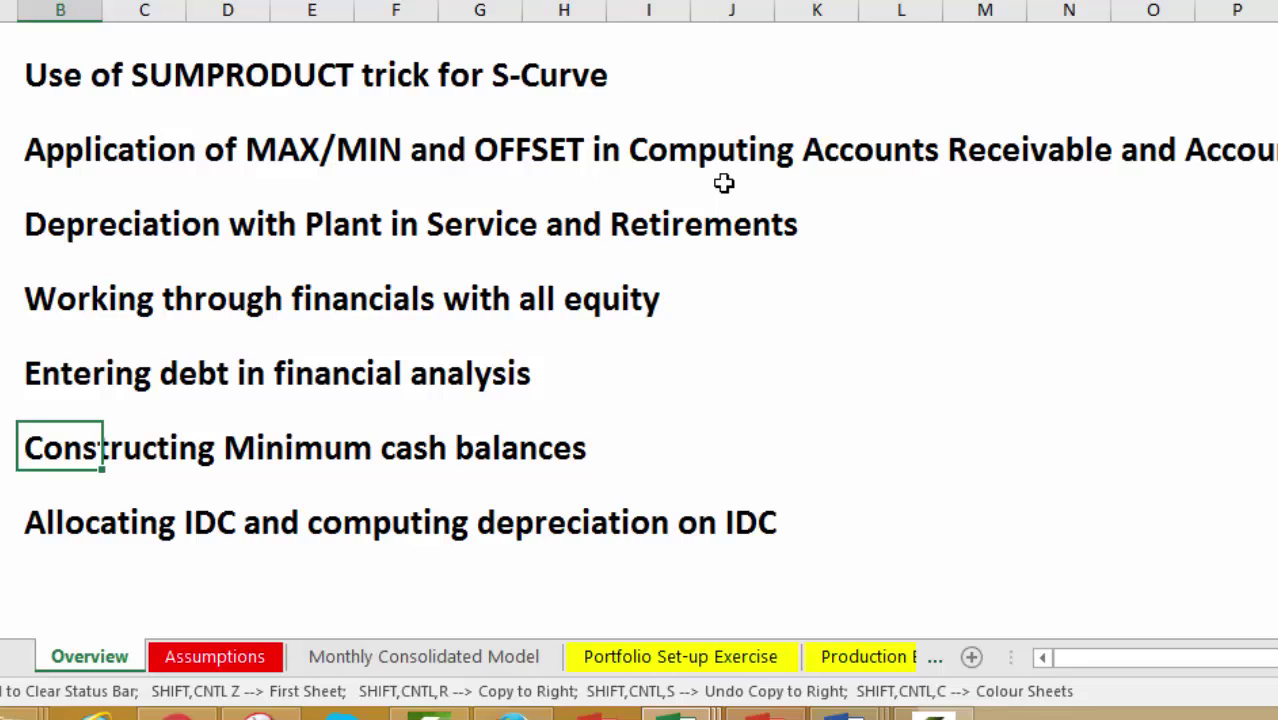
left_click(58, 522)
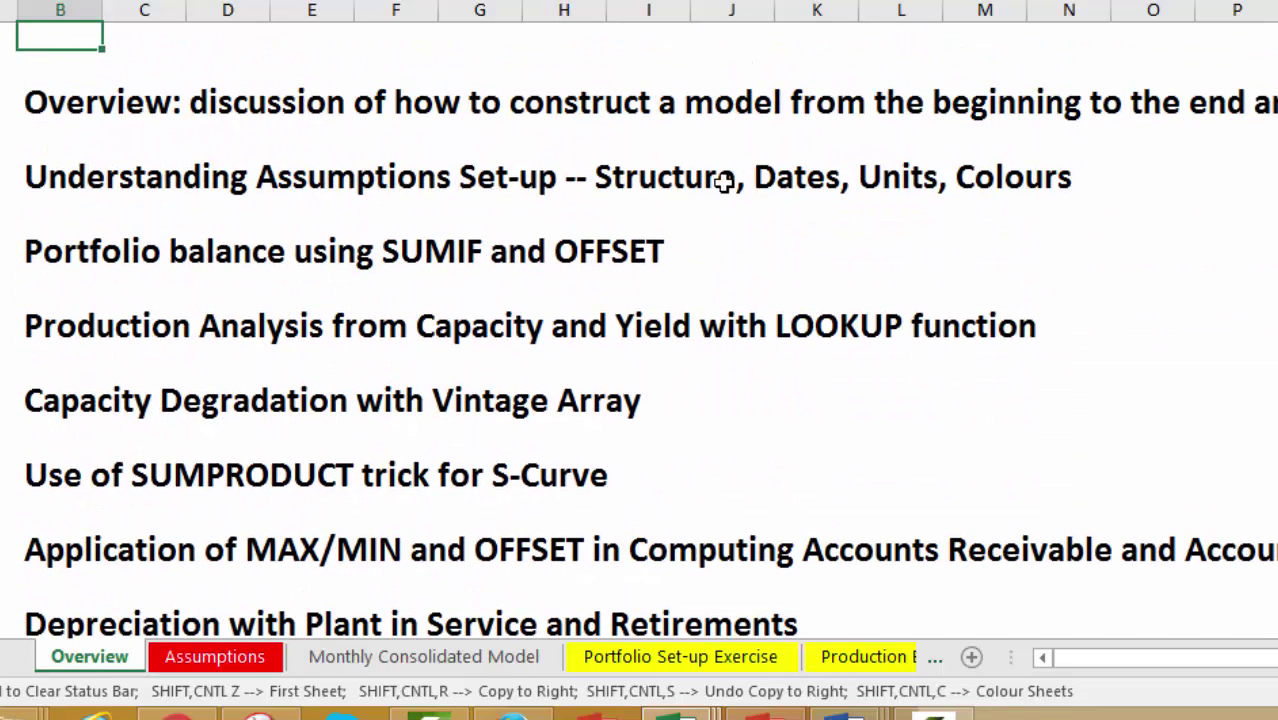
left_click(214, 657)
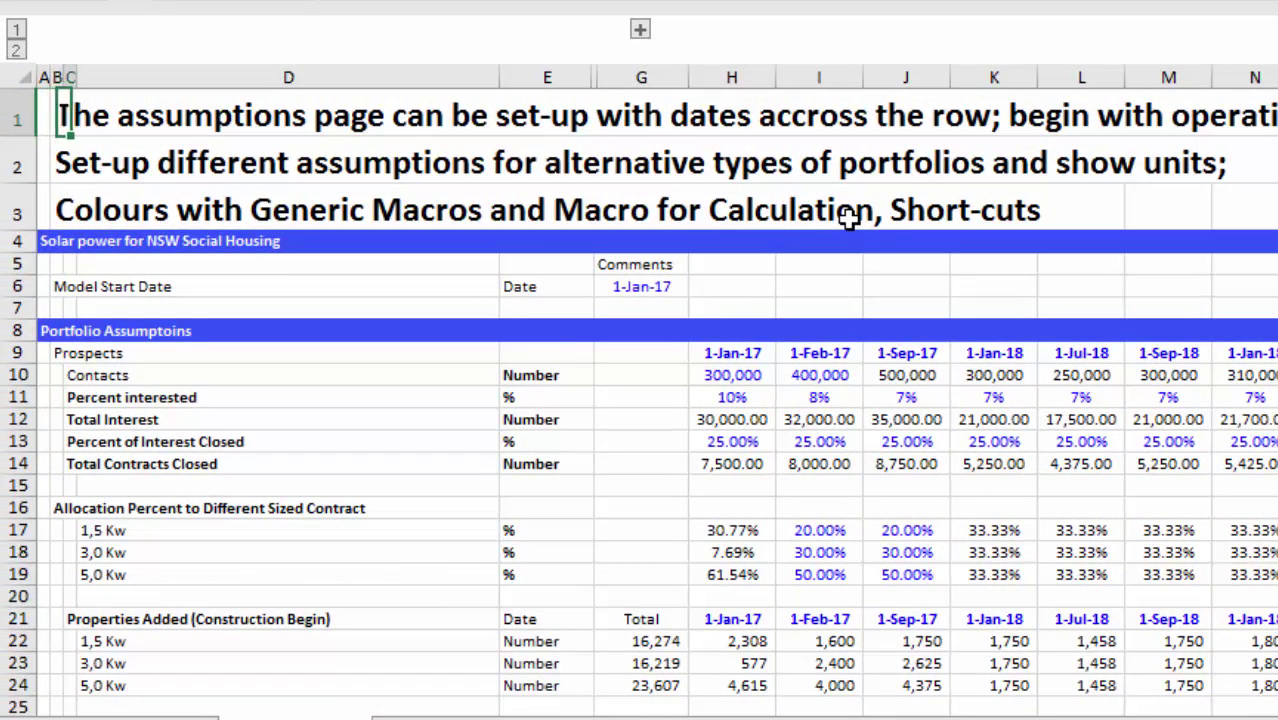
Select the Assumptions heading lines, then move to the Monthly Consolidated Model sheet.
left_click(60, 162)
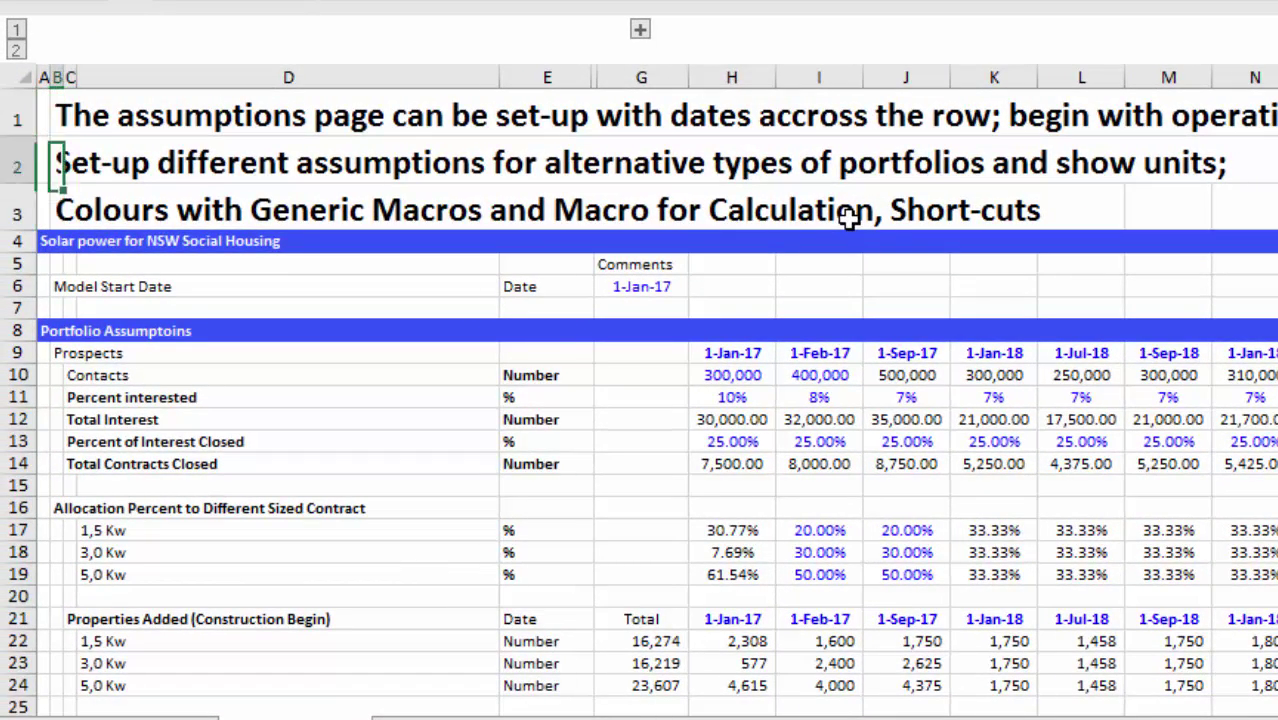
left_click(52, 114)
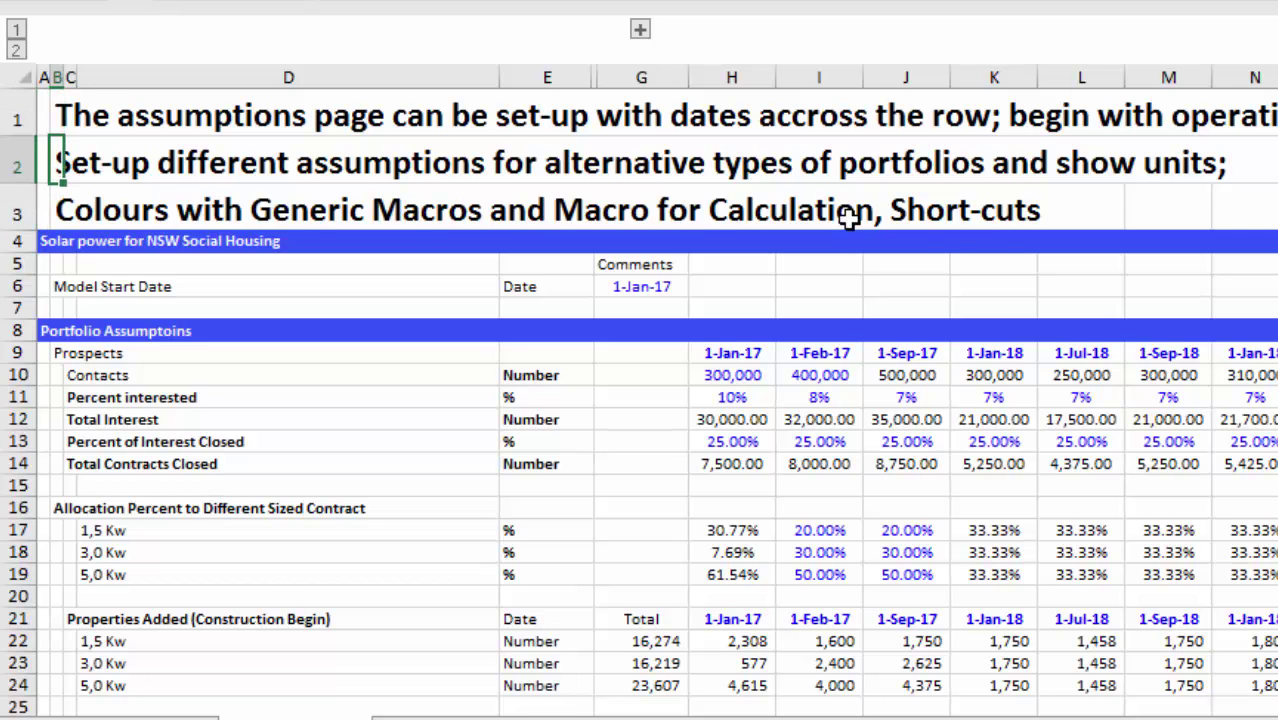
left_click(57, 209)
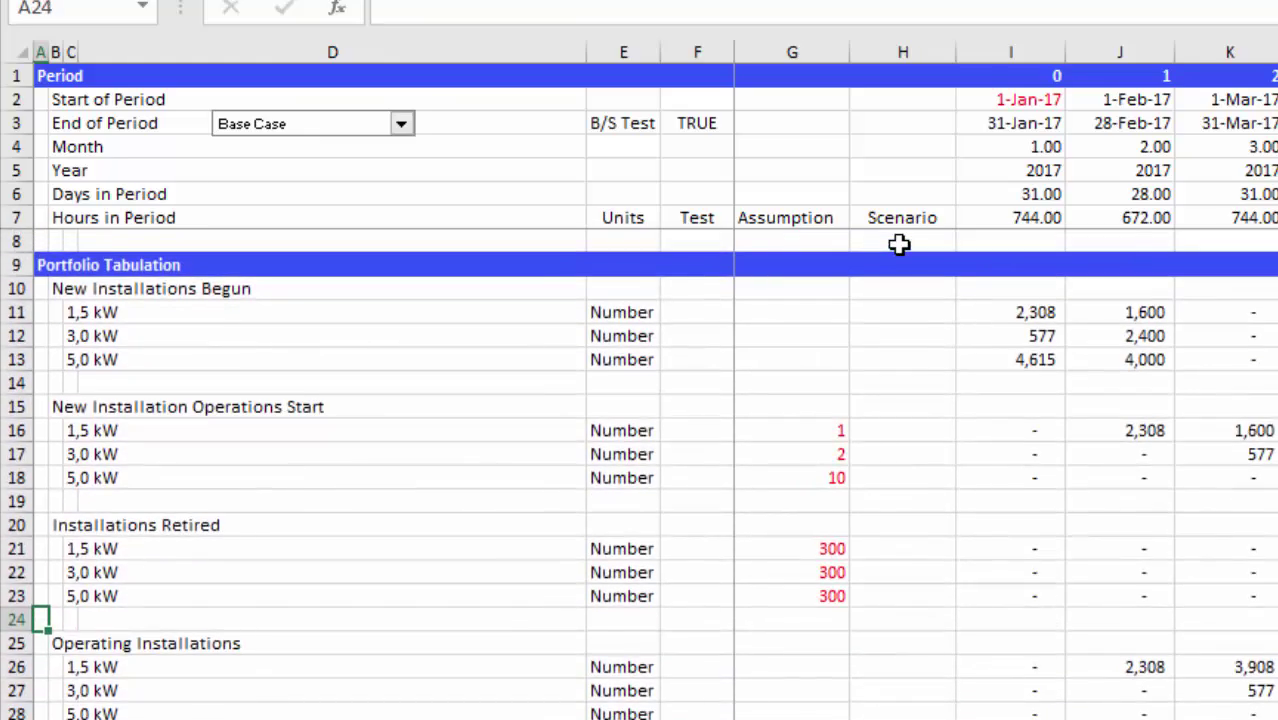
Inspect the retired-installations formulas in G23 and row 317, then view the IRR scenario chart.
scroll("down", 3)
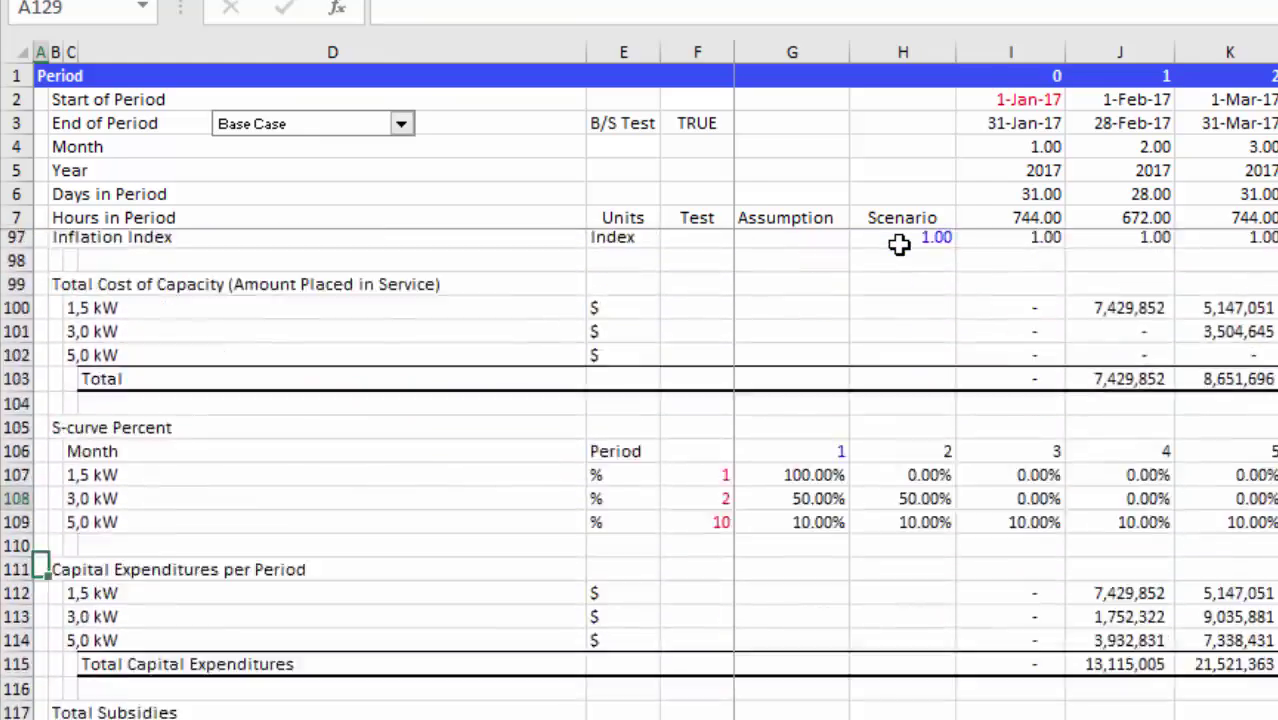
scroll("down", 3)
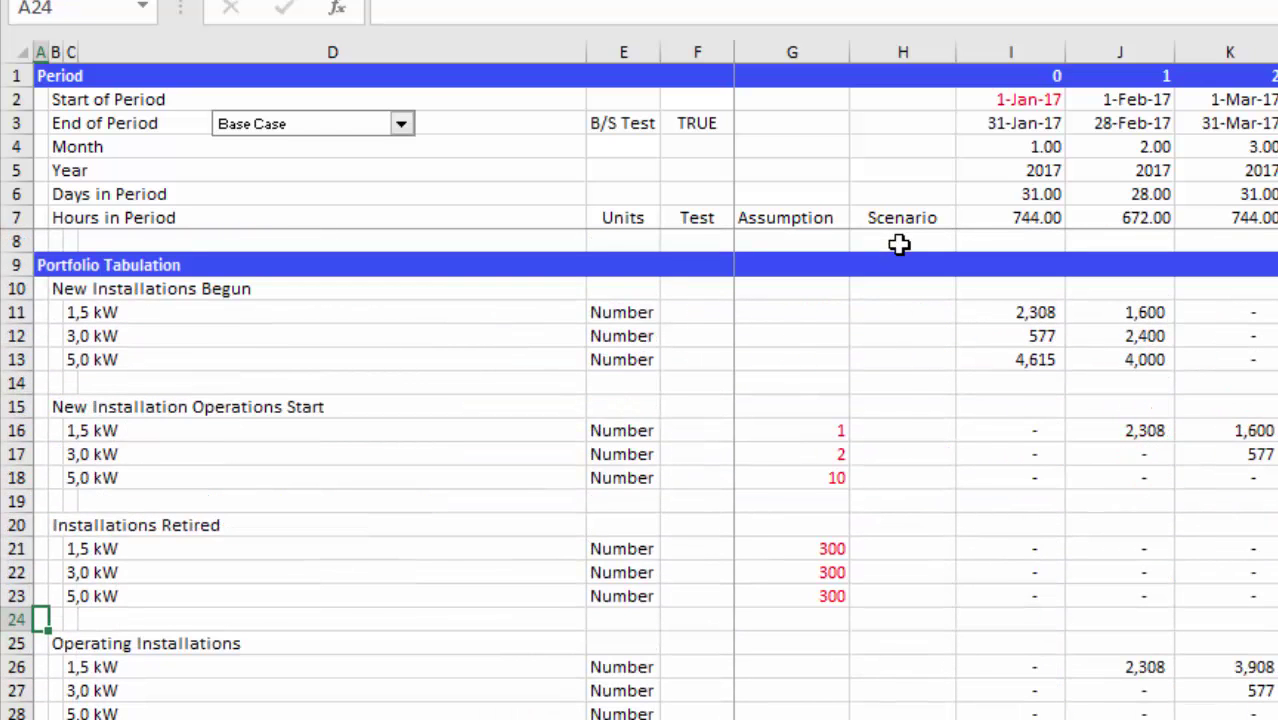
left_click(792, 615)
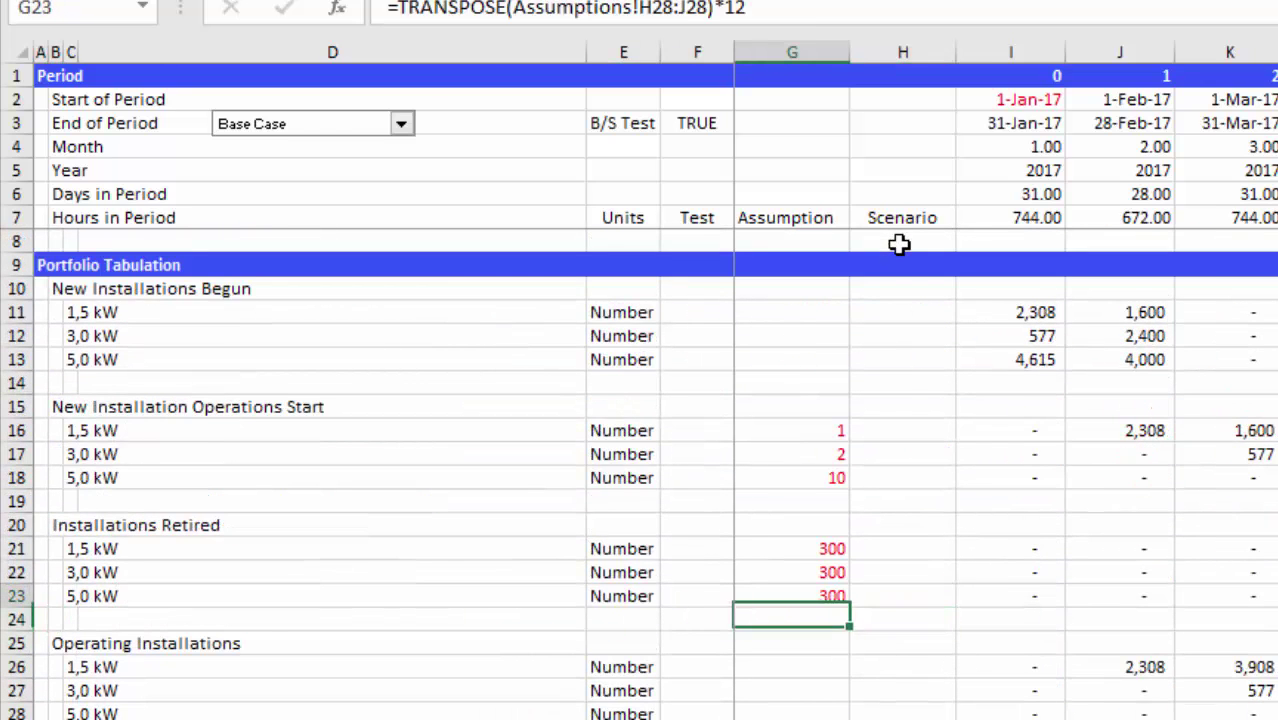
left_click(1010, 595)
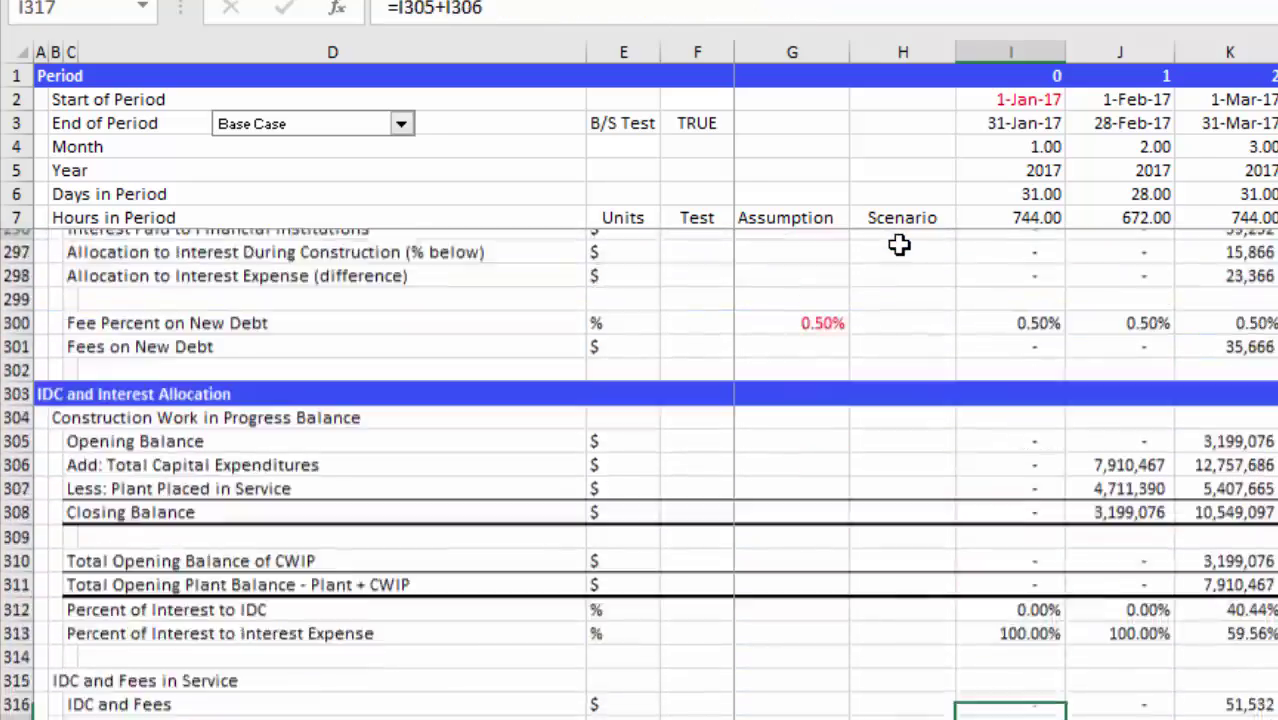
scroll("down", 3)
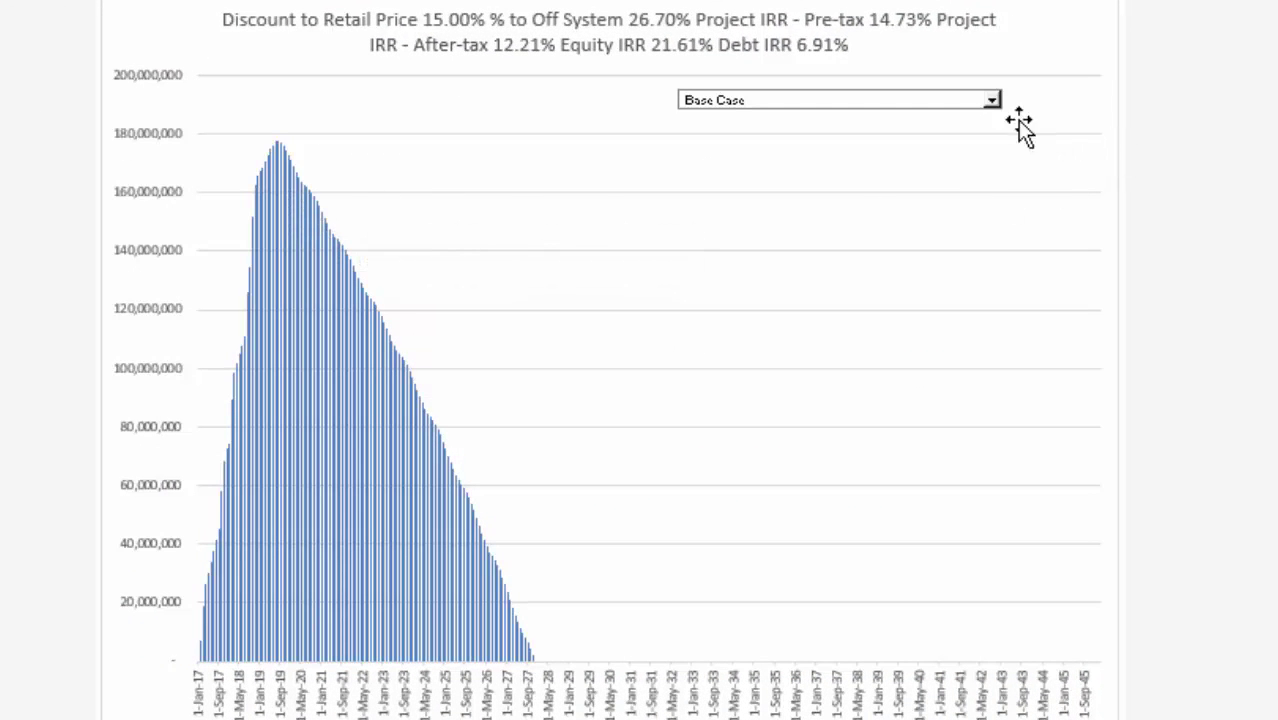
Try the '% Allocated to Retail Use Low Case Sensitivity' on the chart, then reset to Base Case.
left_click(990, 99)
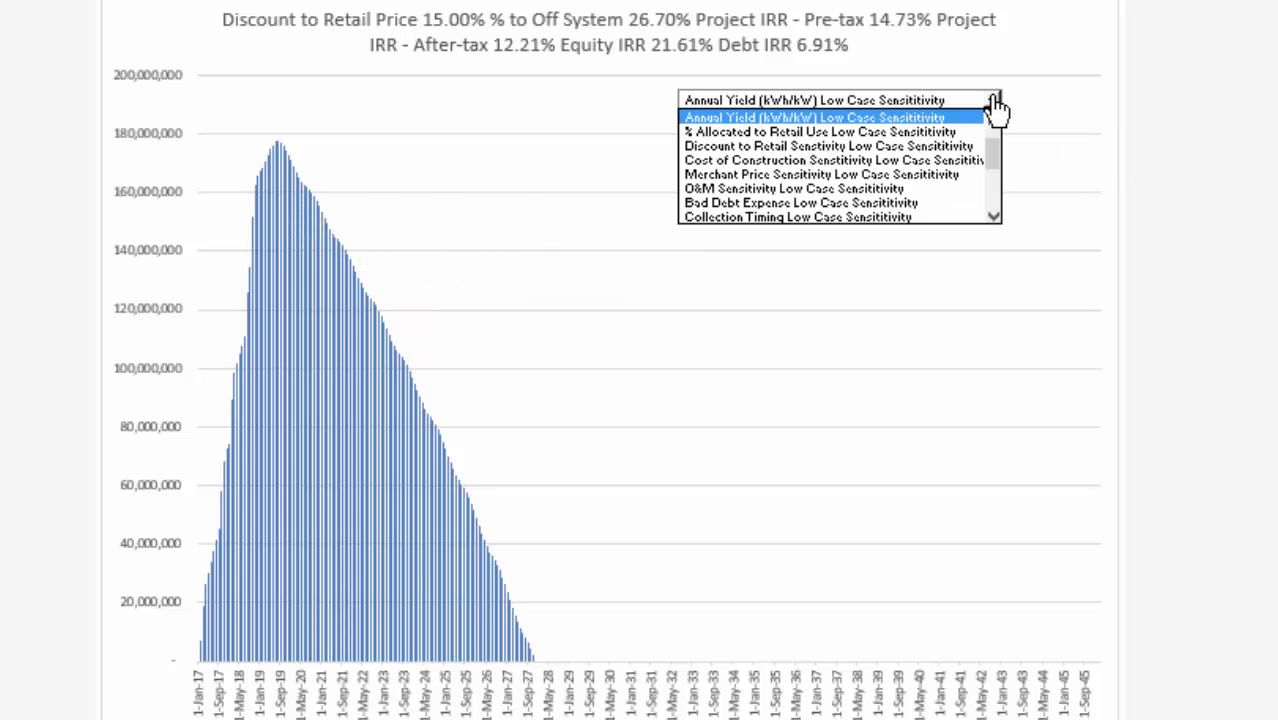
left_click(820, 131)
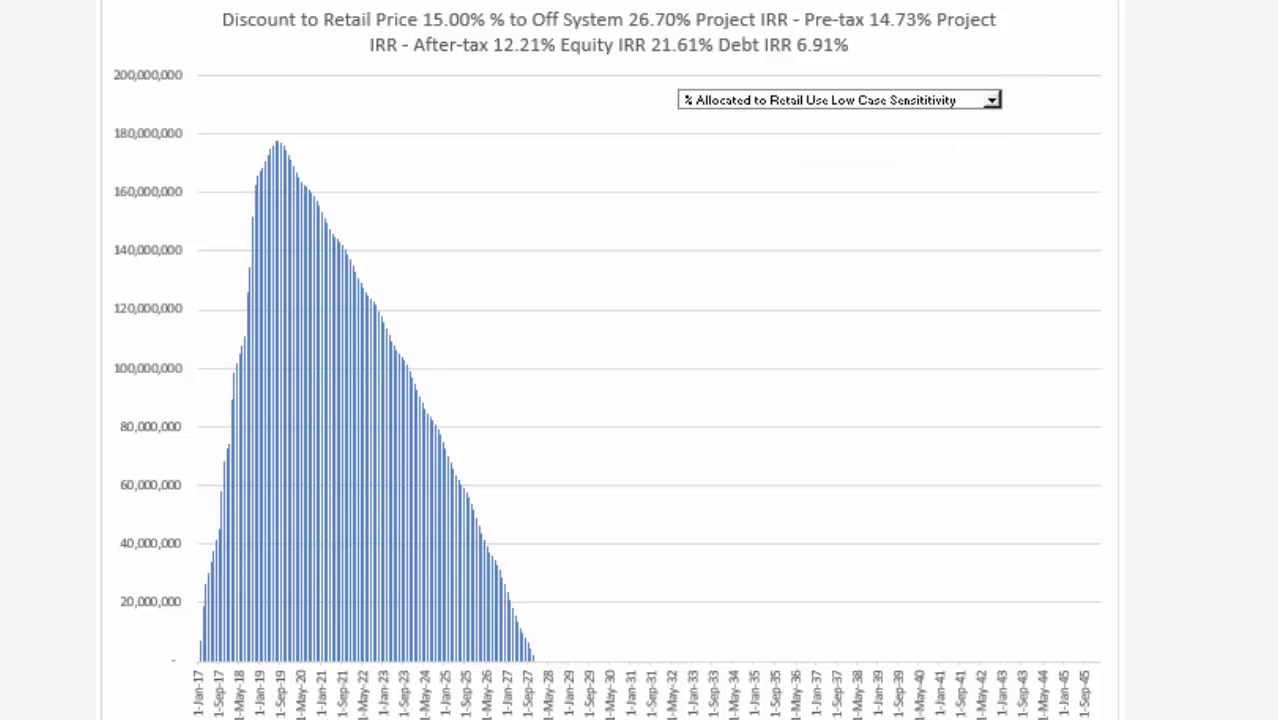
mouse_move(611, 315)
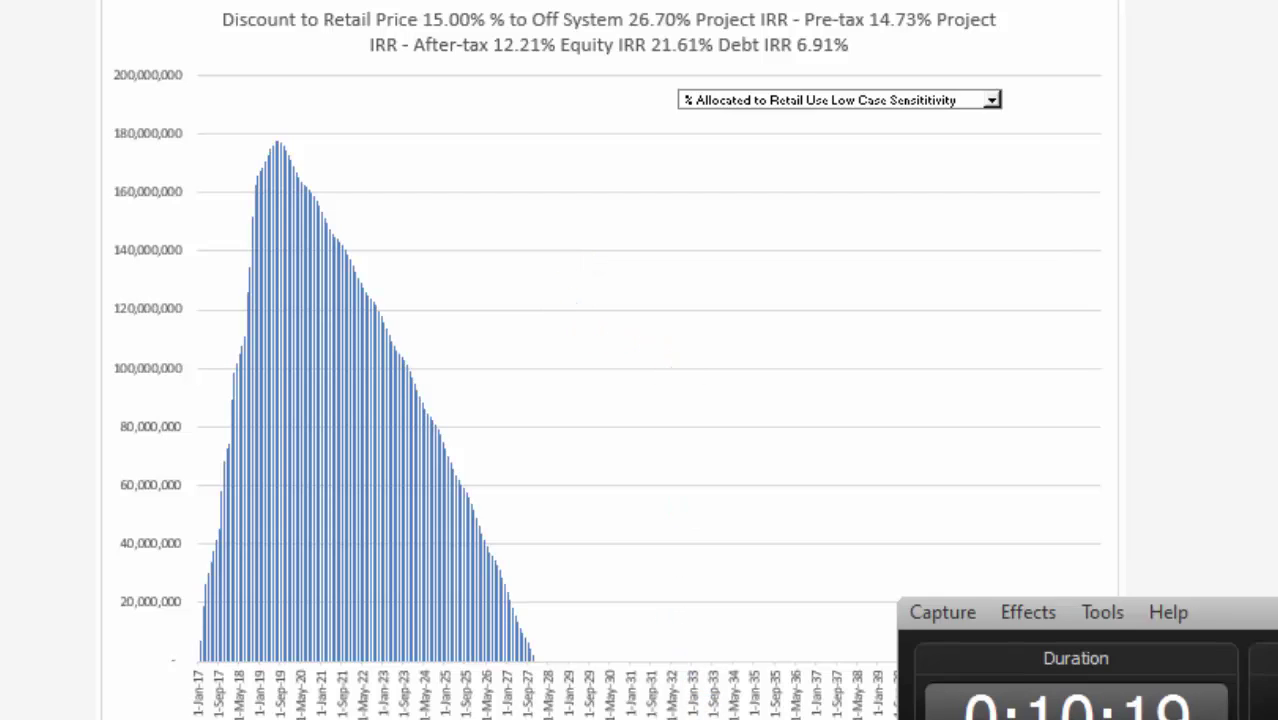
left_click(838, 99)
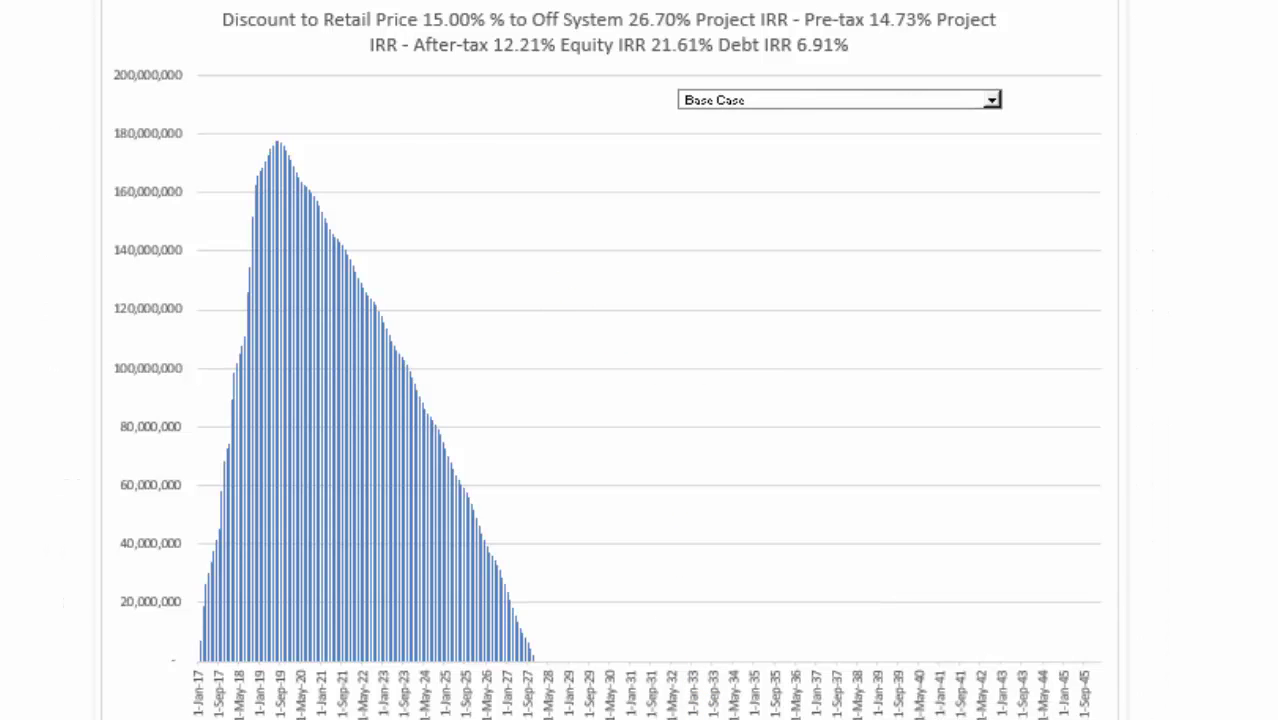
mouse_move(231, 212)
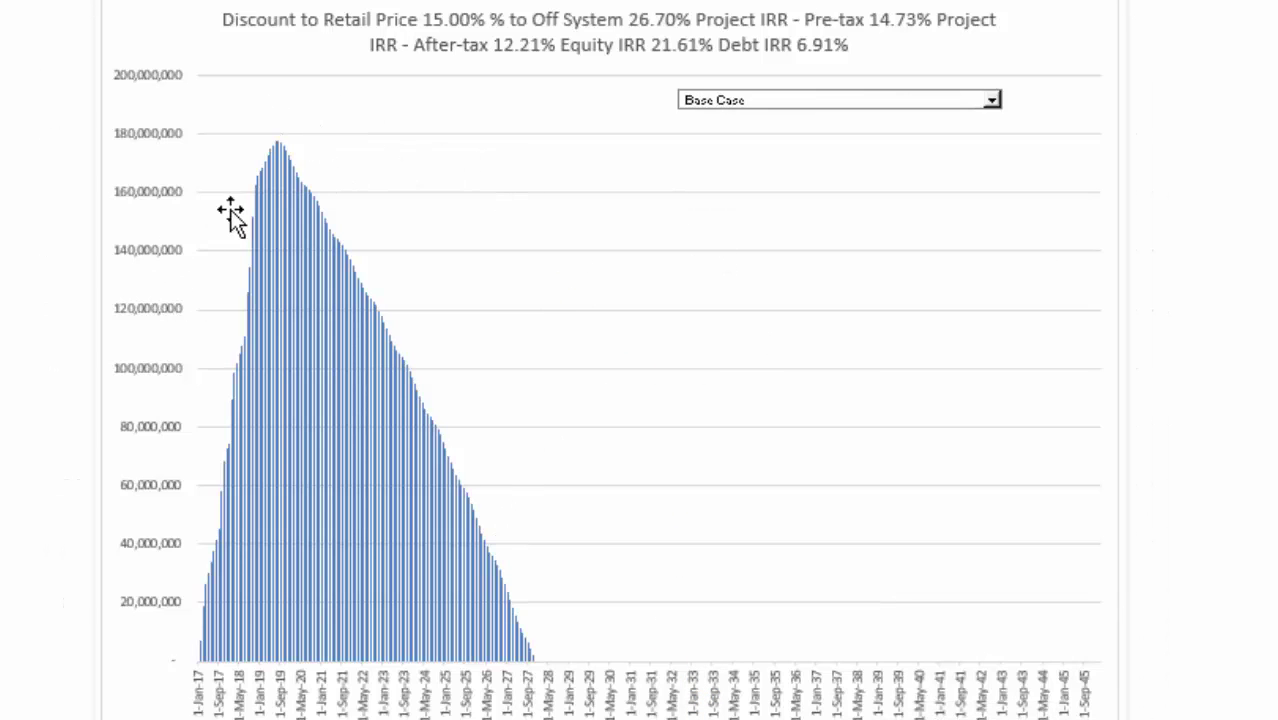
mouse_move(515, 628)
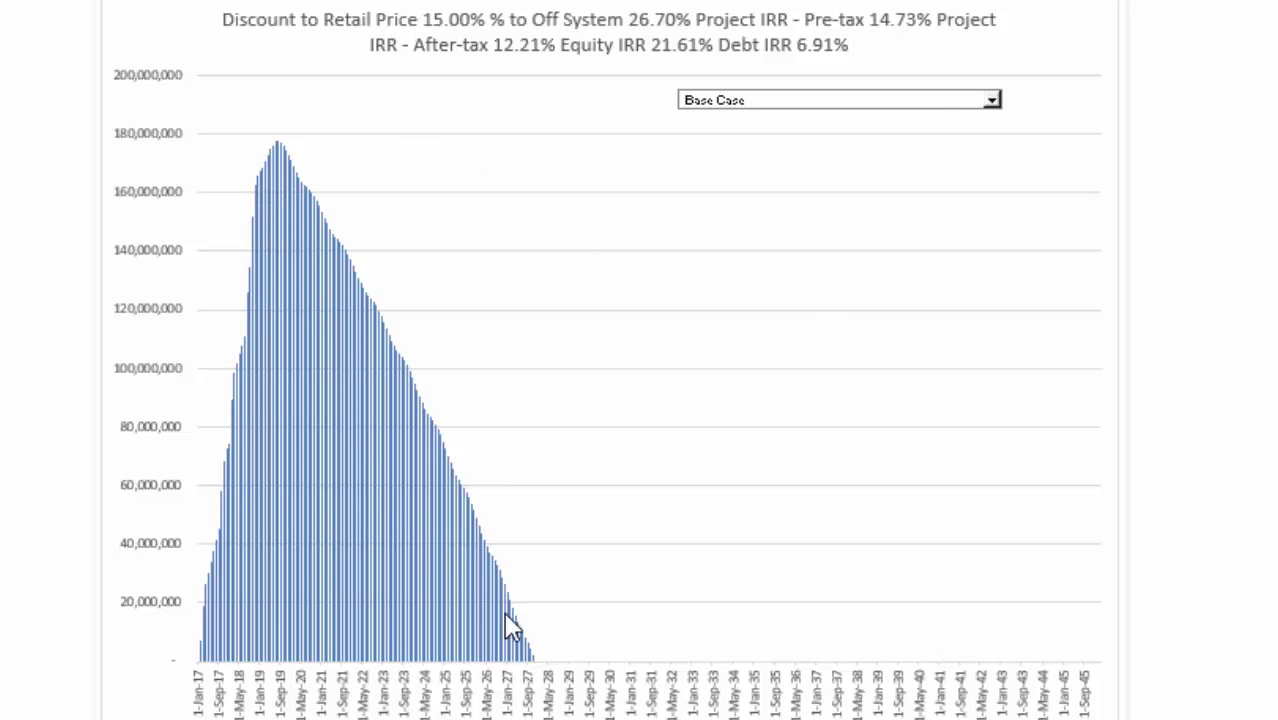
mouse_move(993, 103)
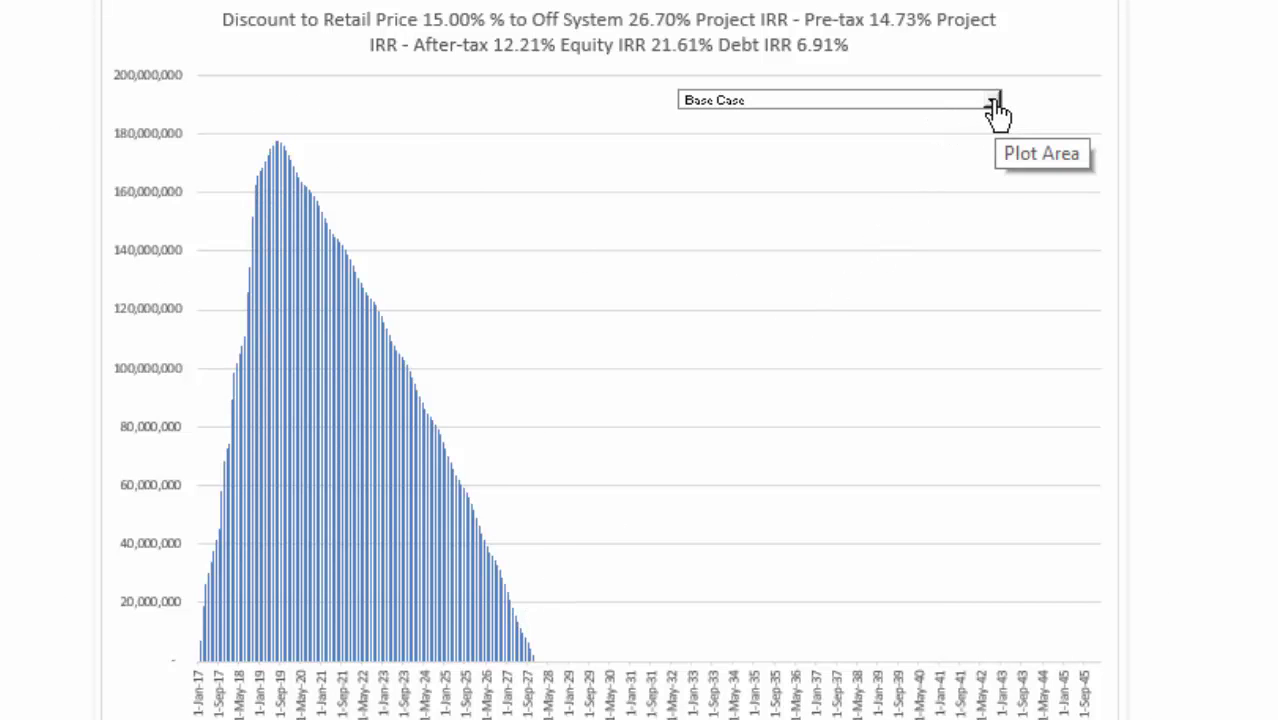
Select the Low Case scenario from the chart's scenario list.
left_click(992, 100)
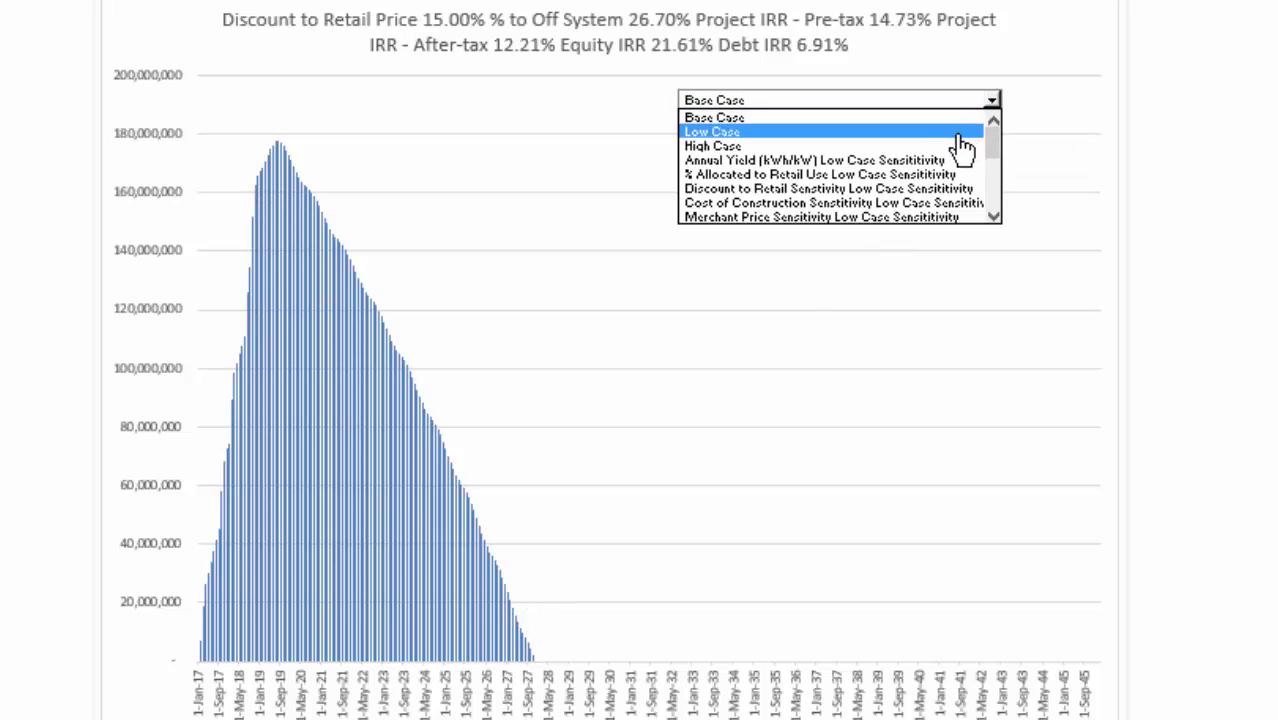
left_click(714, 117)
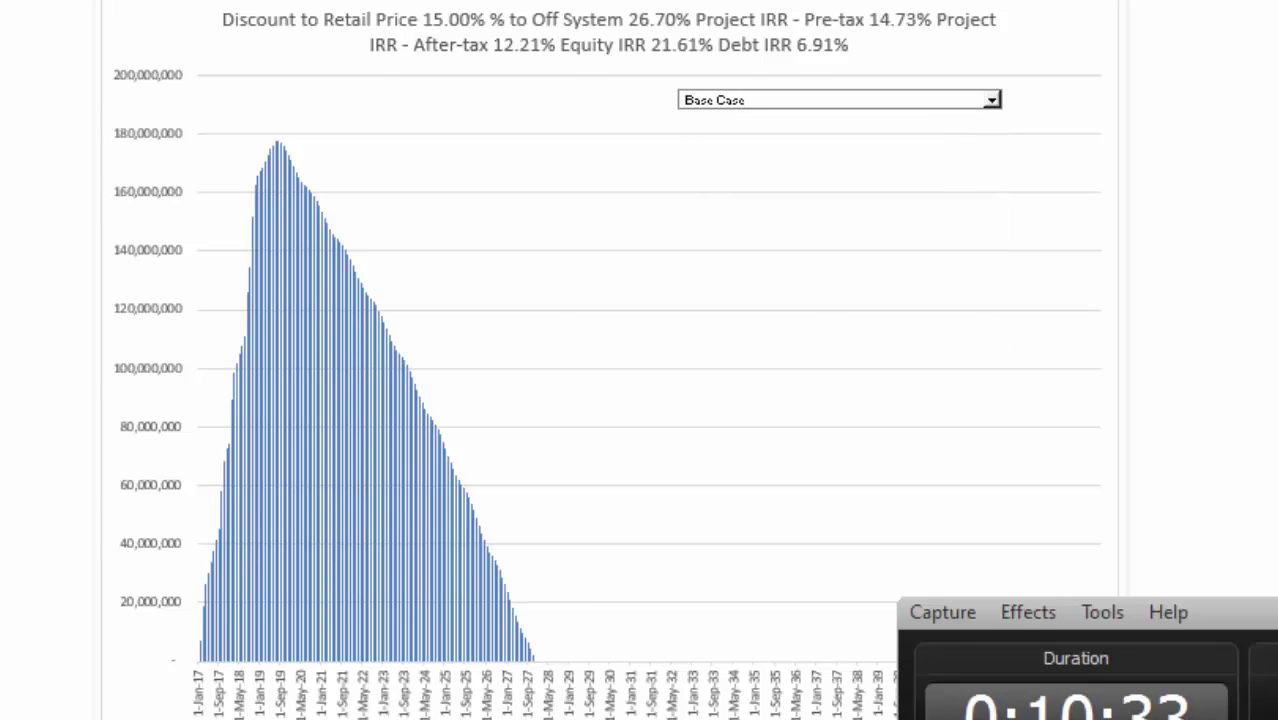
left_click(838, 99)
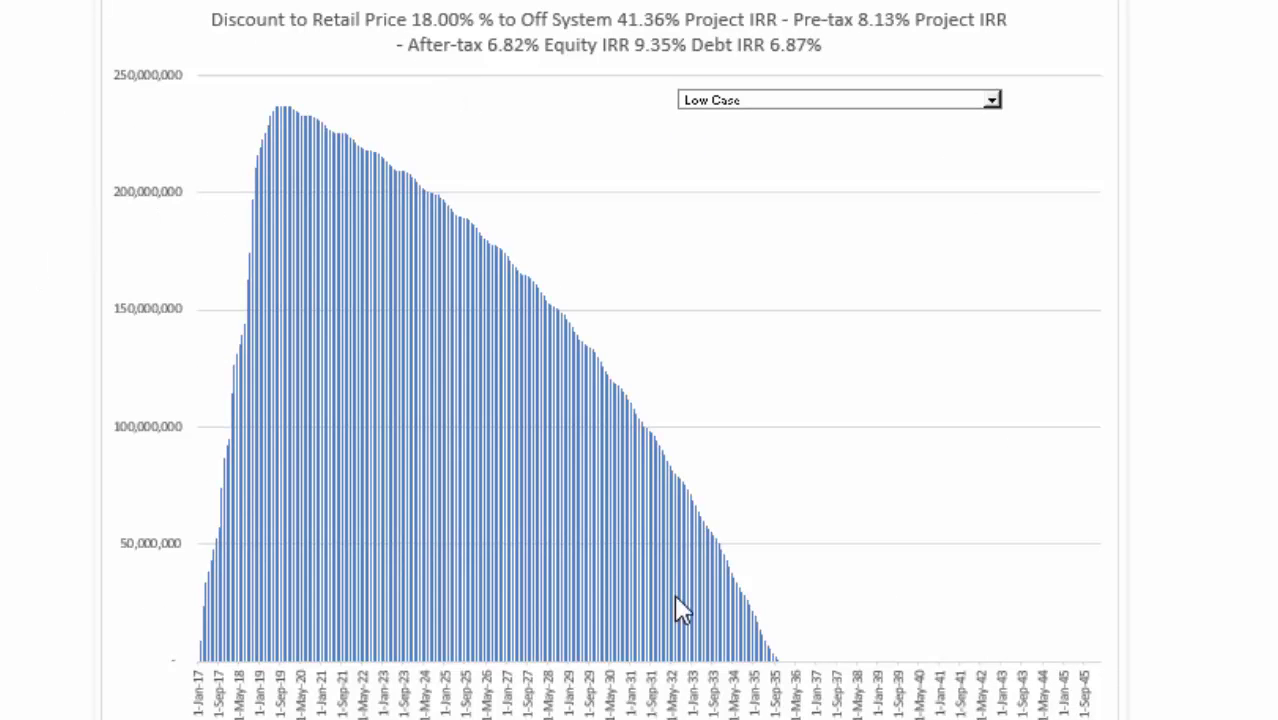
mouse_move(768, 470)
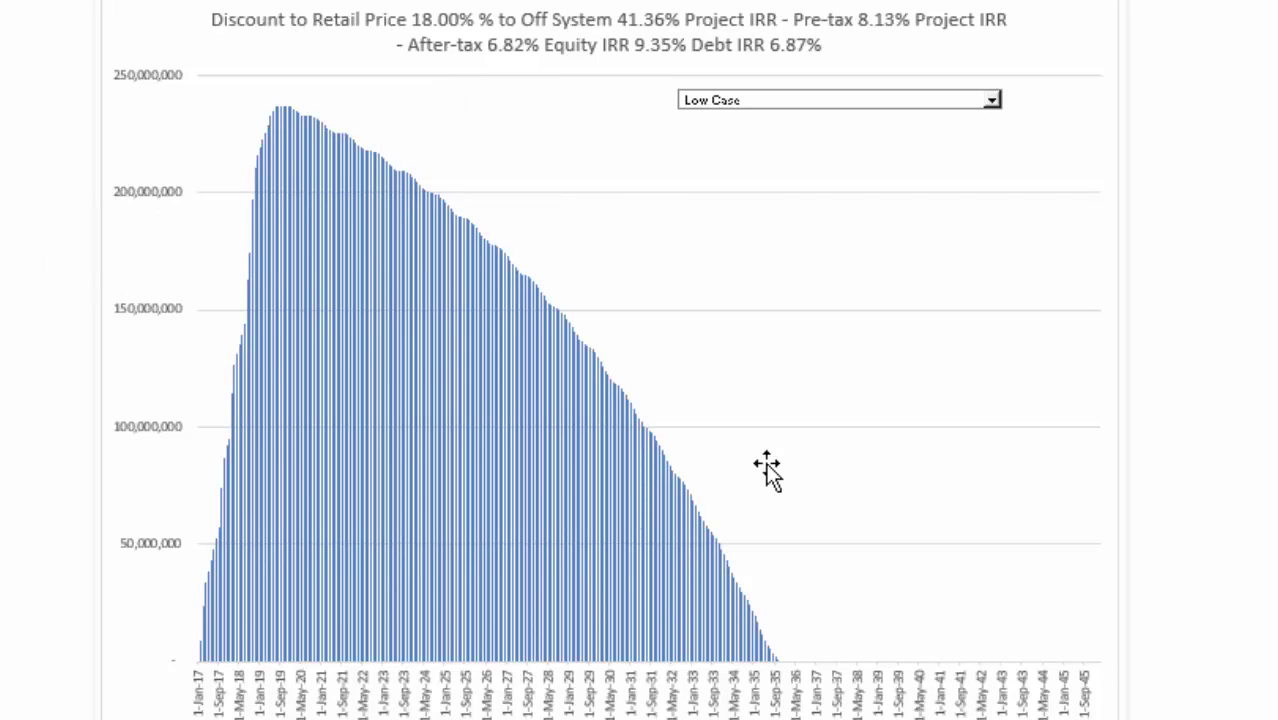
mouse_move(177, 515)
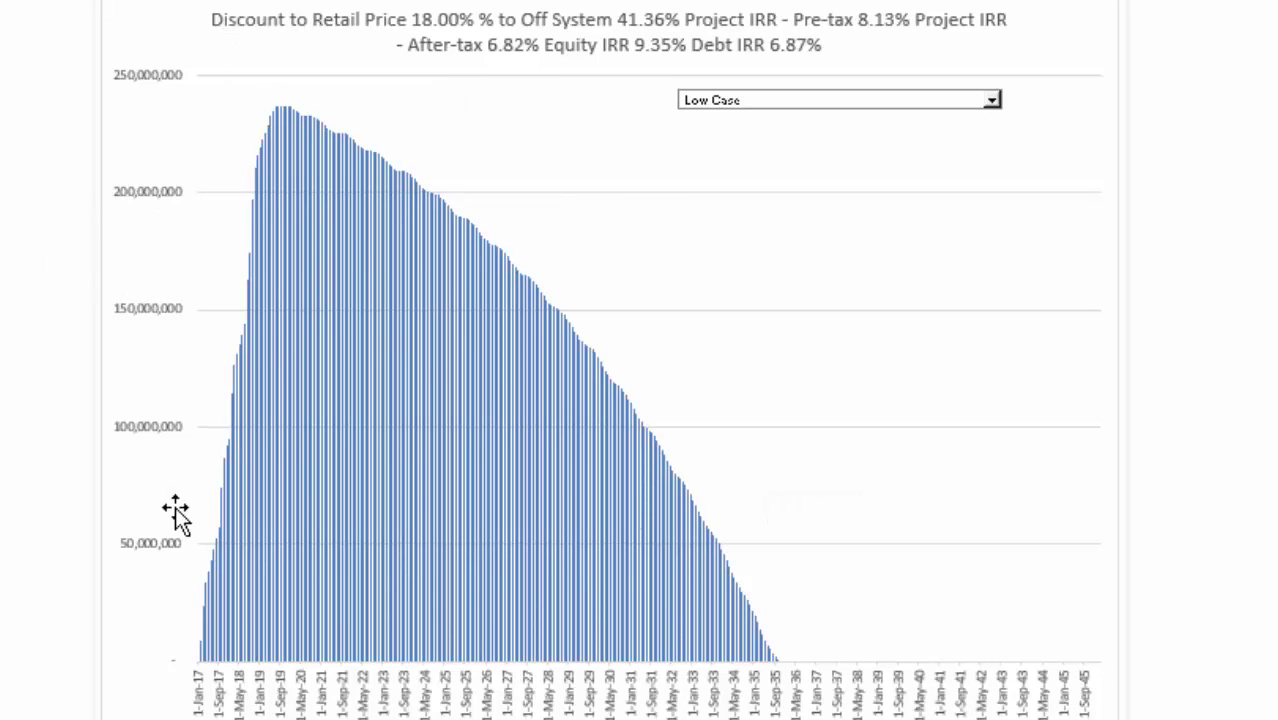
mouse_move(722, 444)
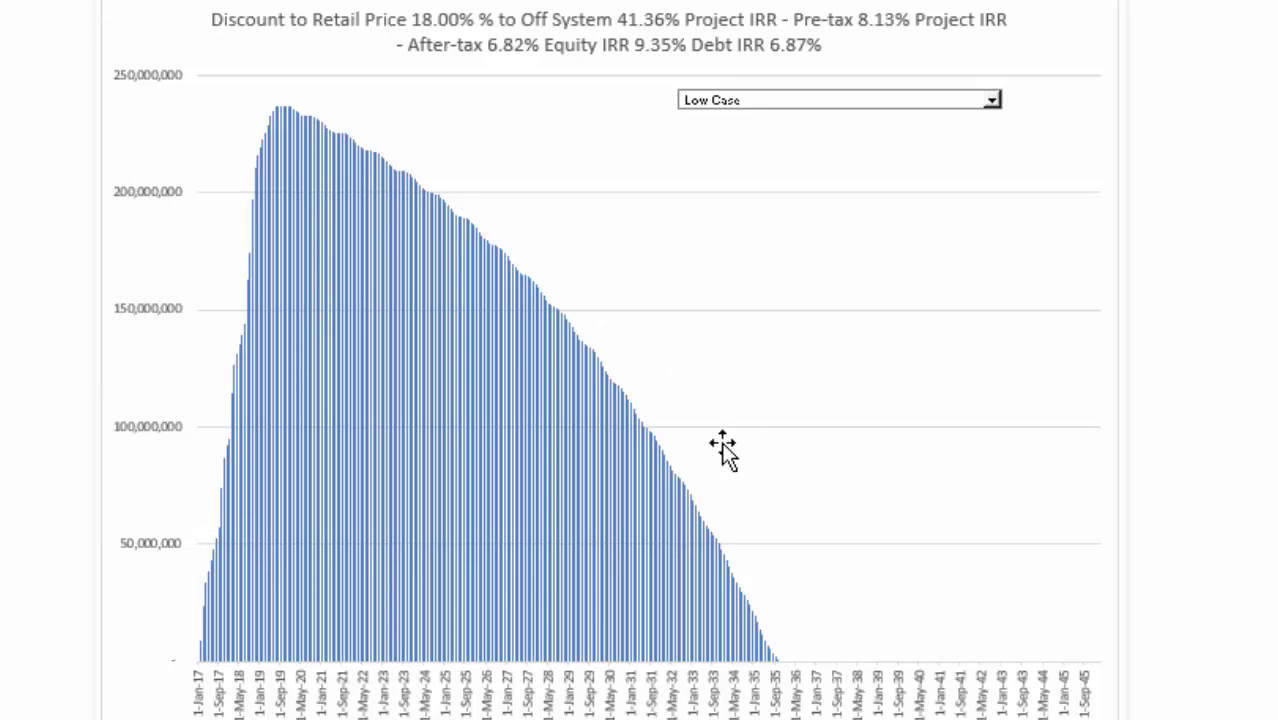
mouse_move(695, 630)
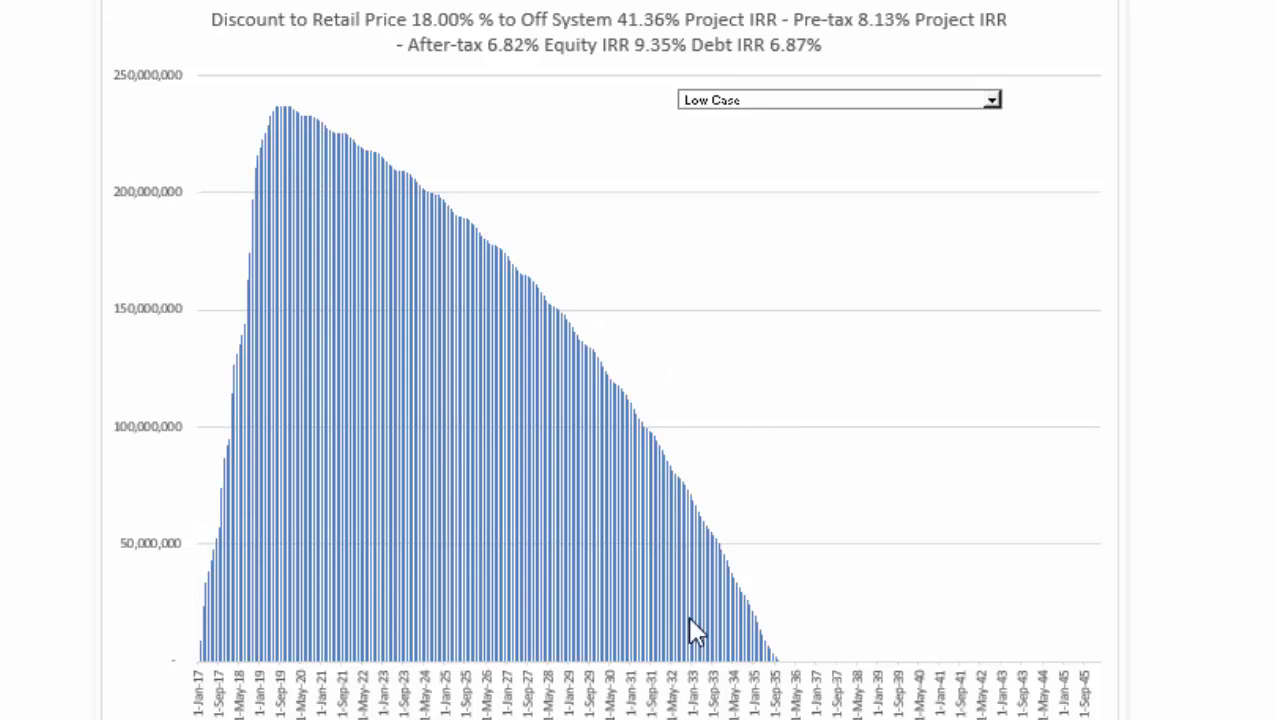
mouse_move(211, 150)
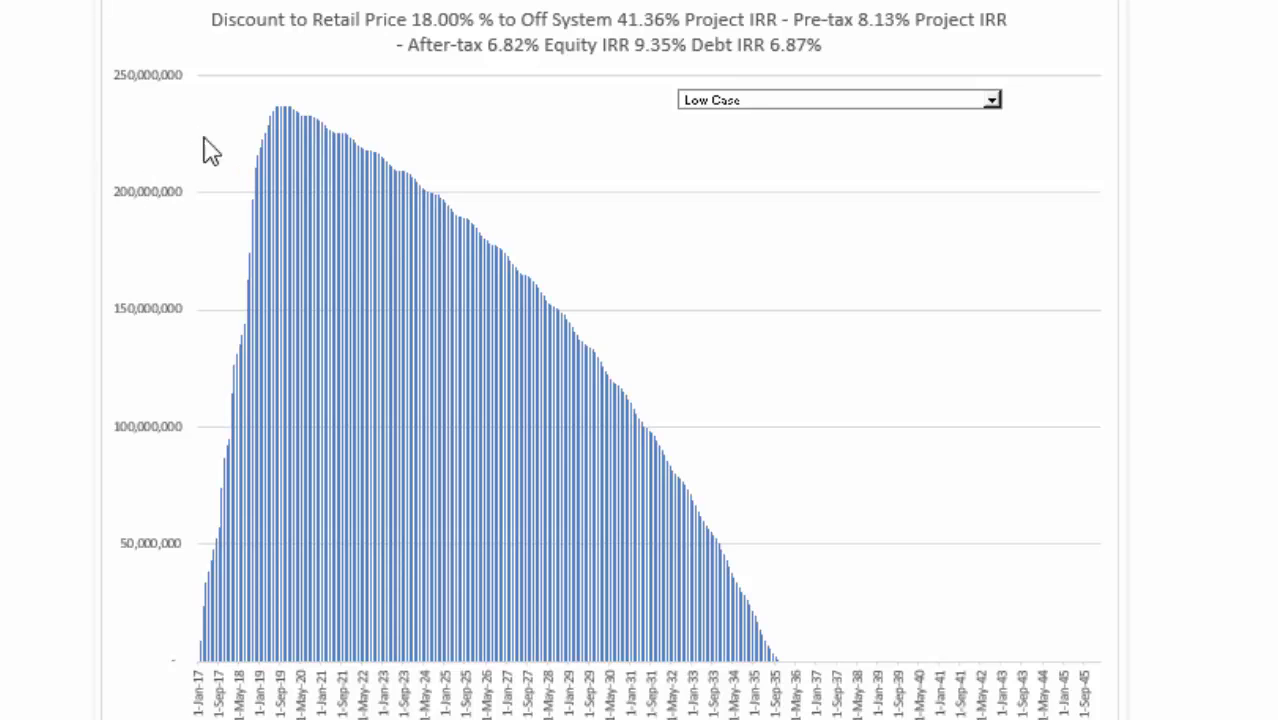
mouse_move(740, 438)
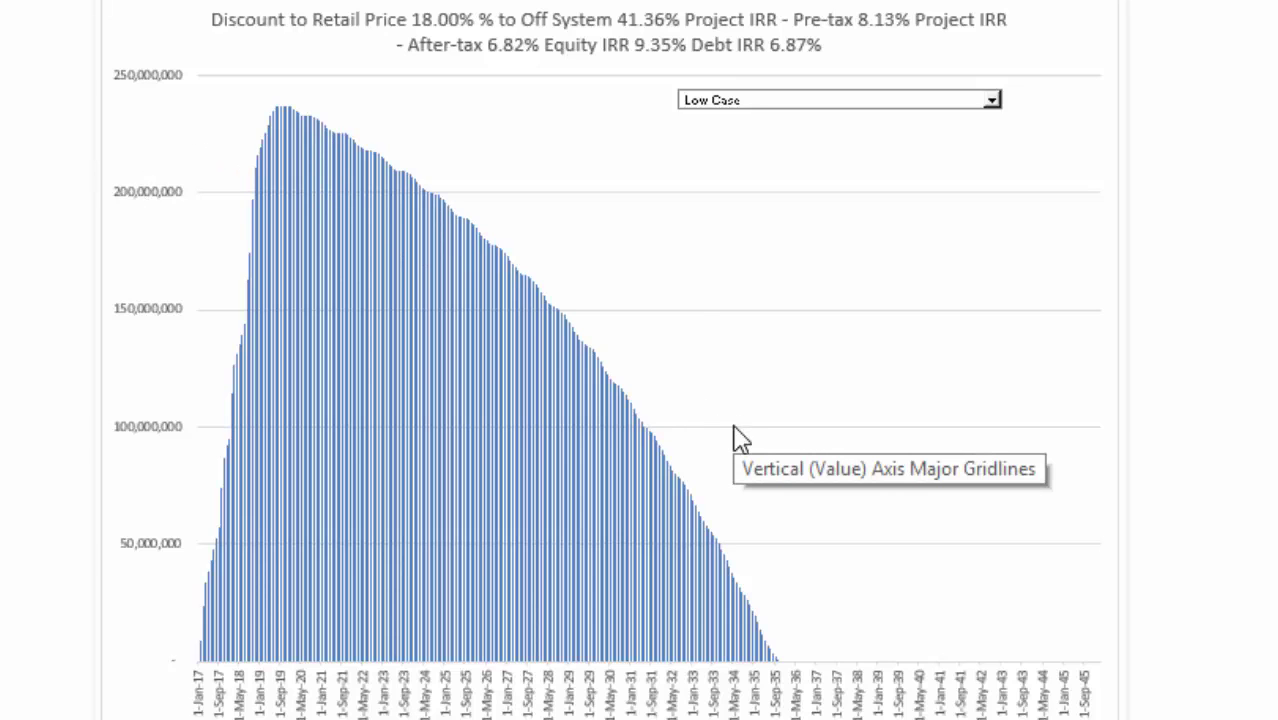
mouse_move(755, 48)
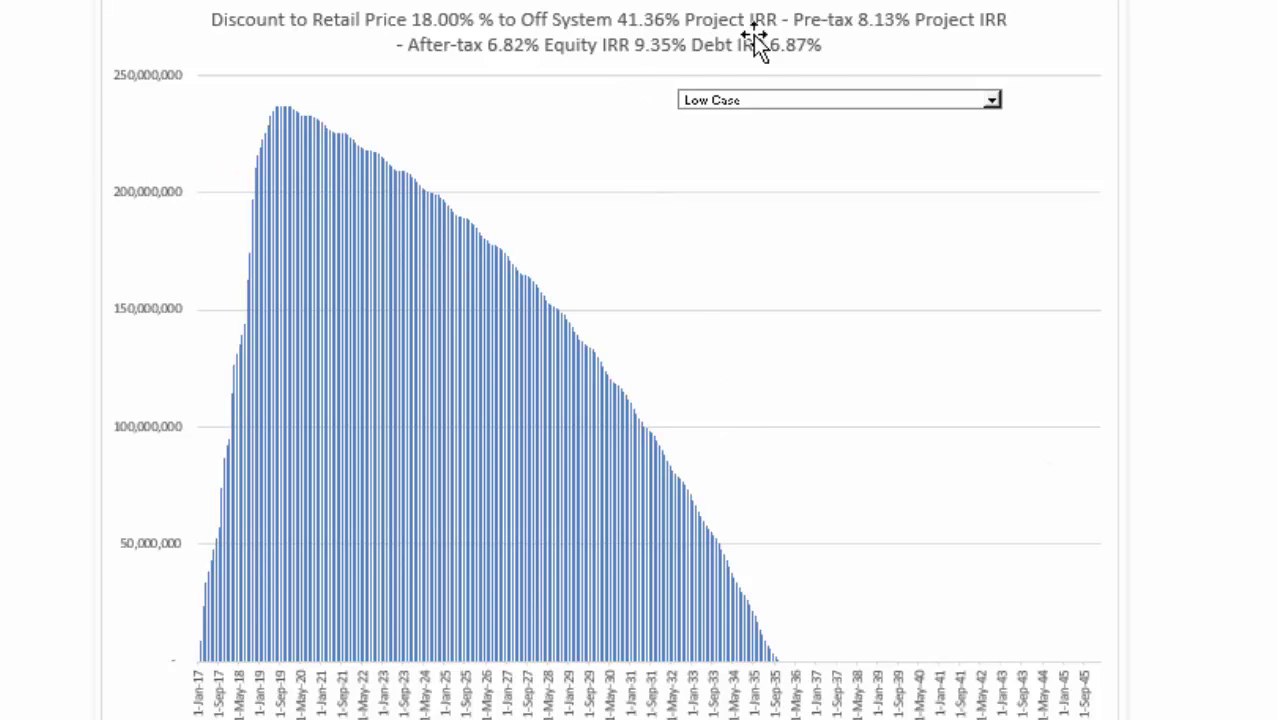
mouse_move(632, 430)
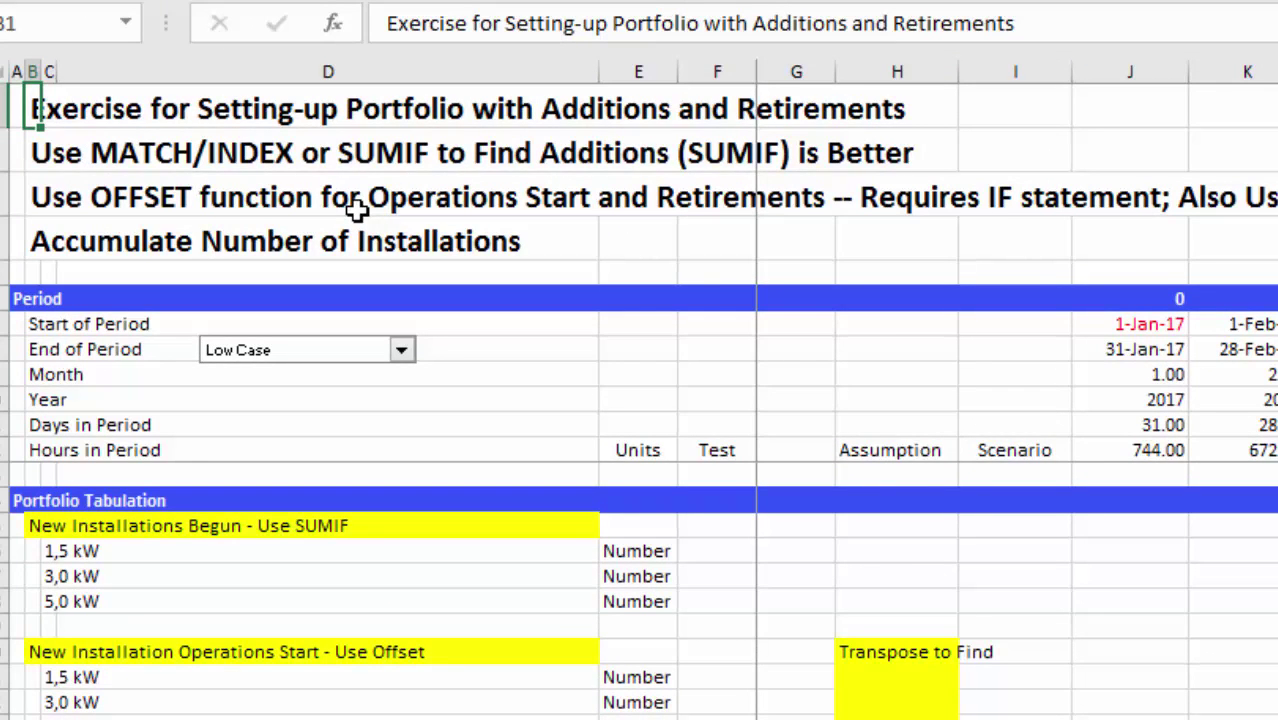
Move to the Production sheet on yield, capacity factor and monthly production.
left_click(35, 152)
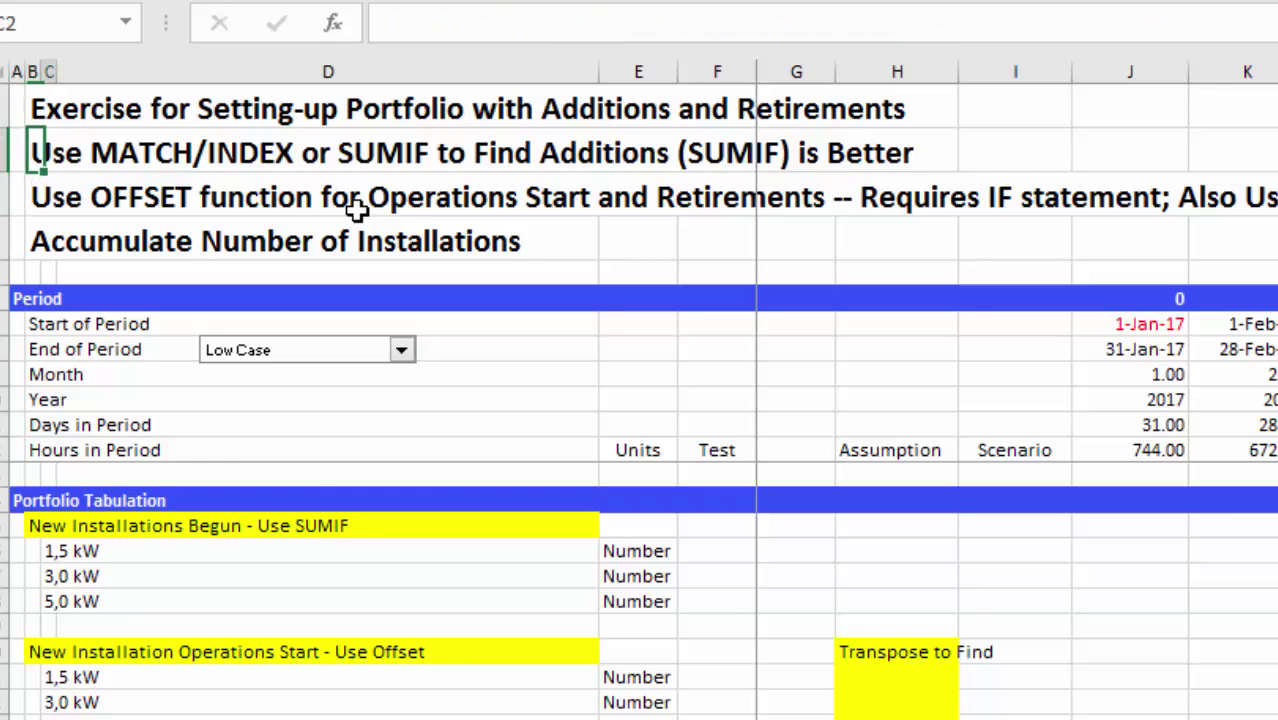
left_click(796, 197)
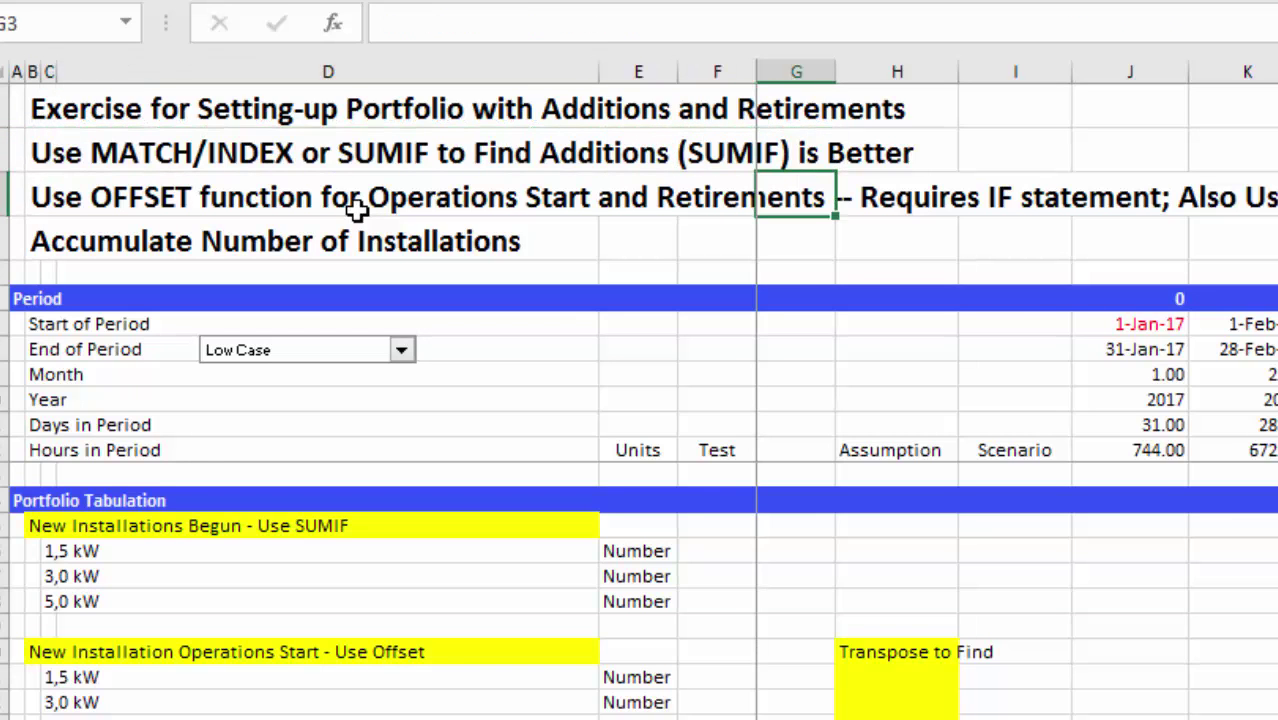
left_click(795, 538)
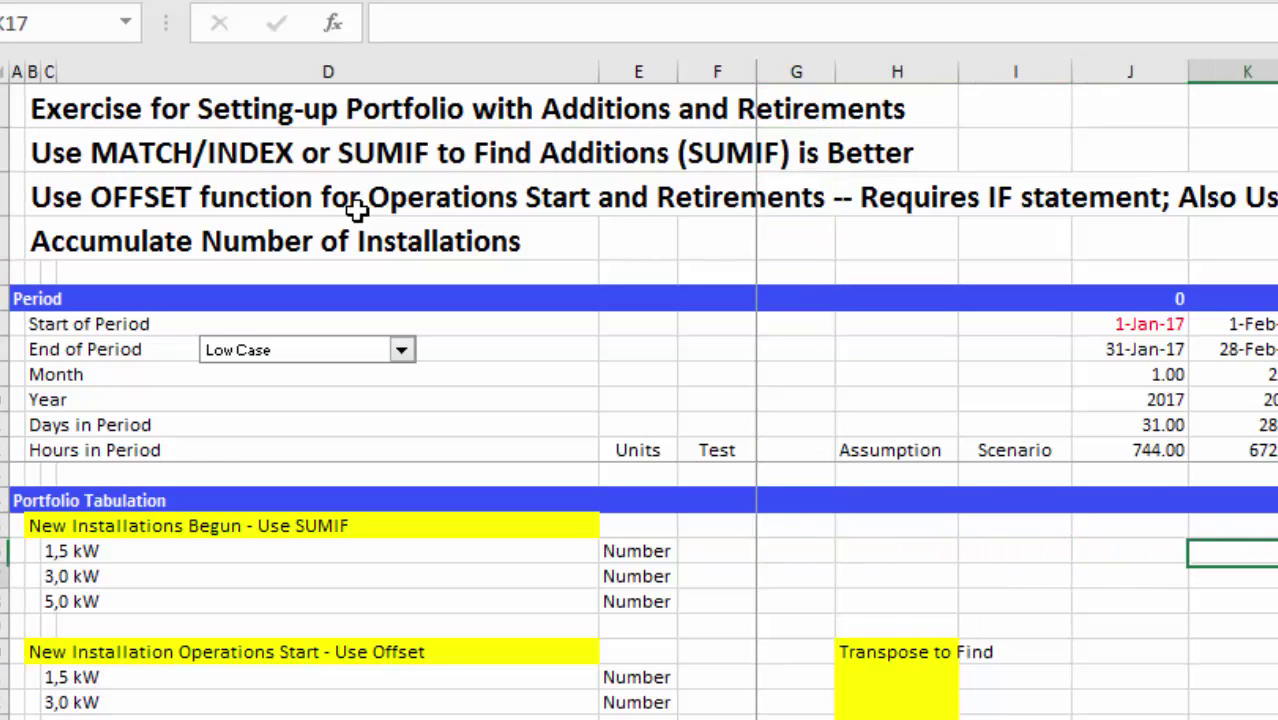
left_click(1247, 701)
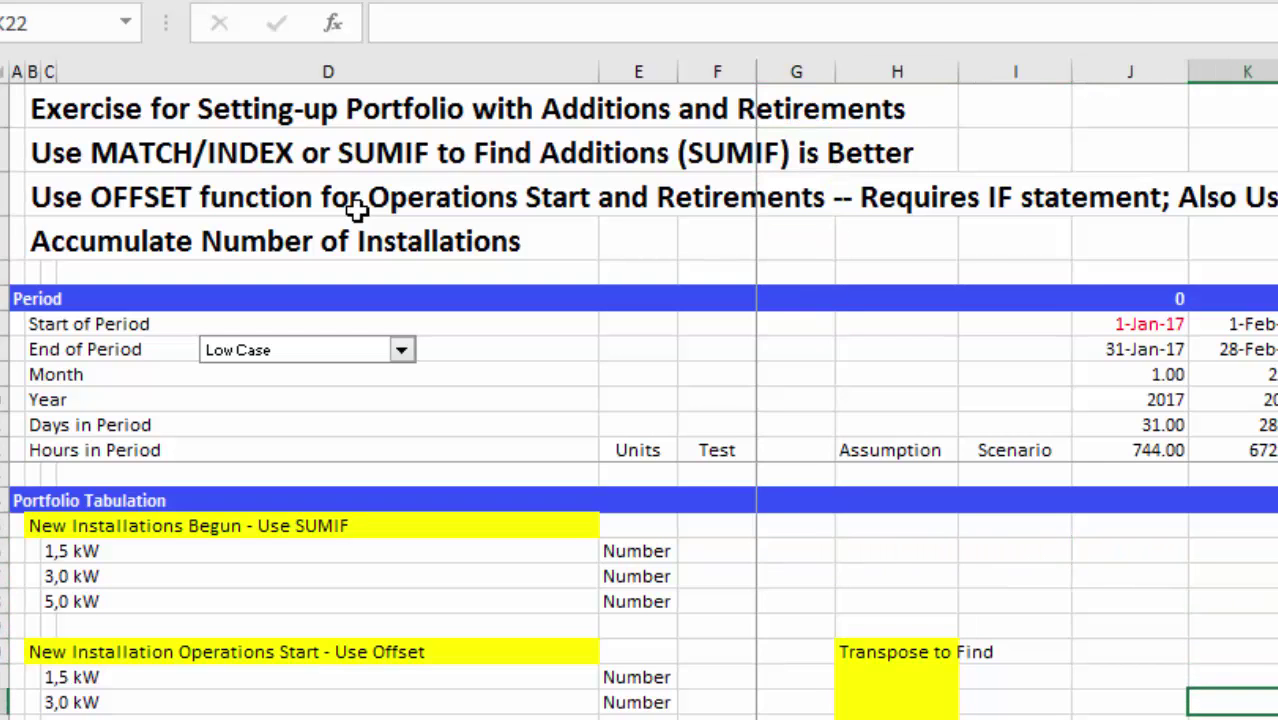
left_click(1200, 676)
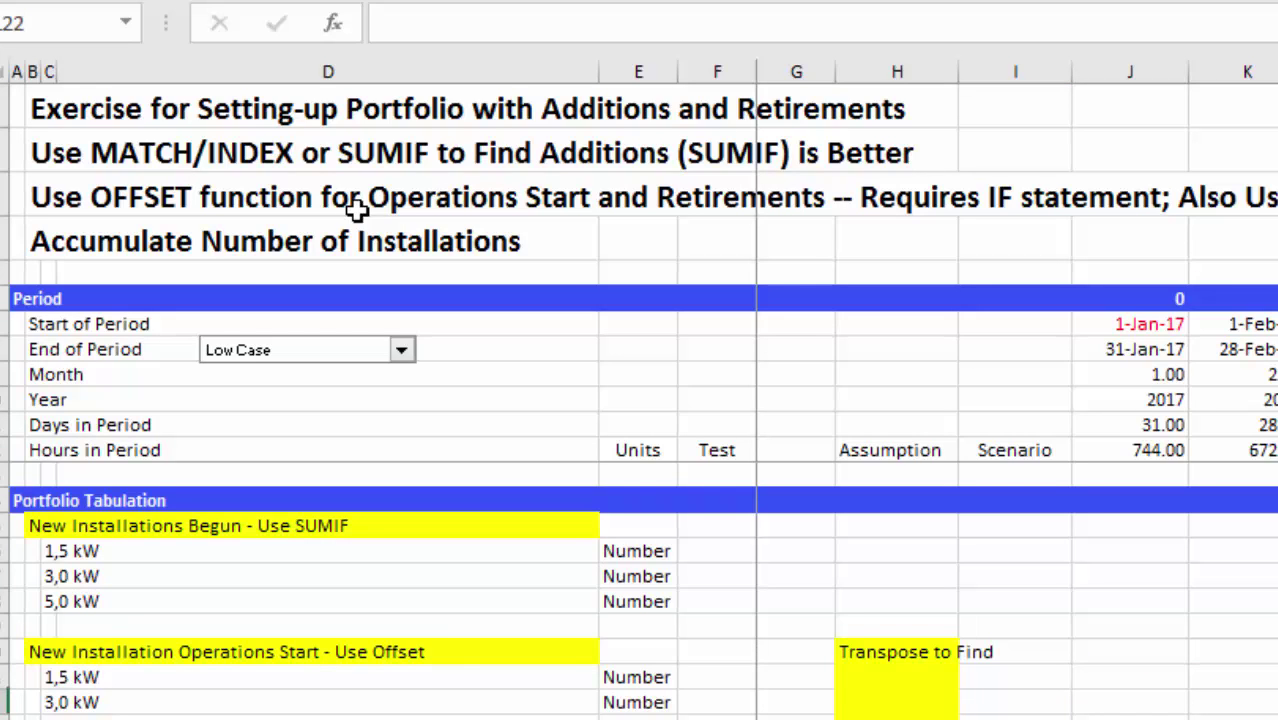
scroll("down", 3)
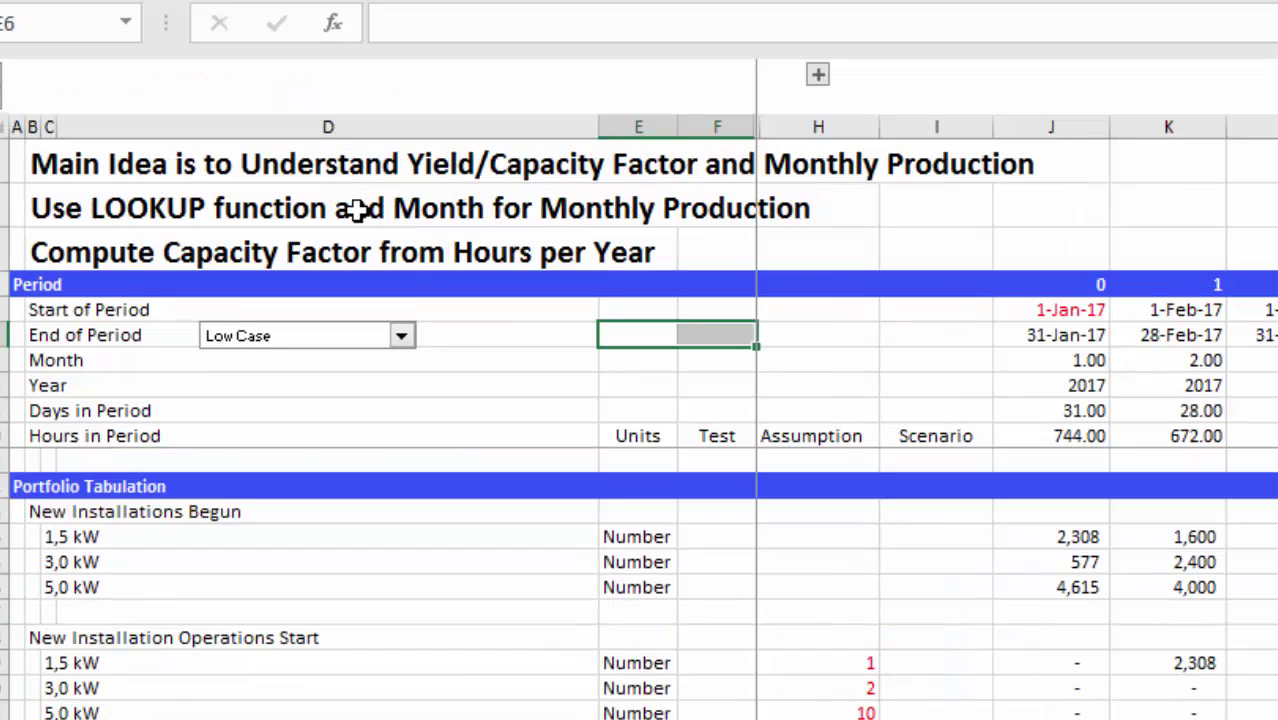
Move to the Degradation sheet on computing capacity degradation with an array function.
left_click(638, 163)
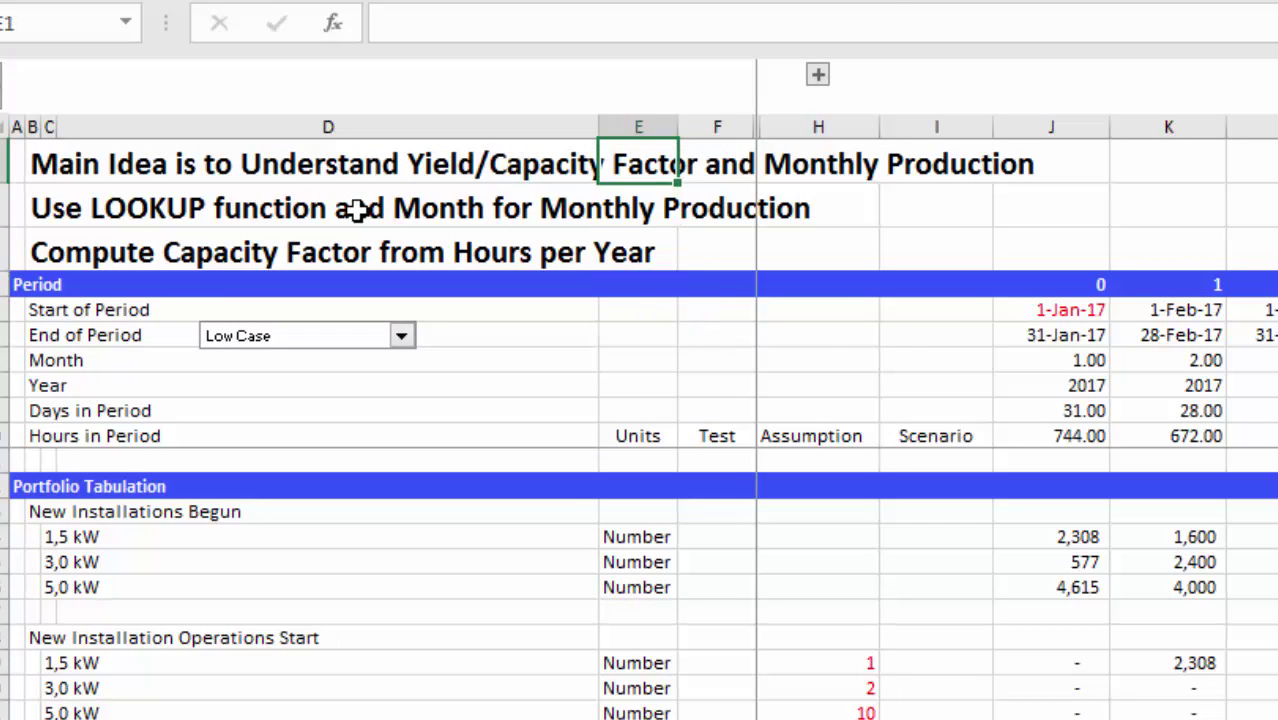
left_click(300, 208)
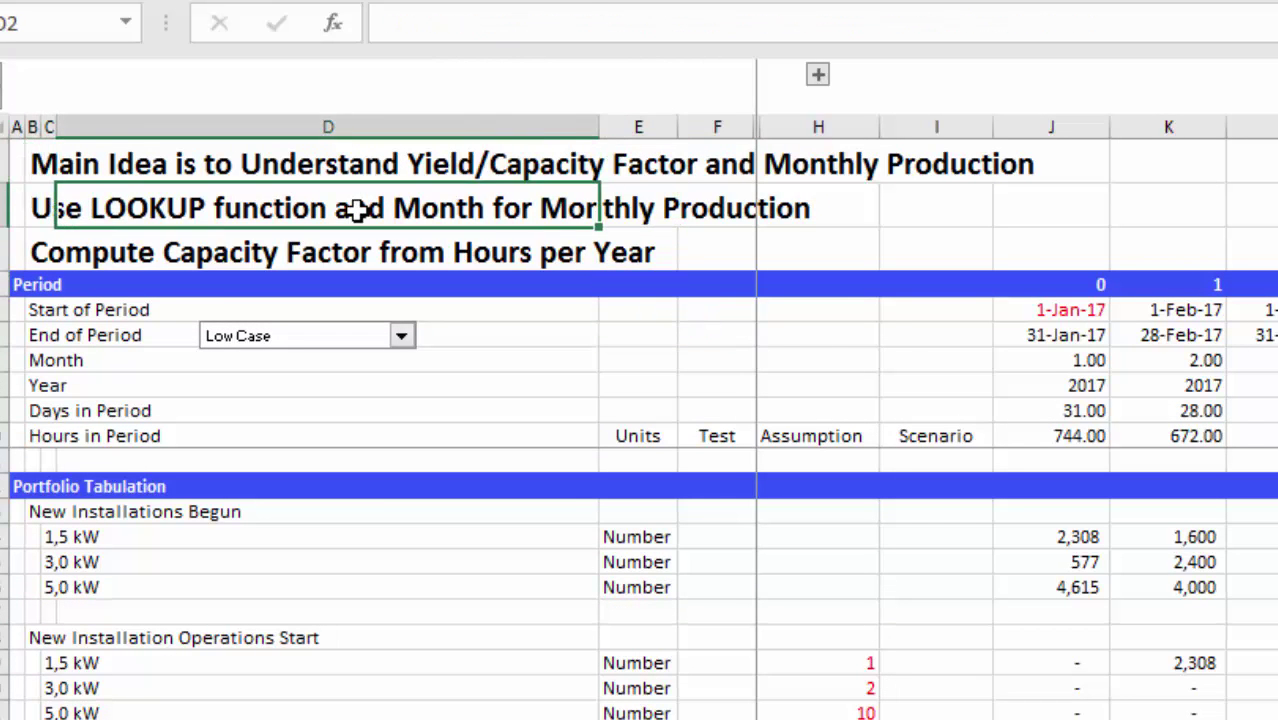
left_click(48, 208)
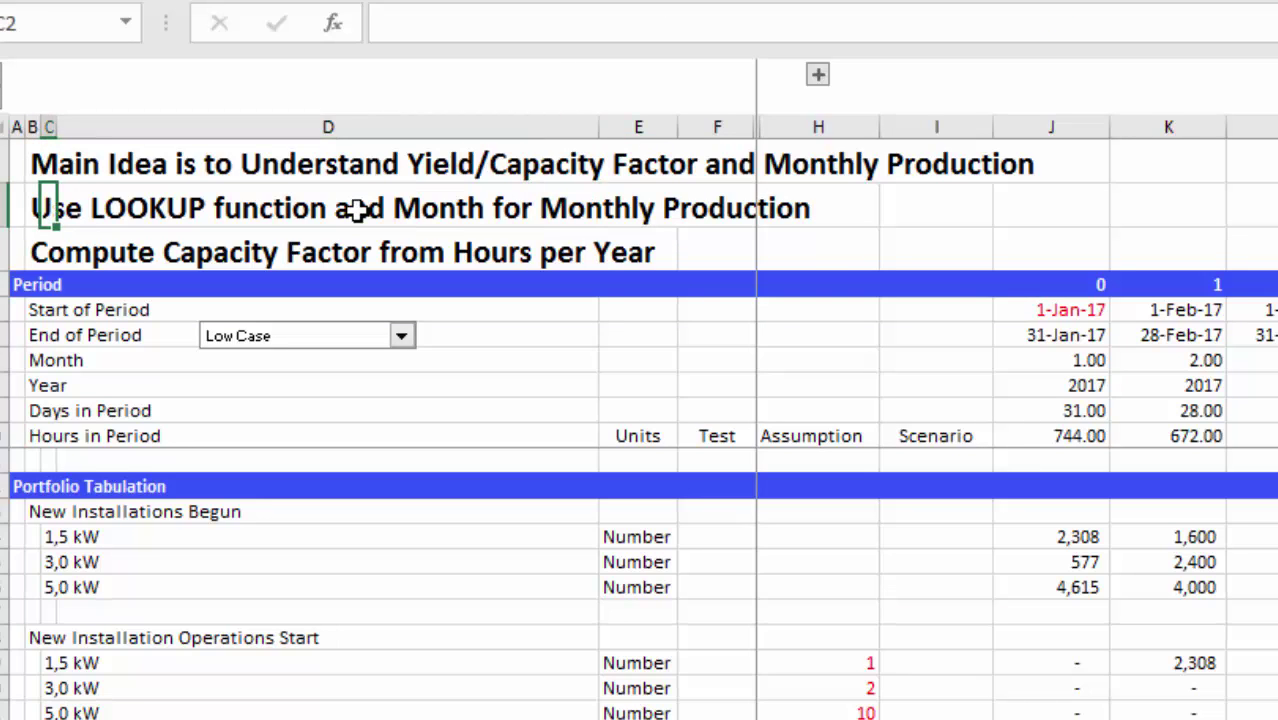
left_click(638, 208)
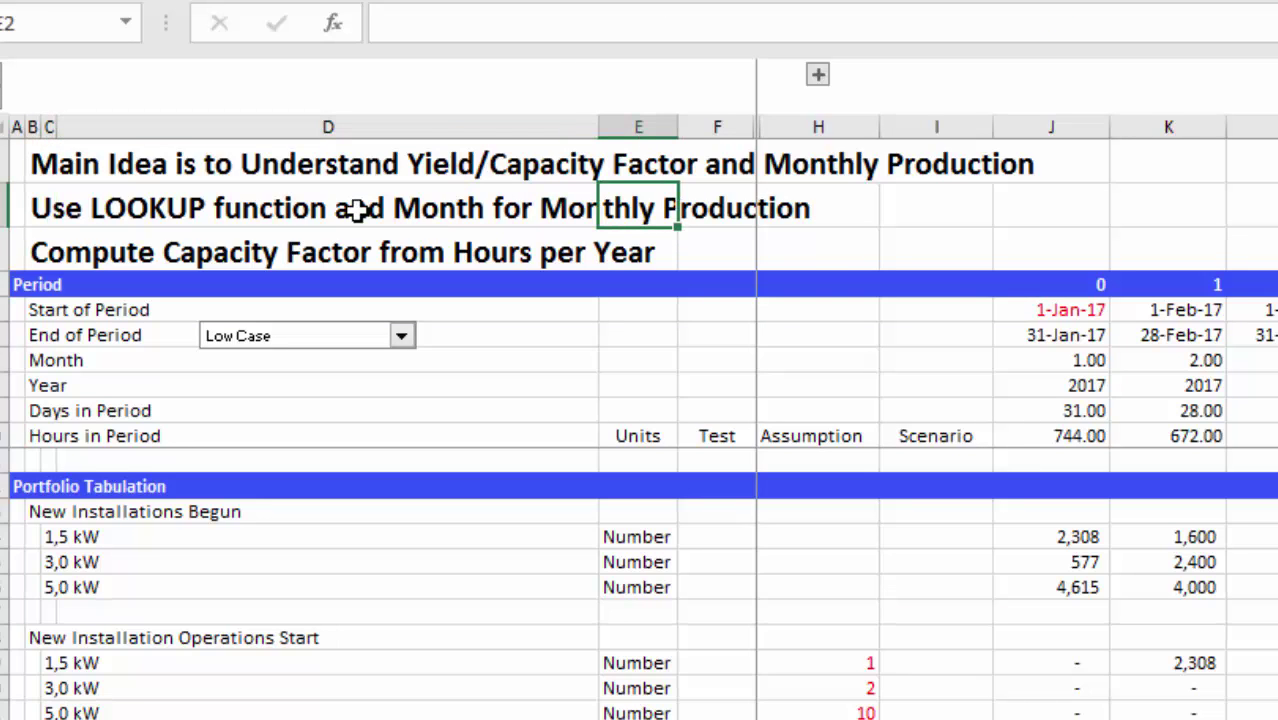
left_click(328, 208)
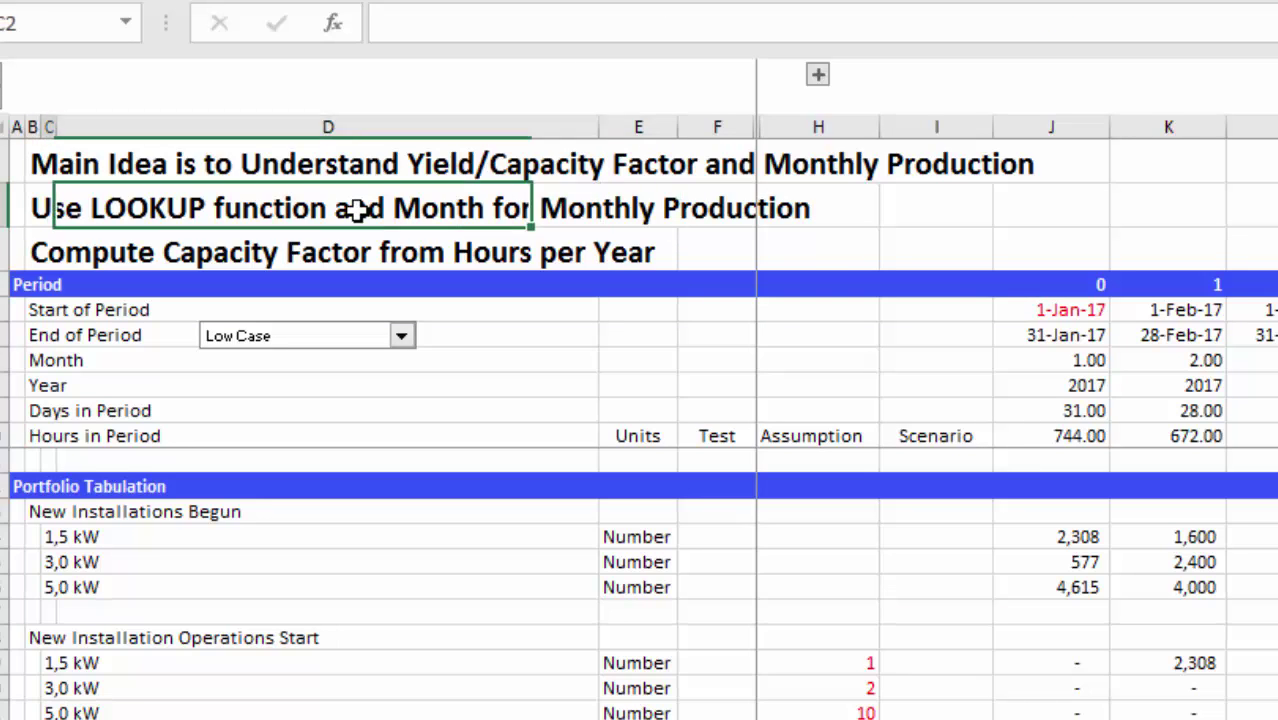
left_click(32, 208)
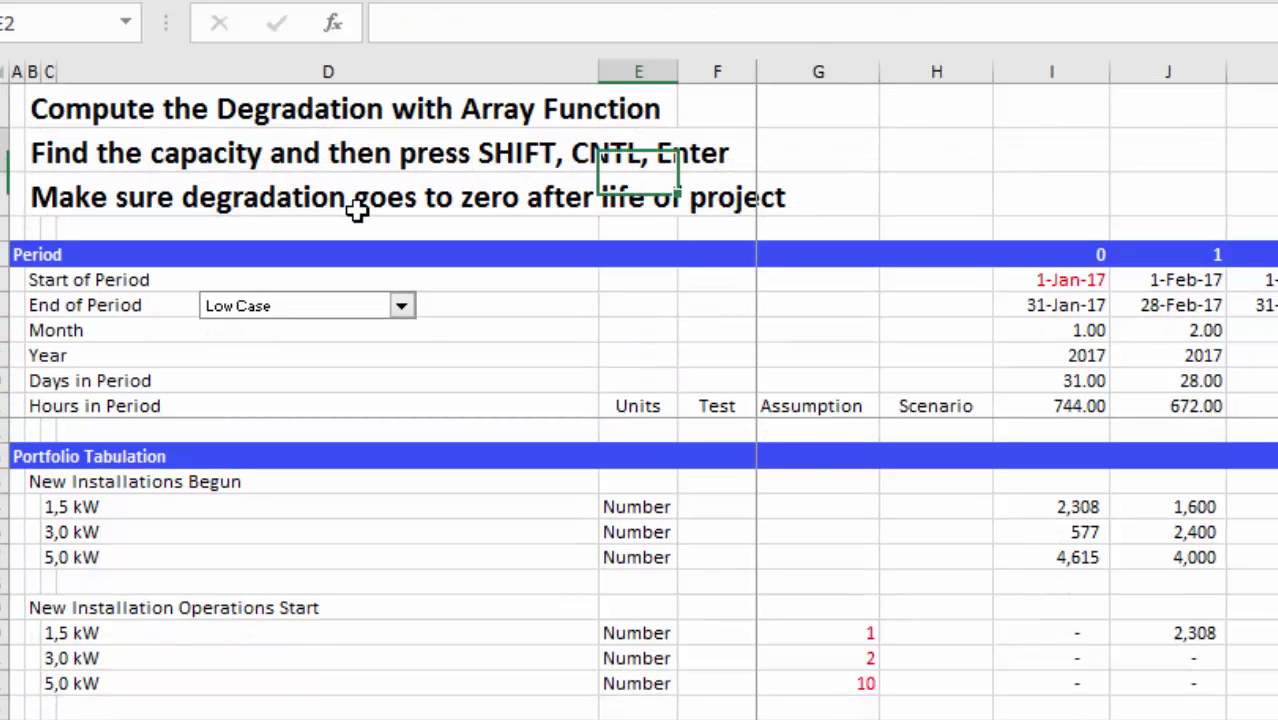
View the Cap Exp sheet on capital expenditure, plant in service, S-curves and inflation.
left_click(33, 108)
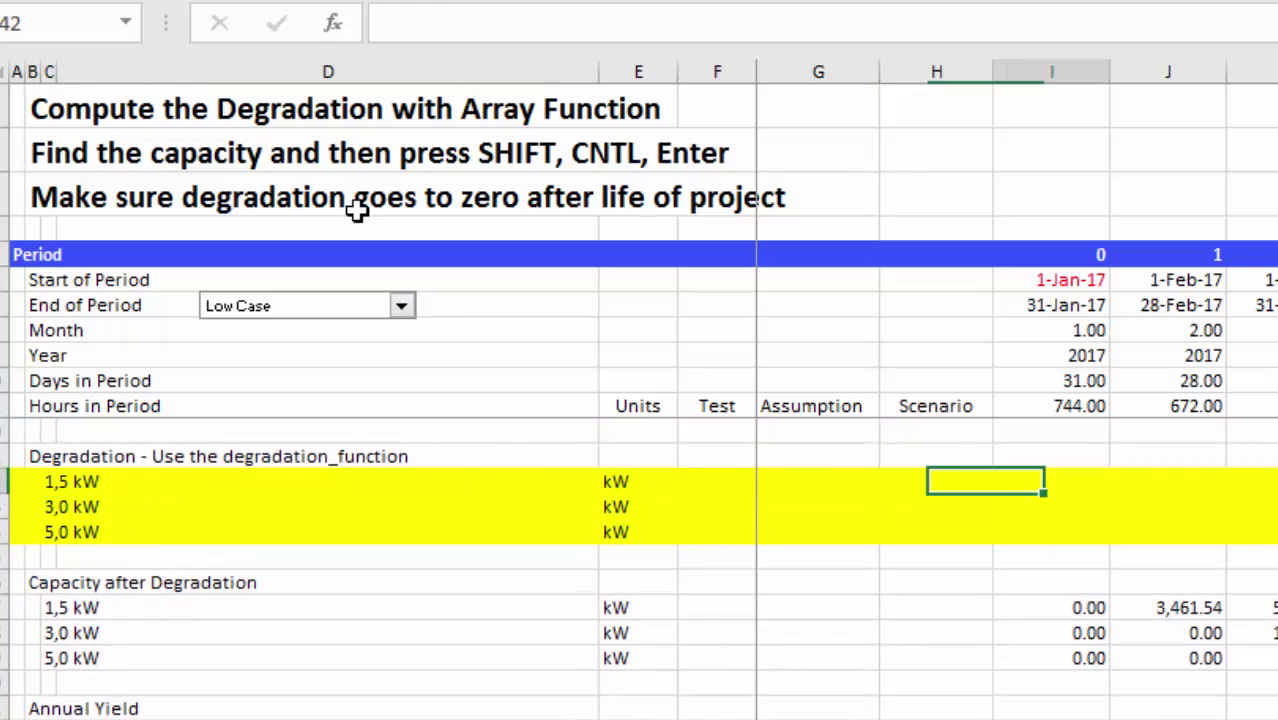
left_click(1051, 481)
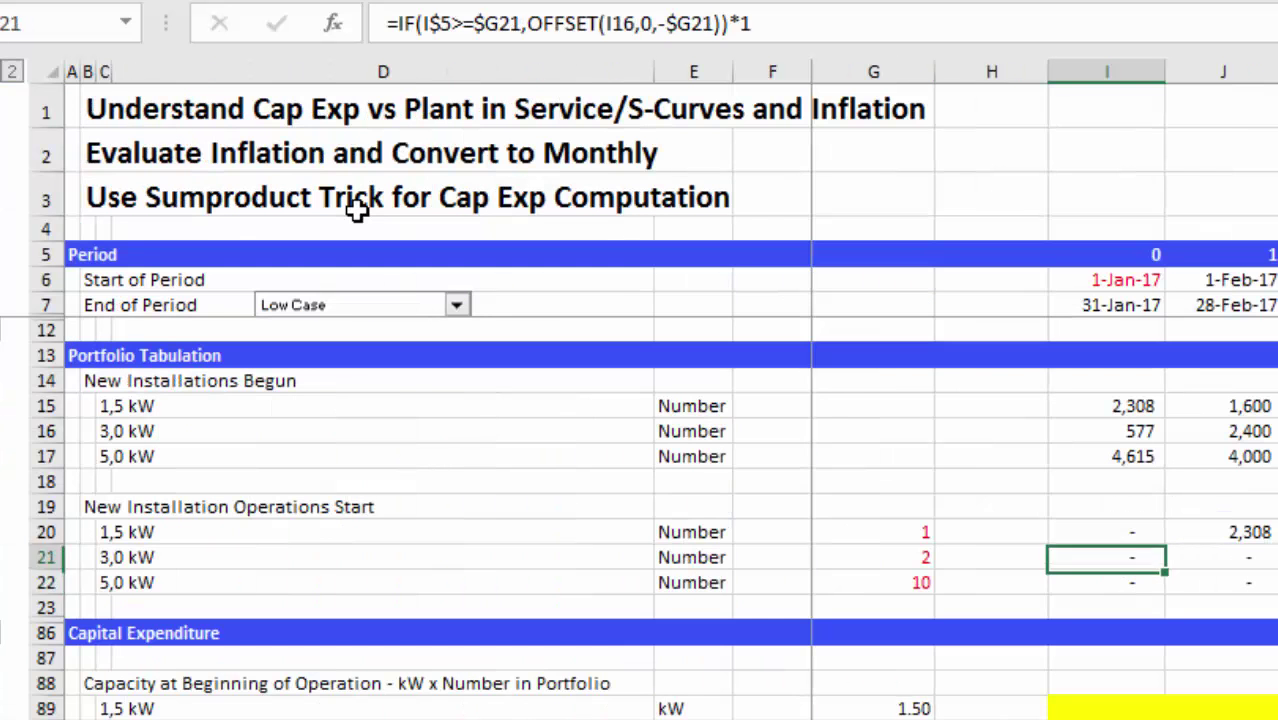
Show the Revenues sheet on discount, merchant sales, inflation and bad debt.
left_click(772, 108)
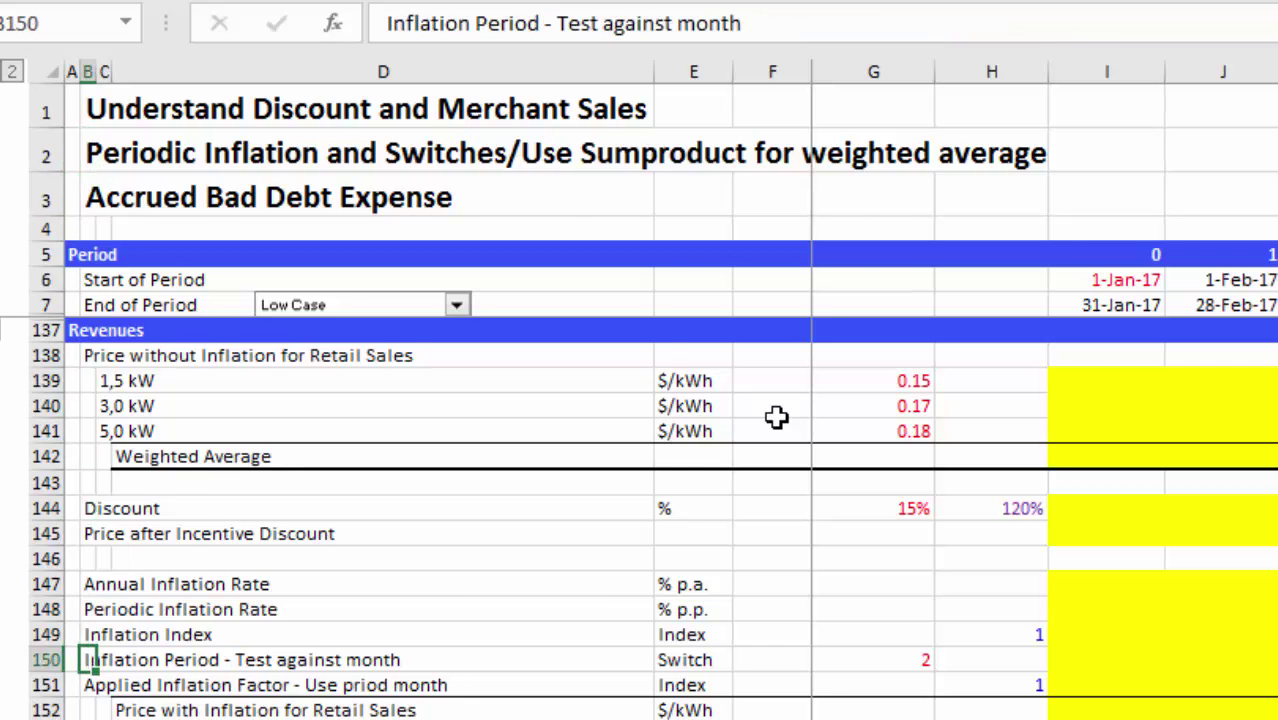
scroll("down", 3)
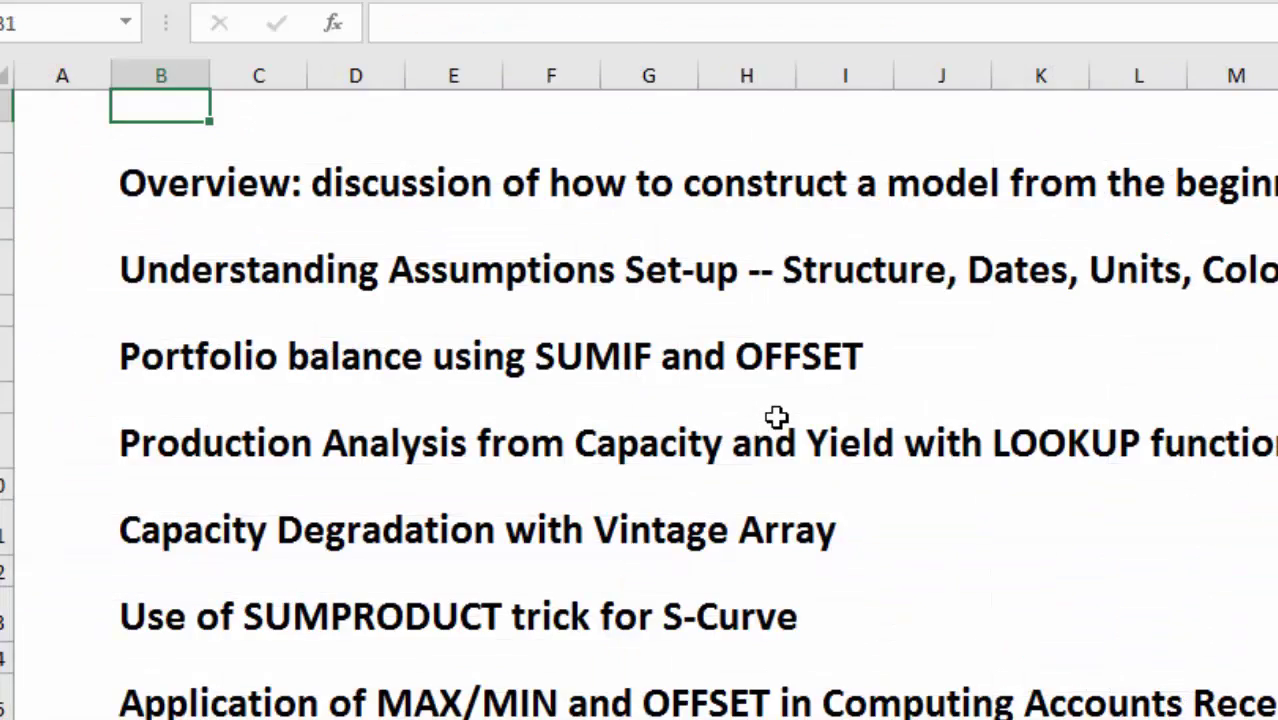
mouse_move(1084, 371)
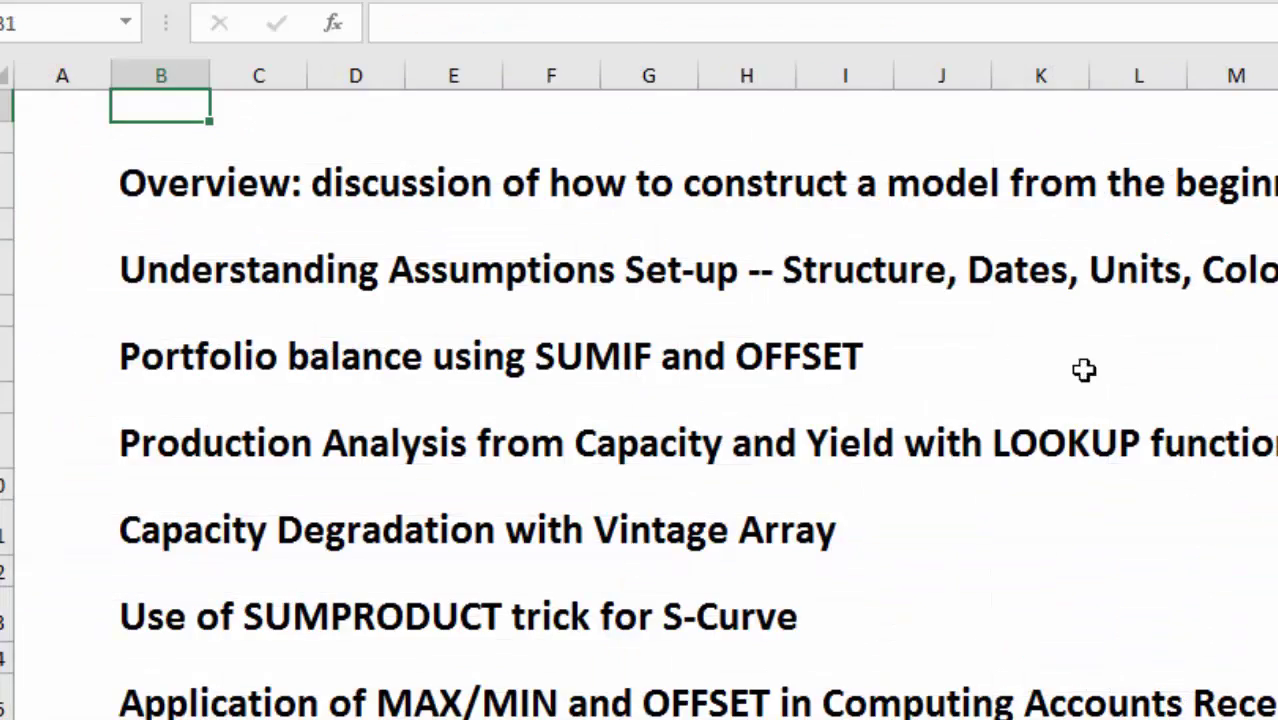
mouse_move(1071, 562)
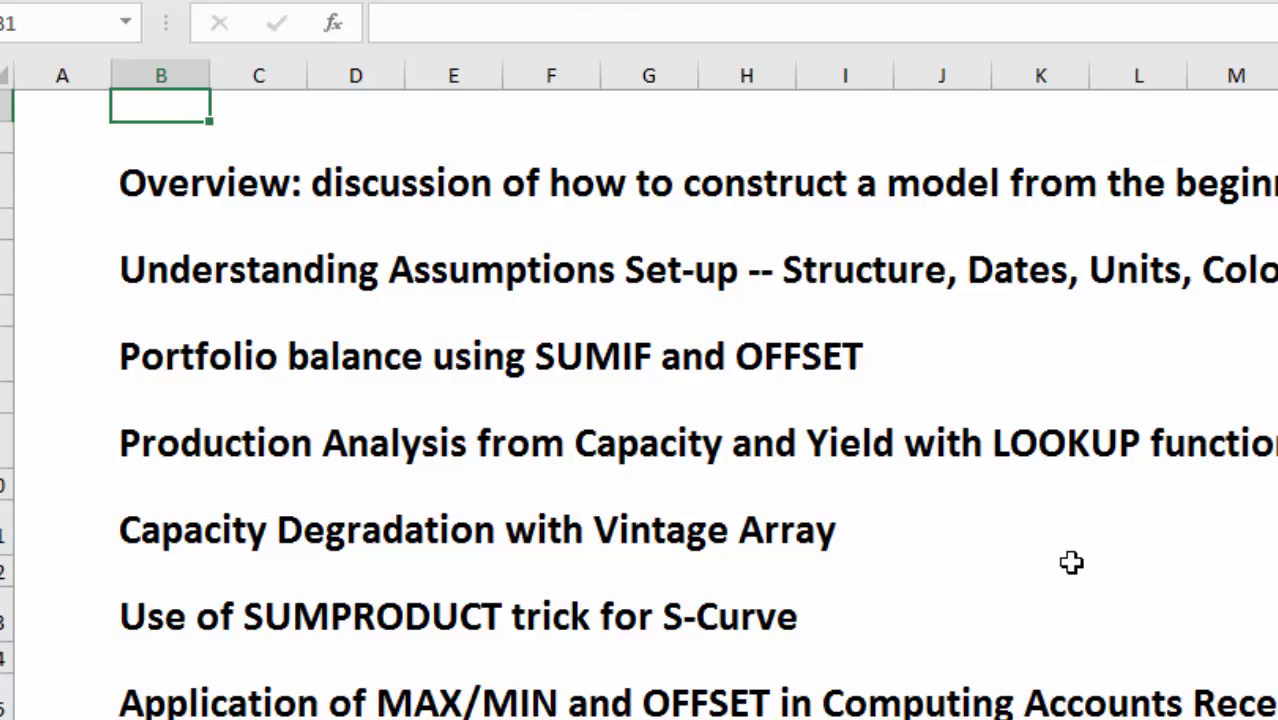